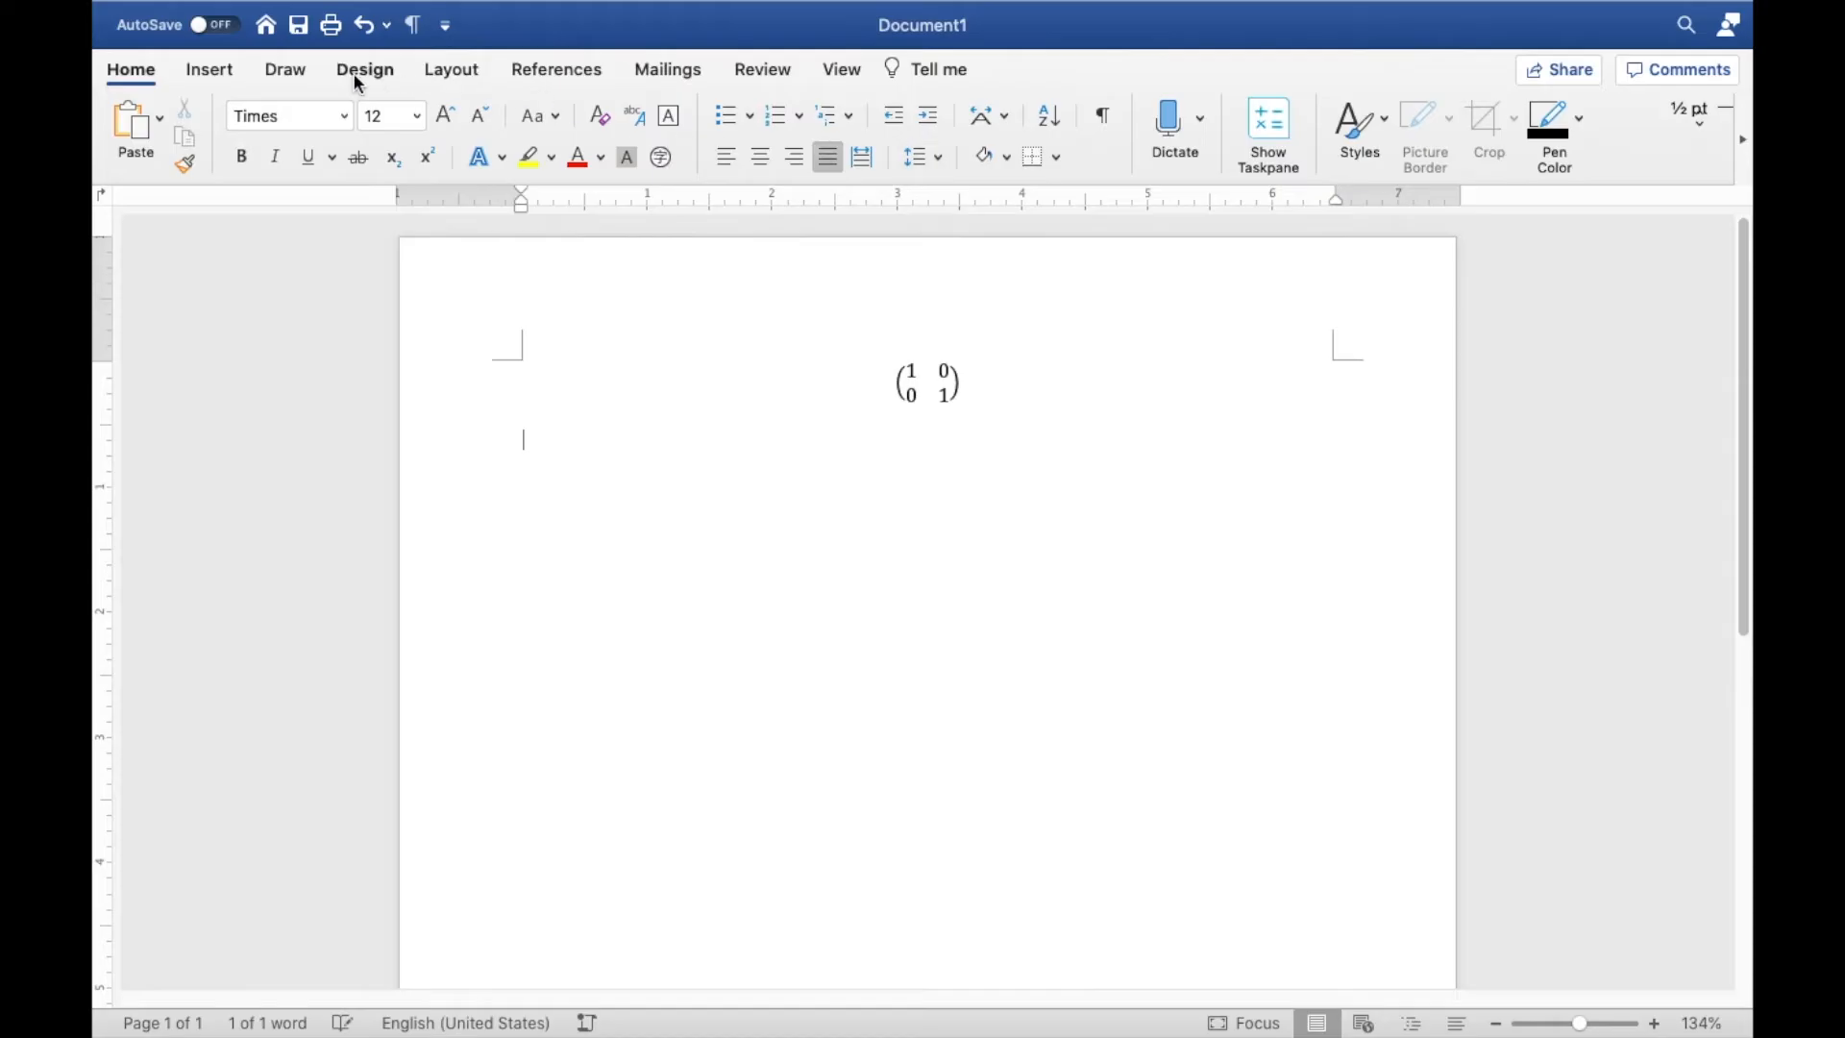
Insert a new equation containing an empty 3x3 matrix from the Matrix gallery.
click(207, 69)
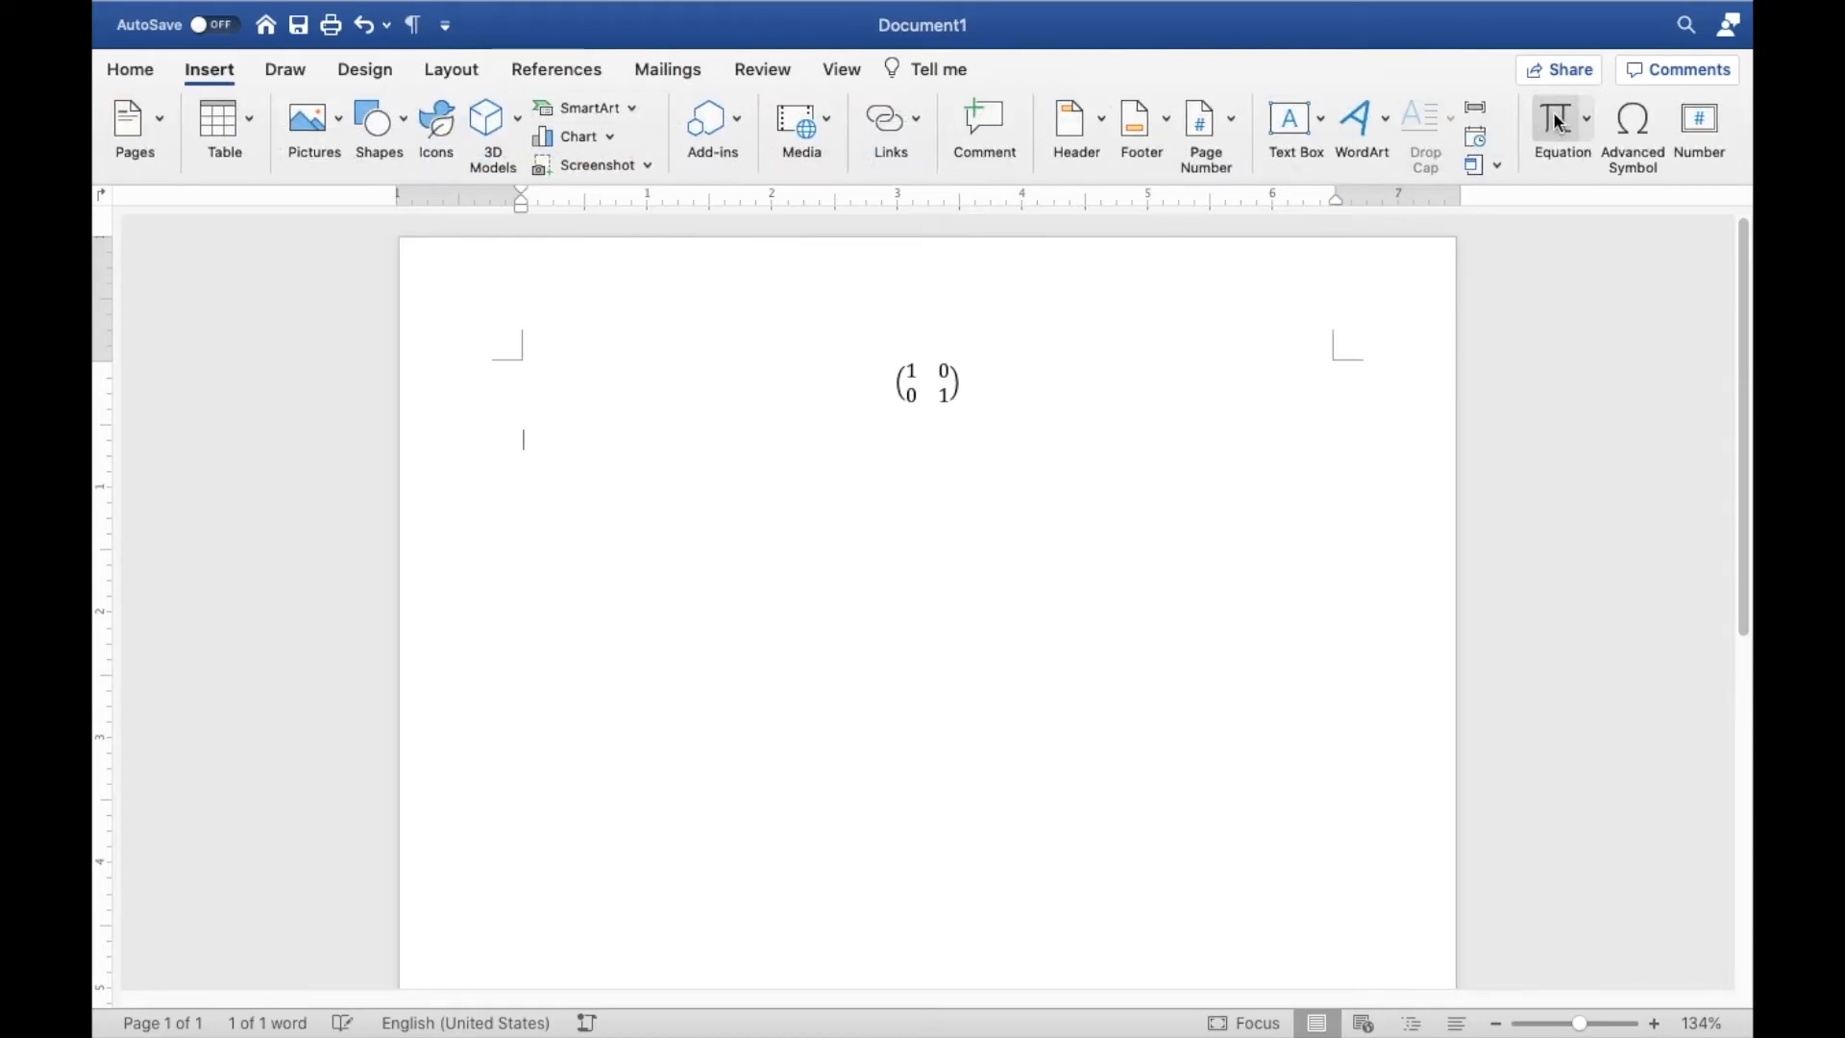
click(1560, 129)
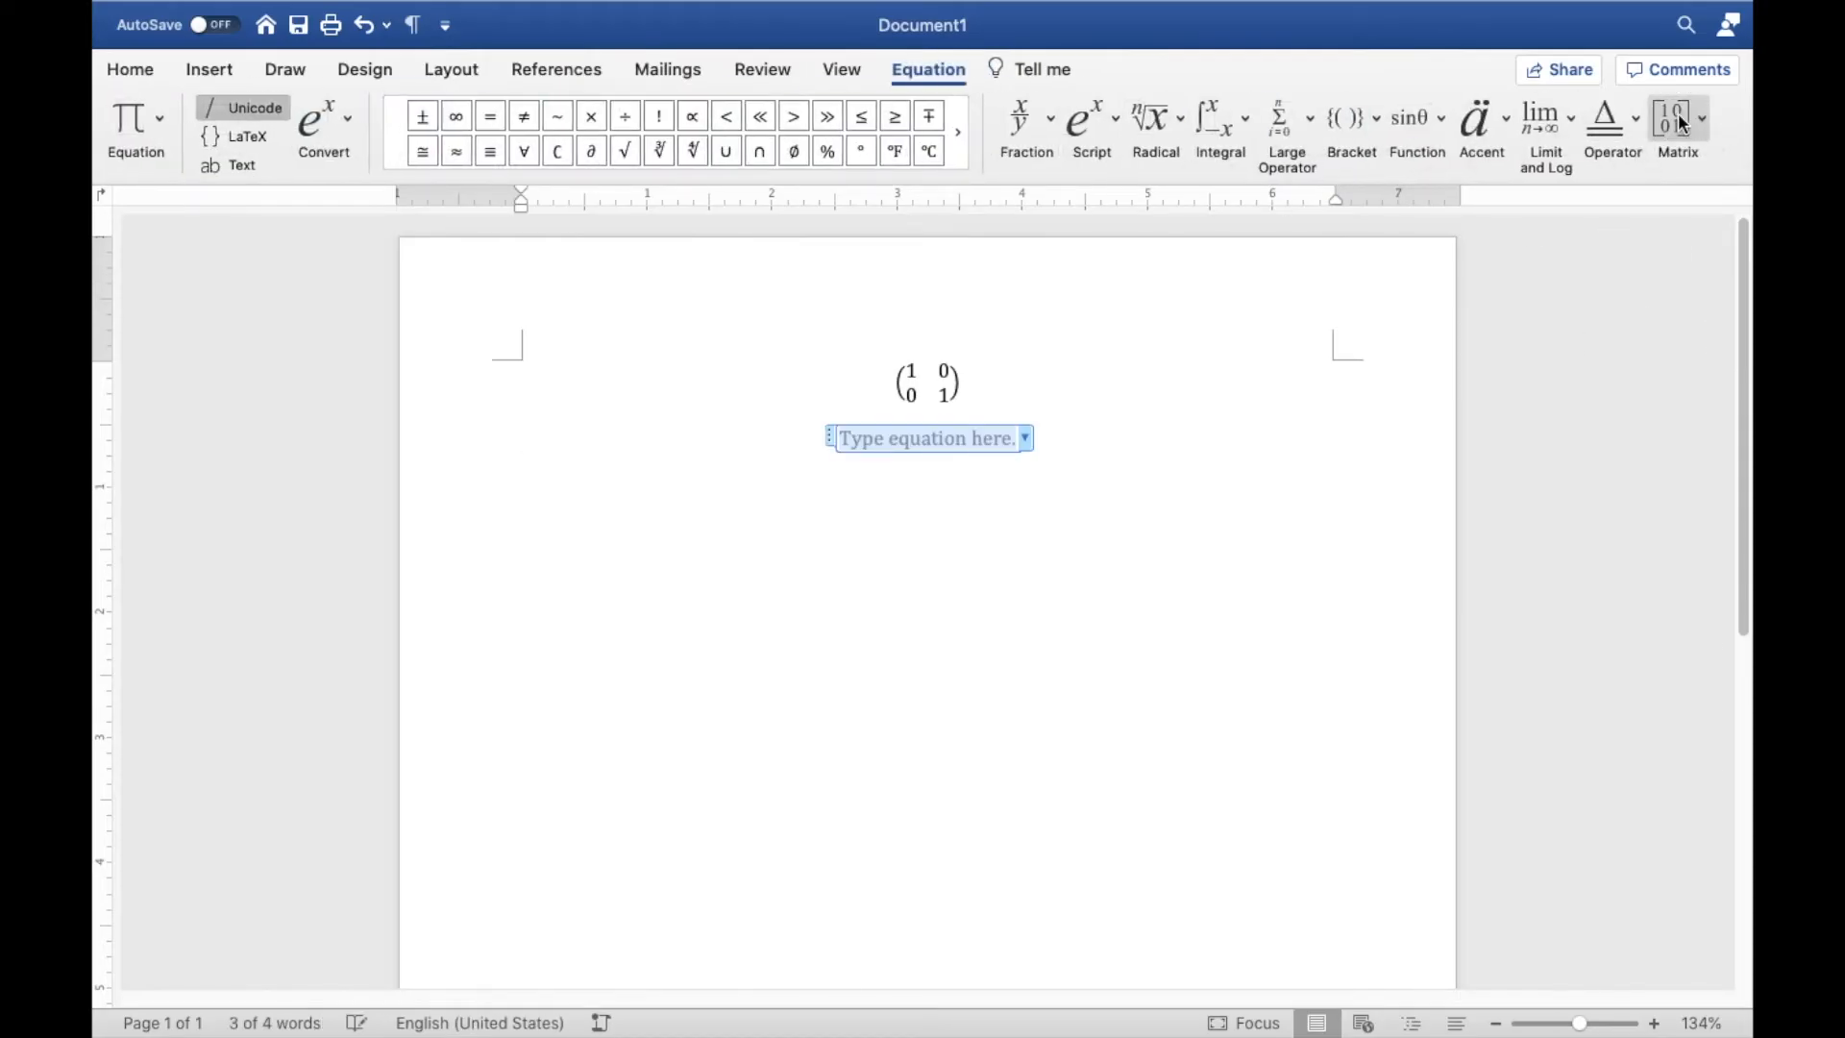
click(1671, 121)
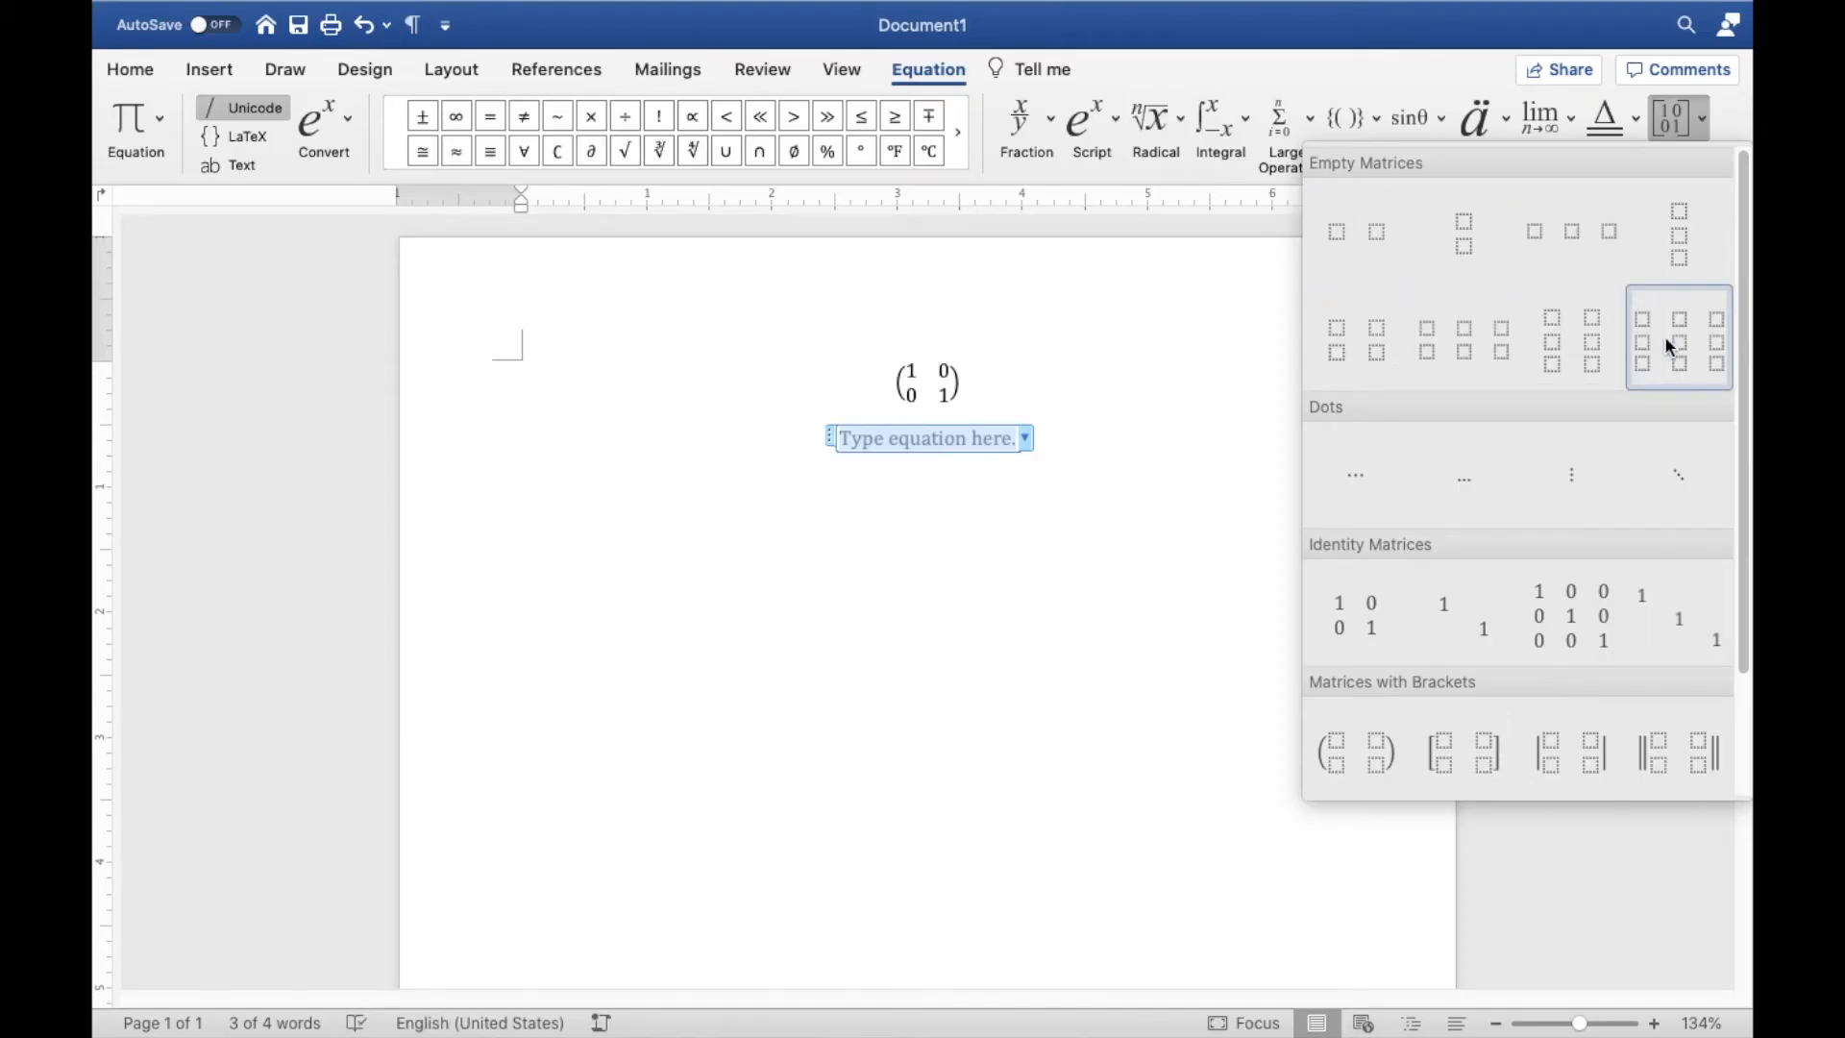
click(1676, 338)
text(1 2 3 4 5 6 7 8 9)
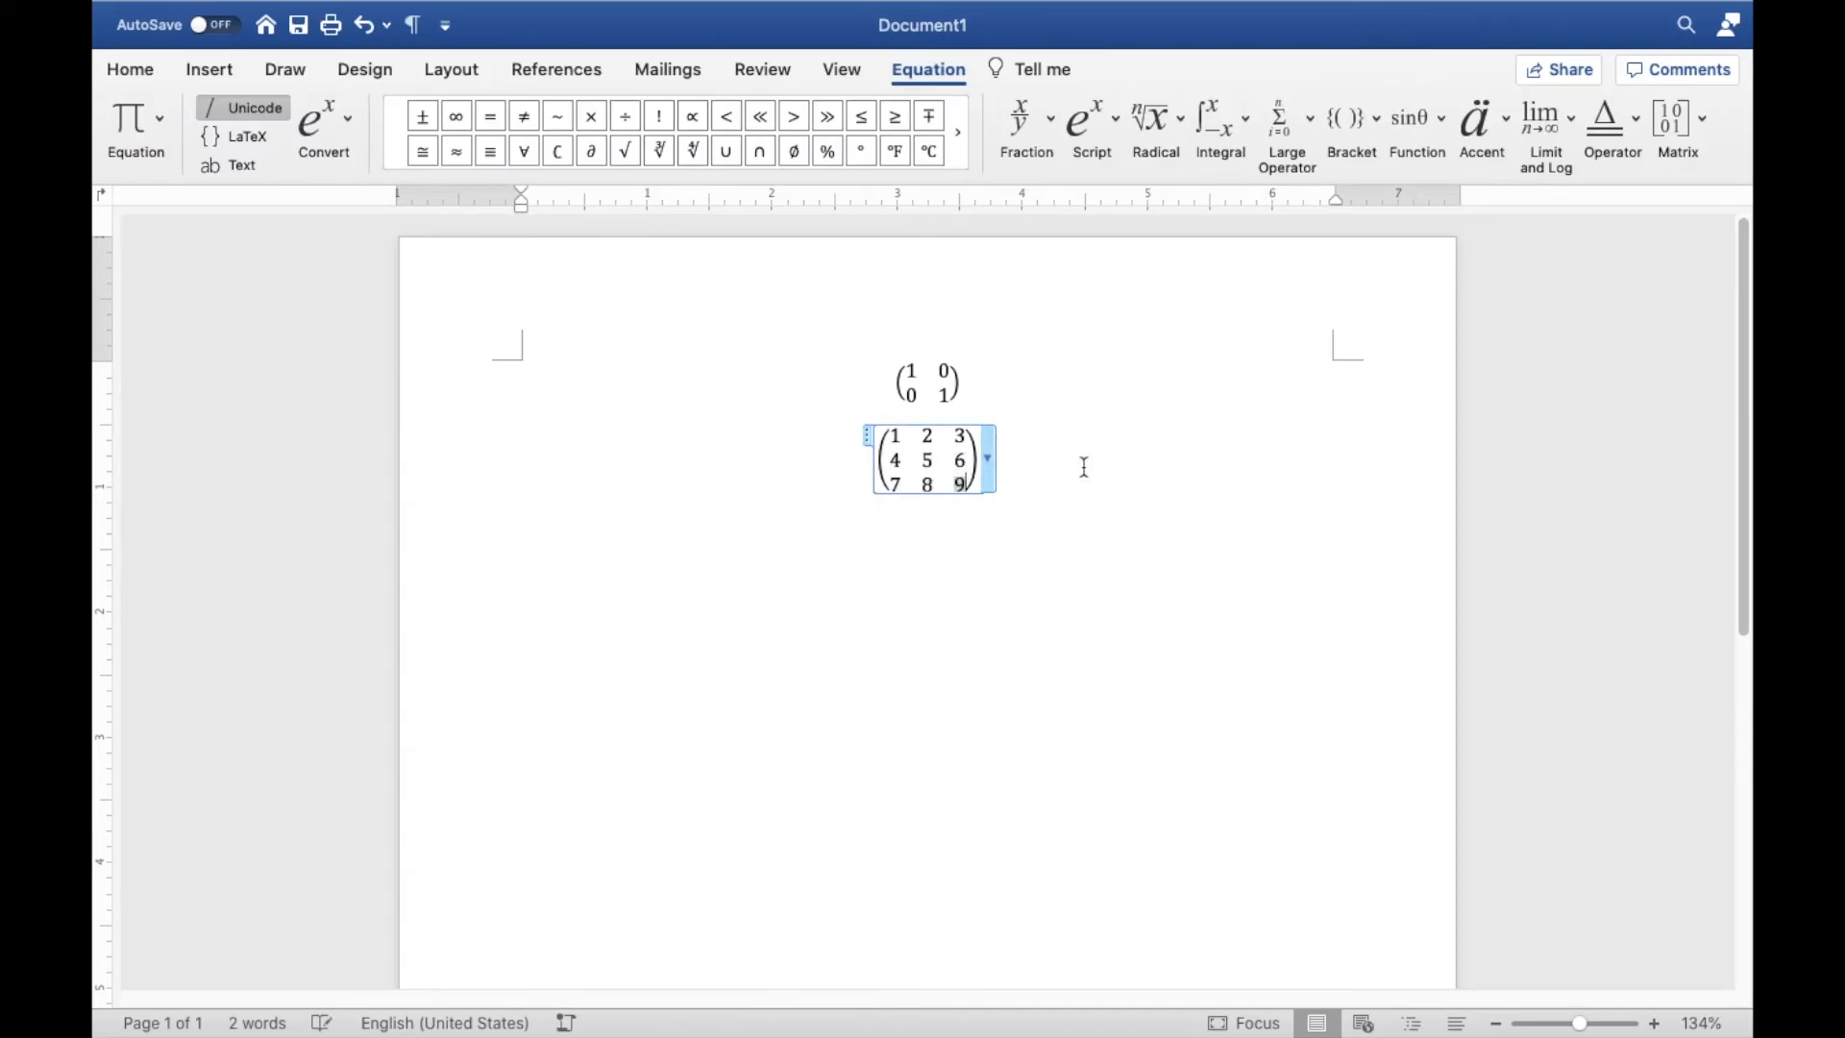
Add the line "Much better way:" and start a blank equation on the line below.
text(Much bett)
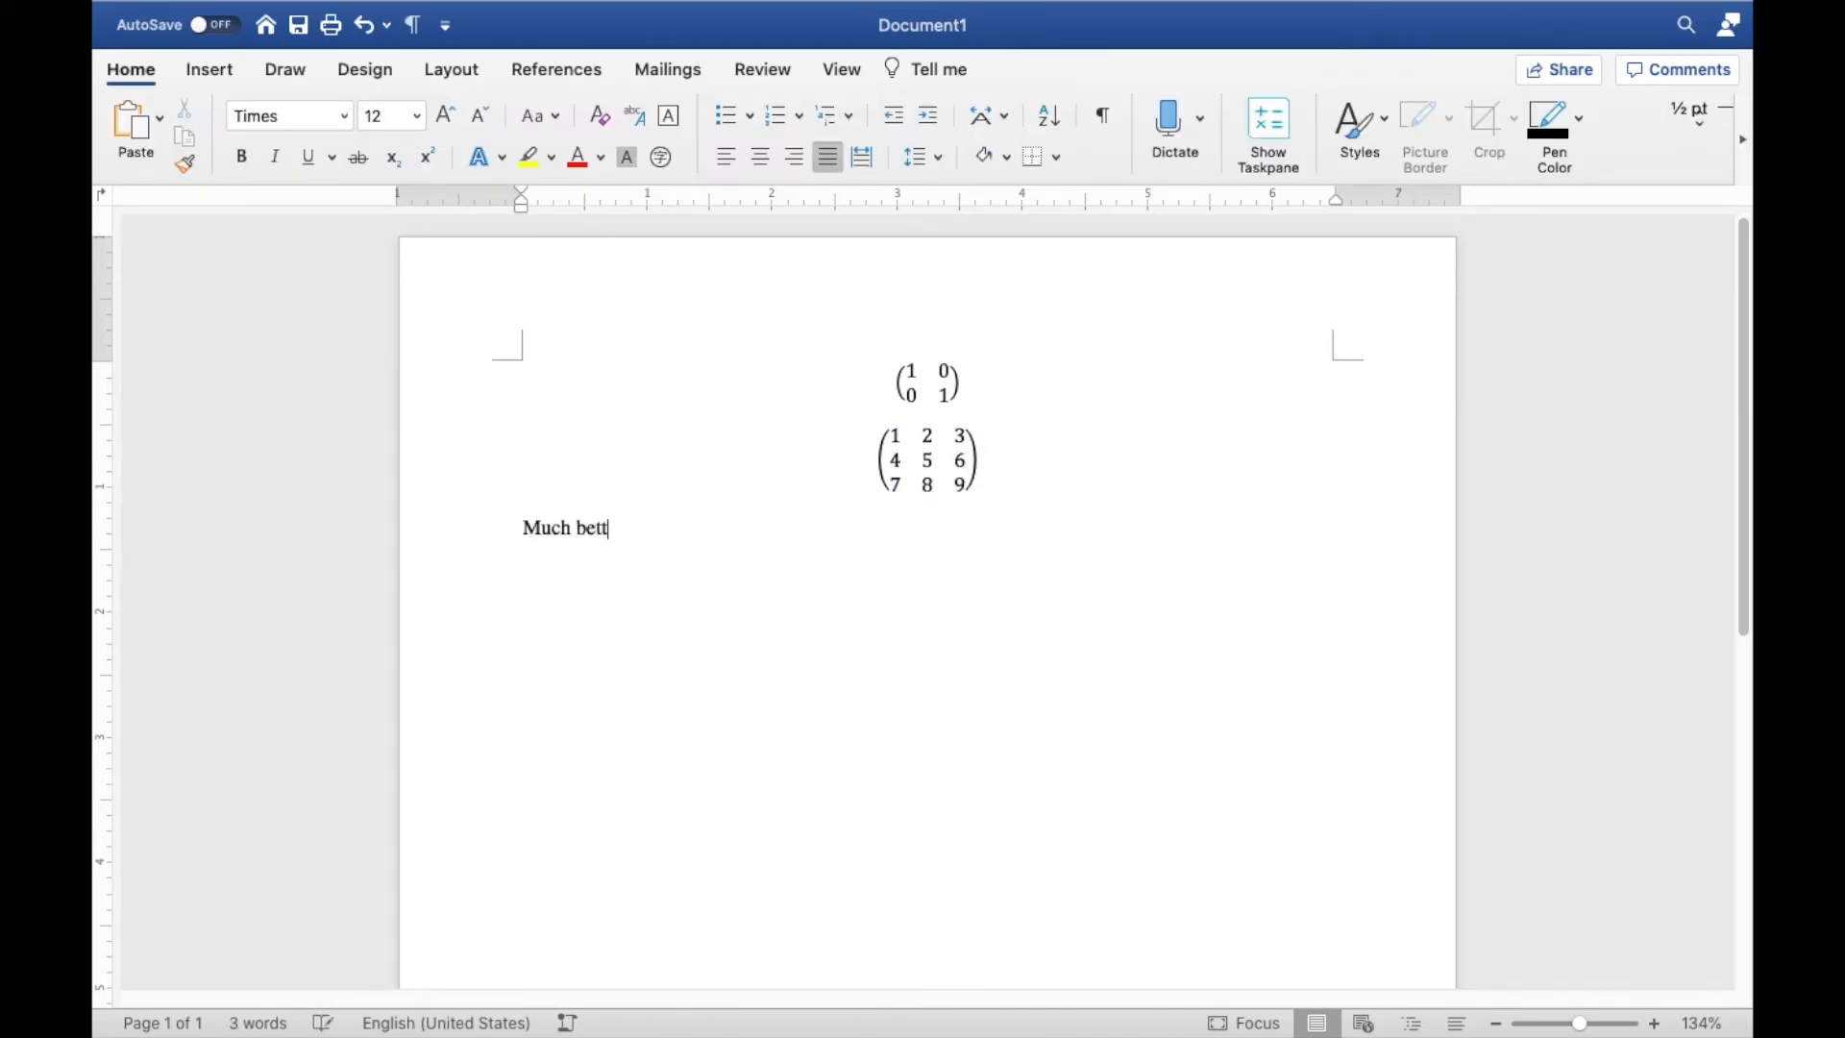
text(er way:)
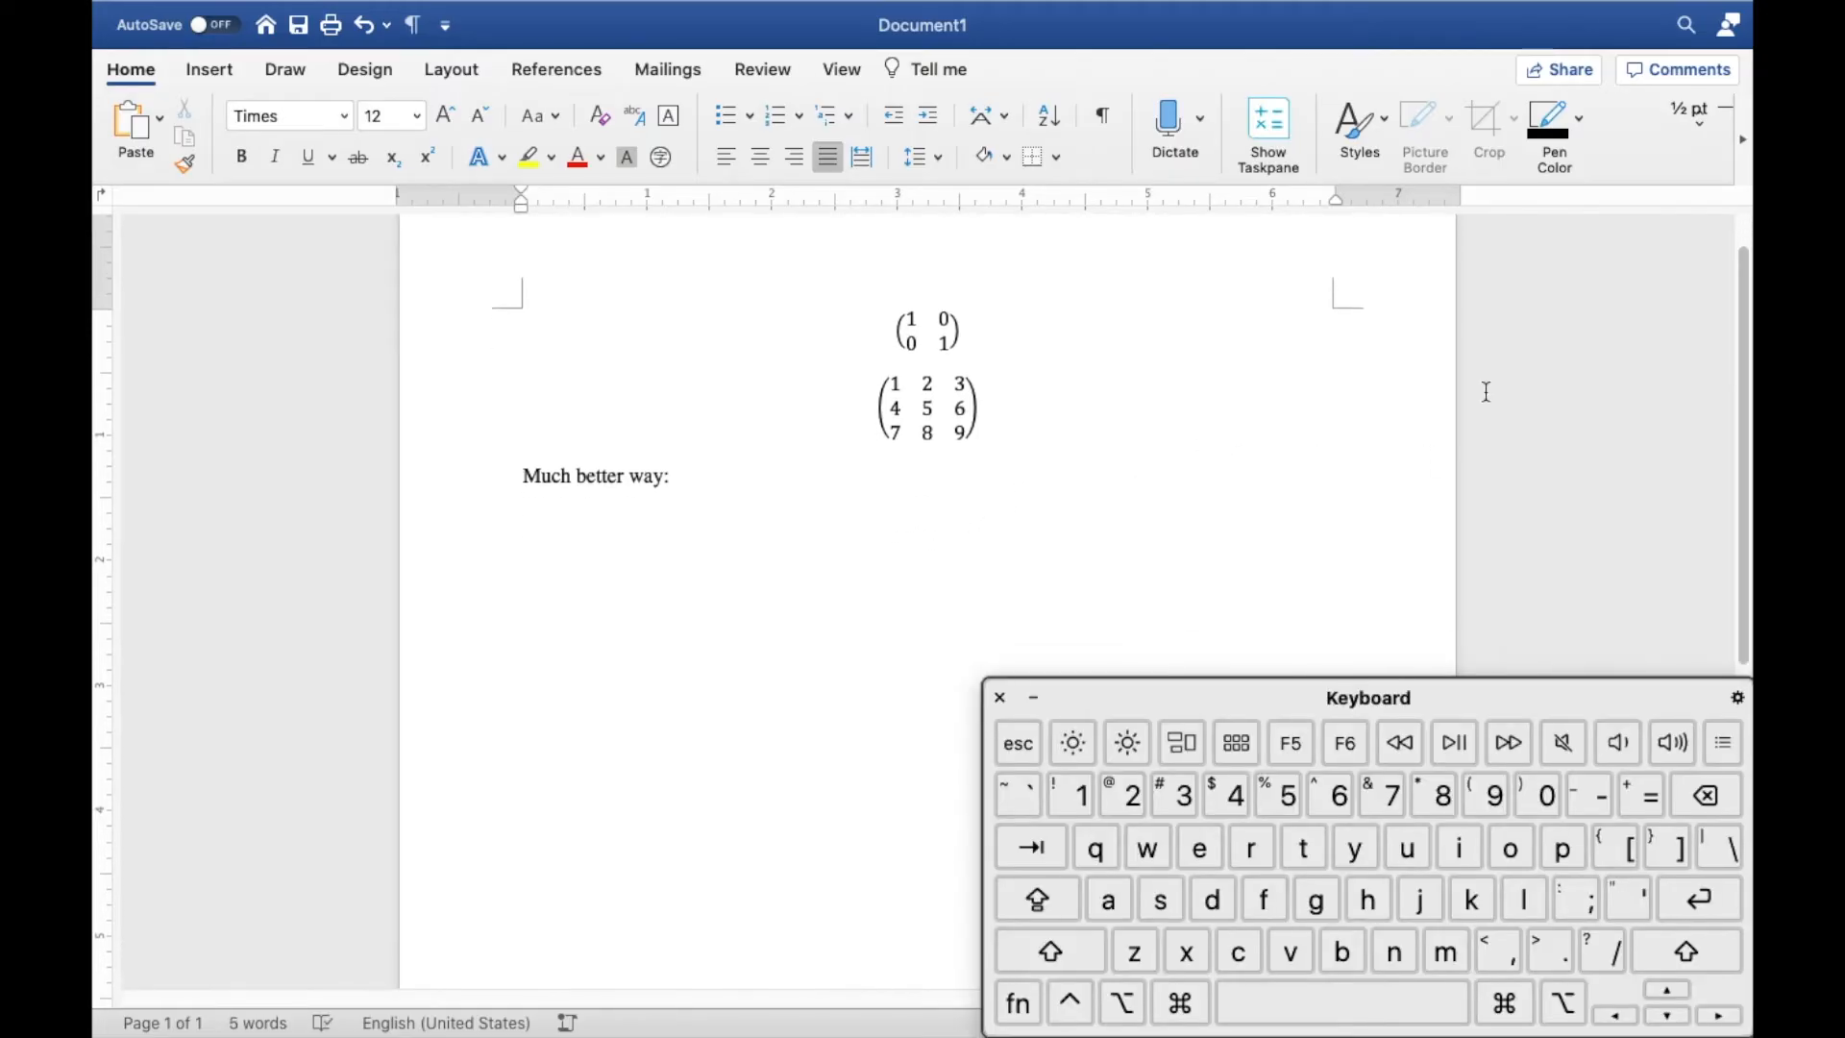
key(Return)
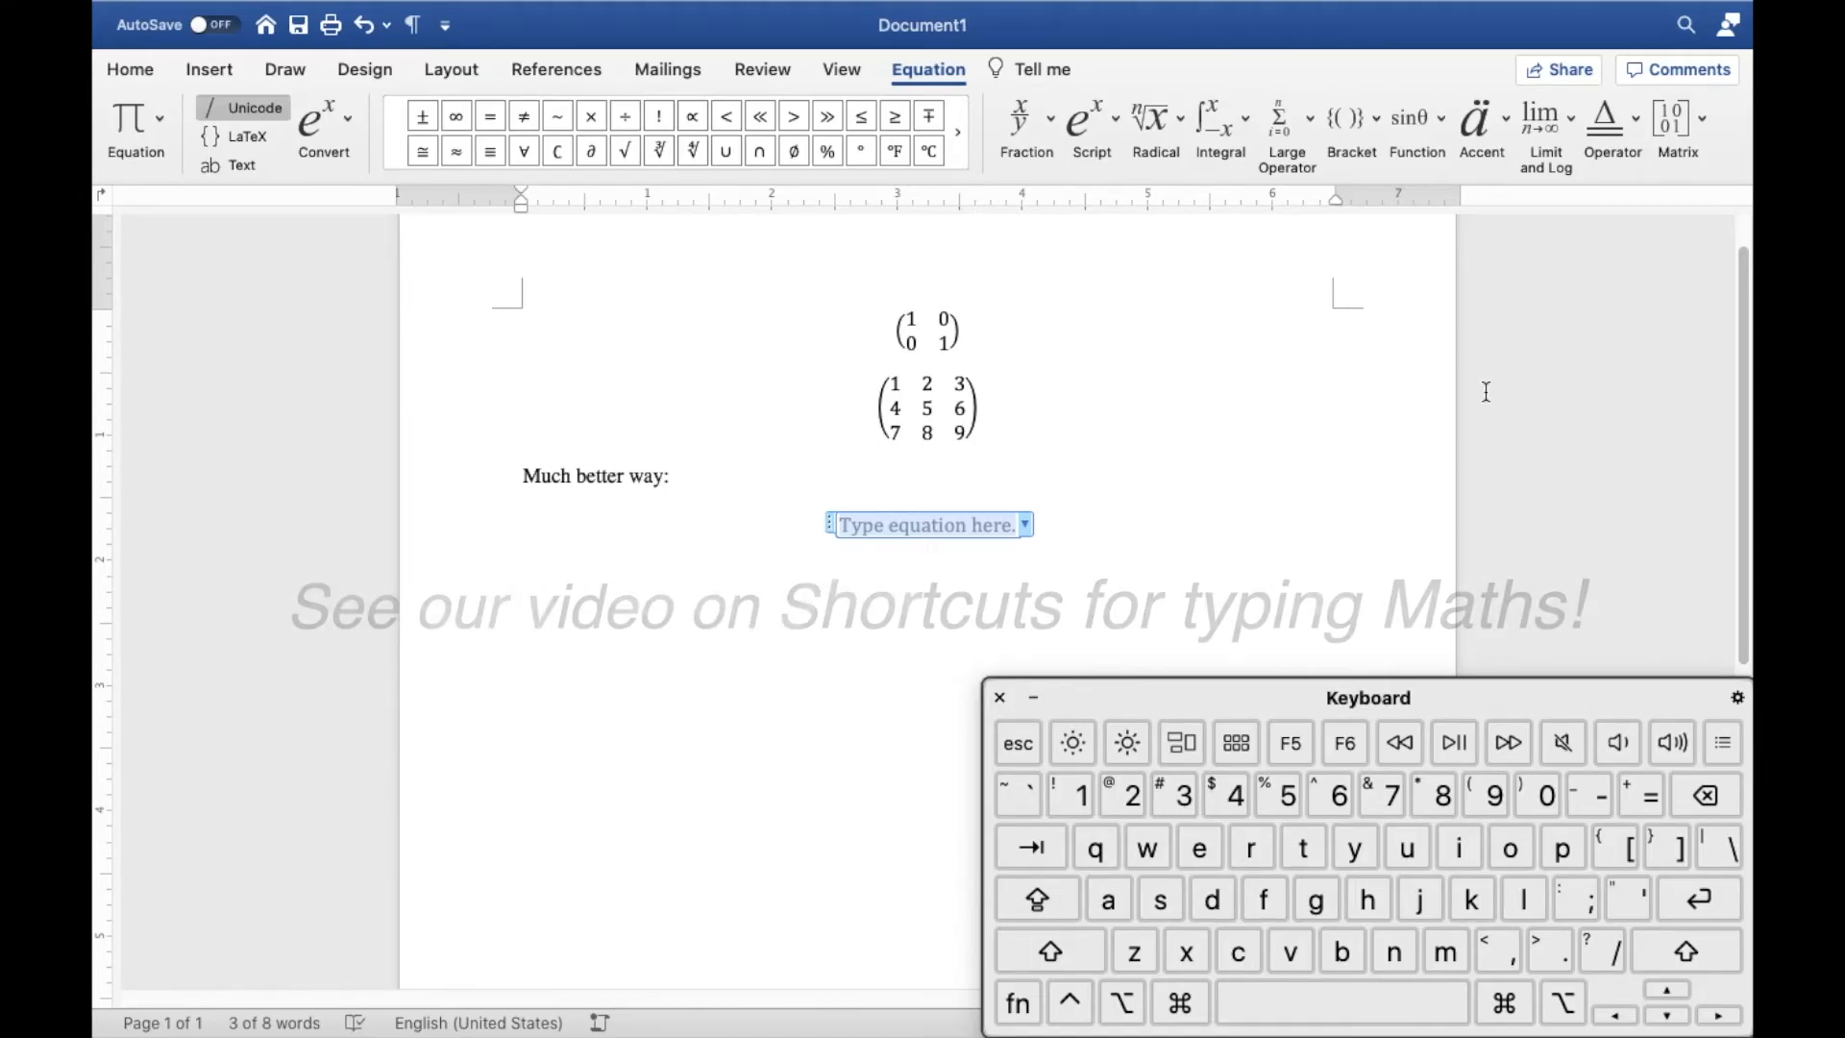
Build an empty 3x3 matrix from the linear syntax \matrix(@@&&&).
text(\matri)
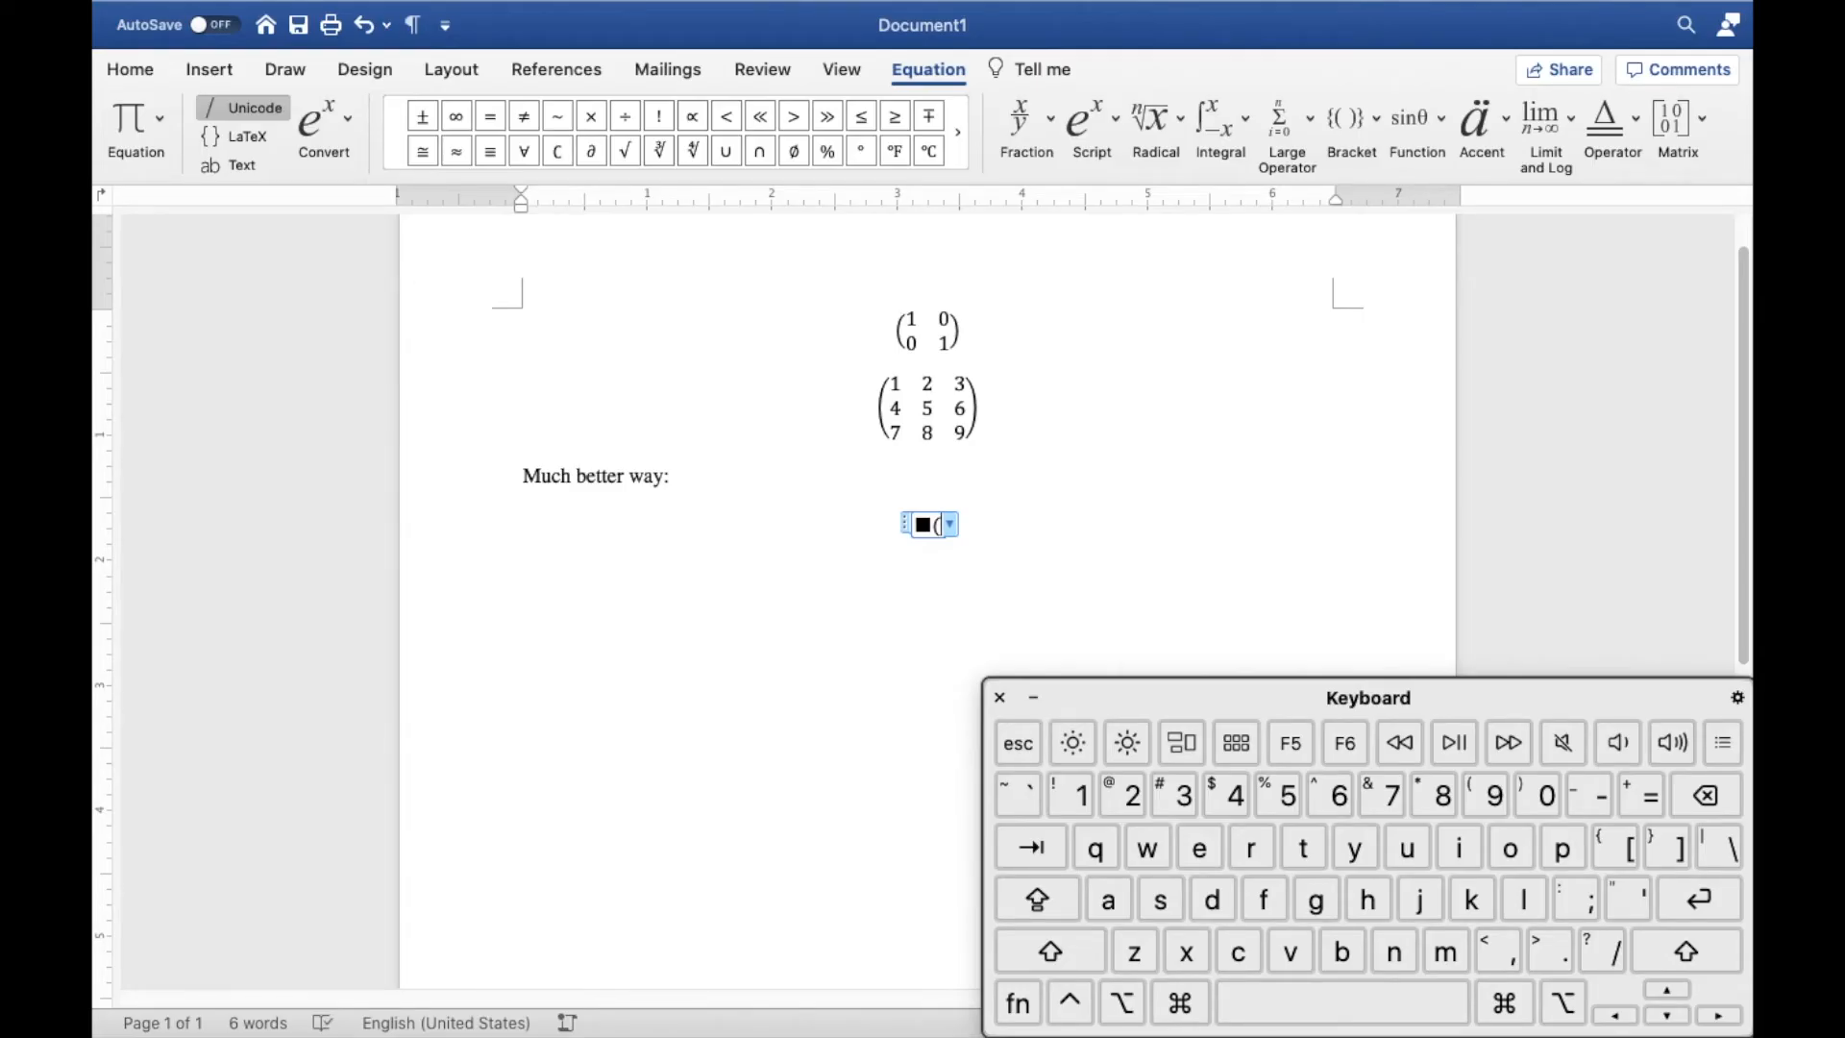
click(1048, 949)
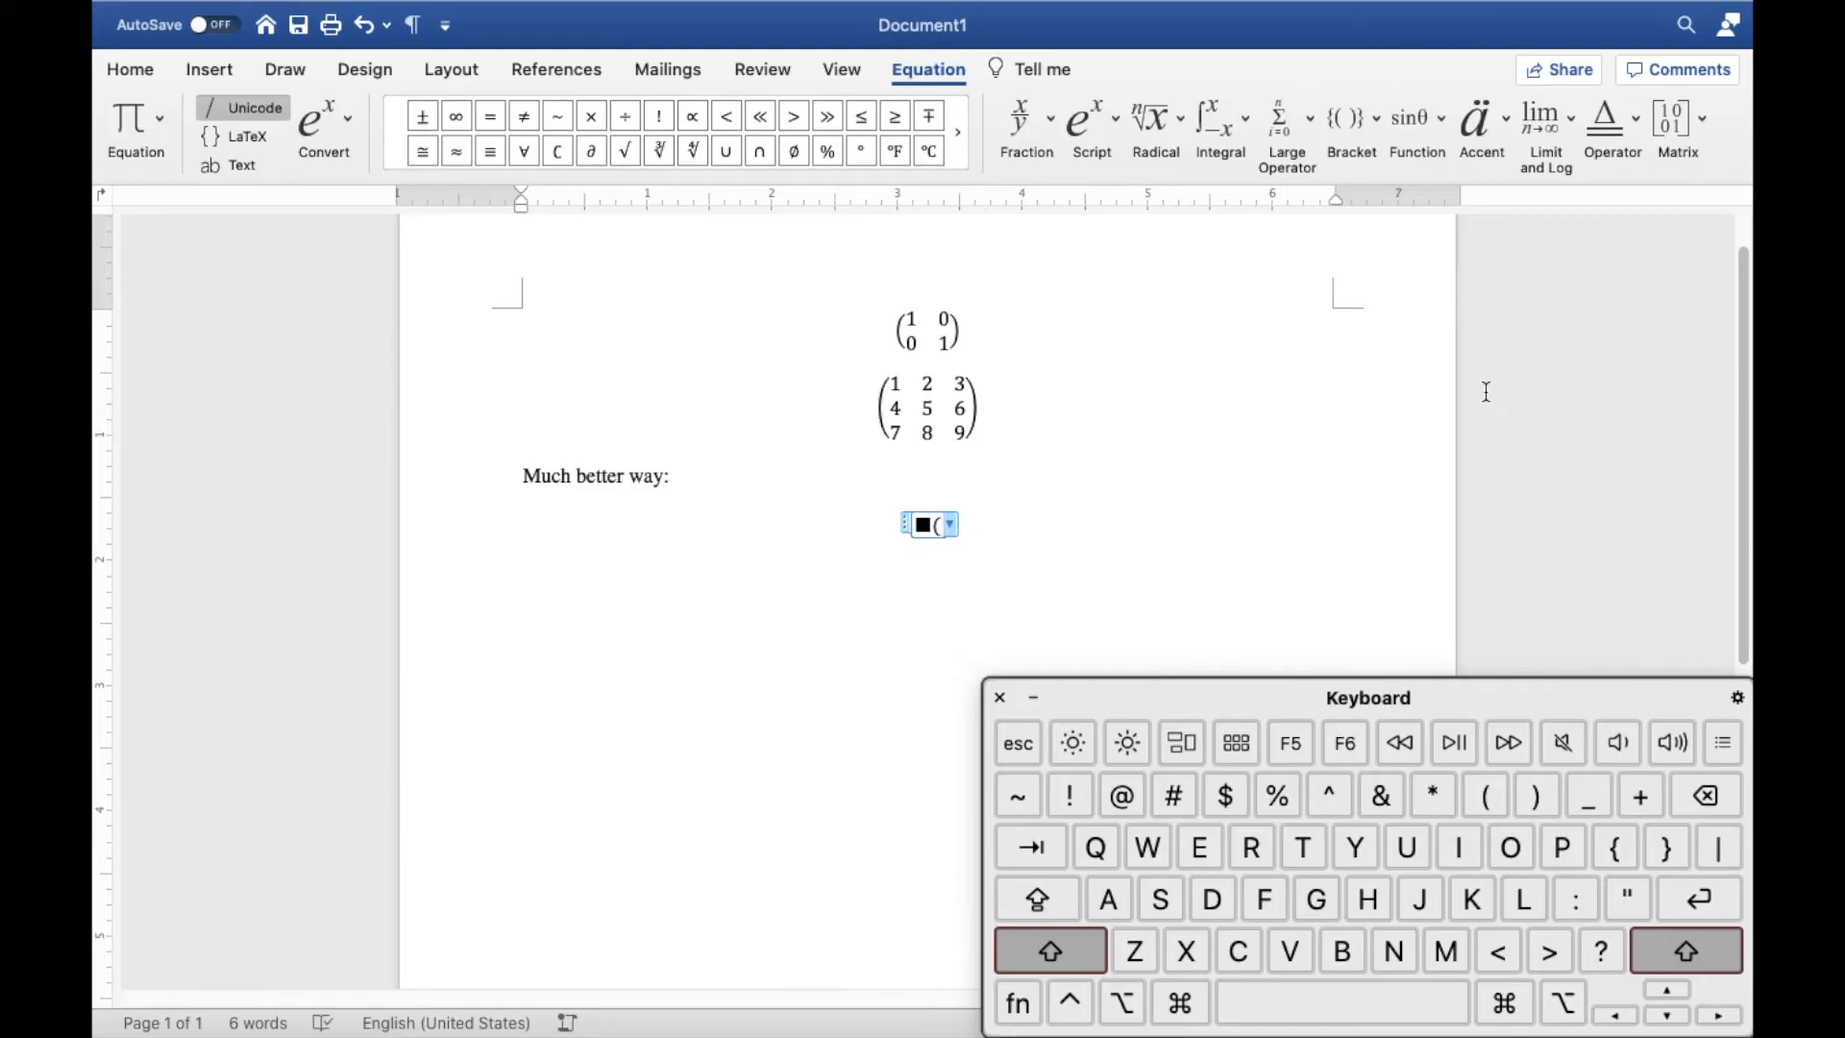
text(@@&)
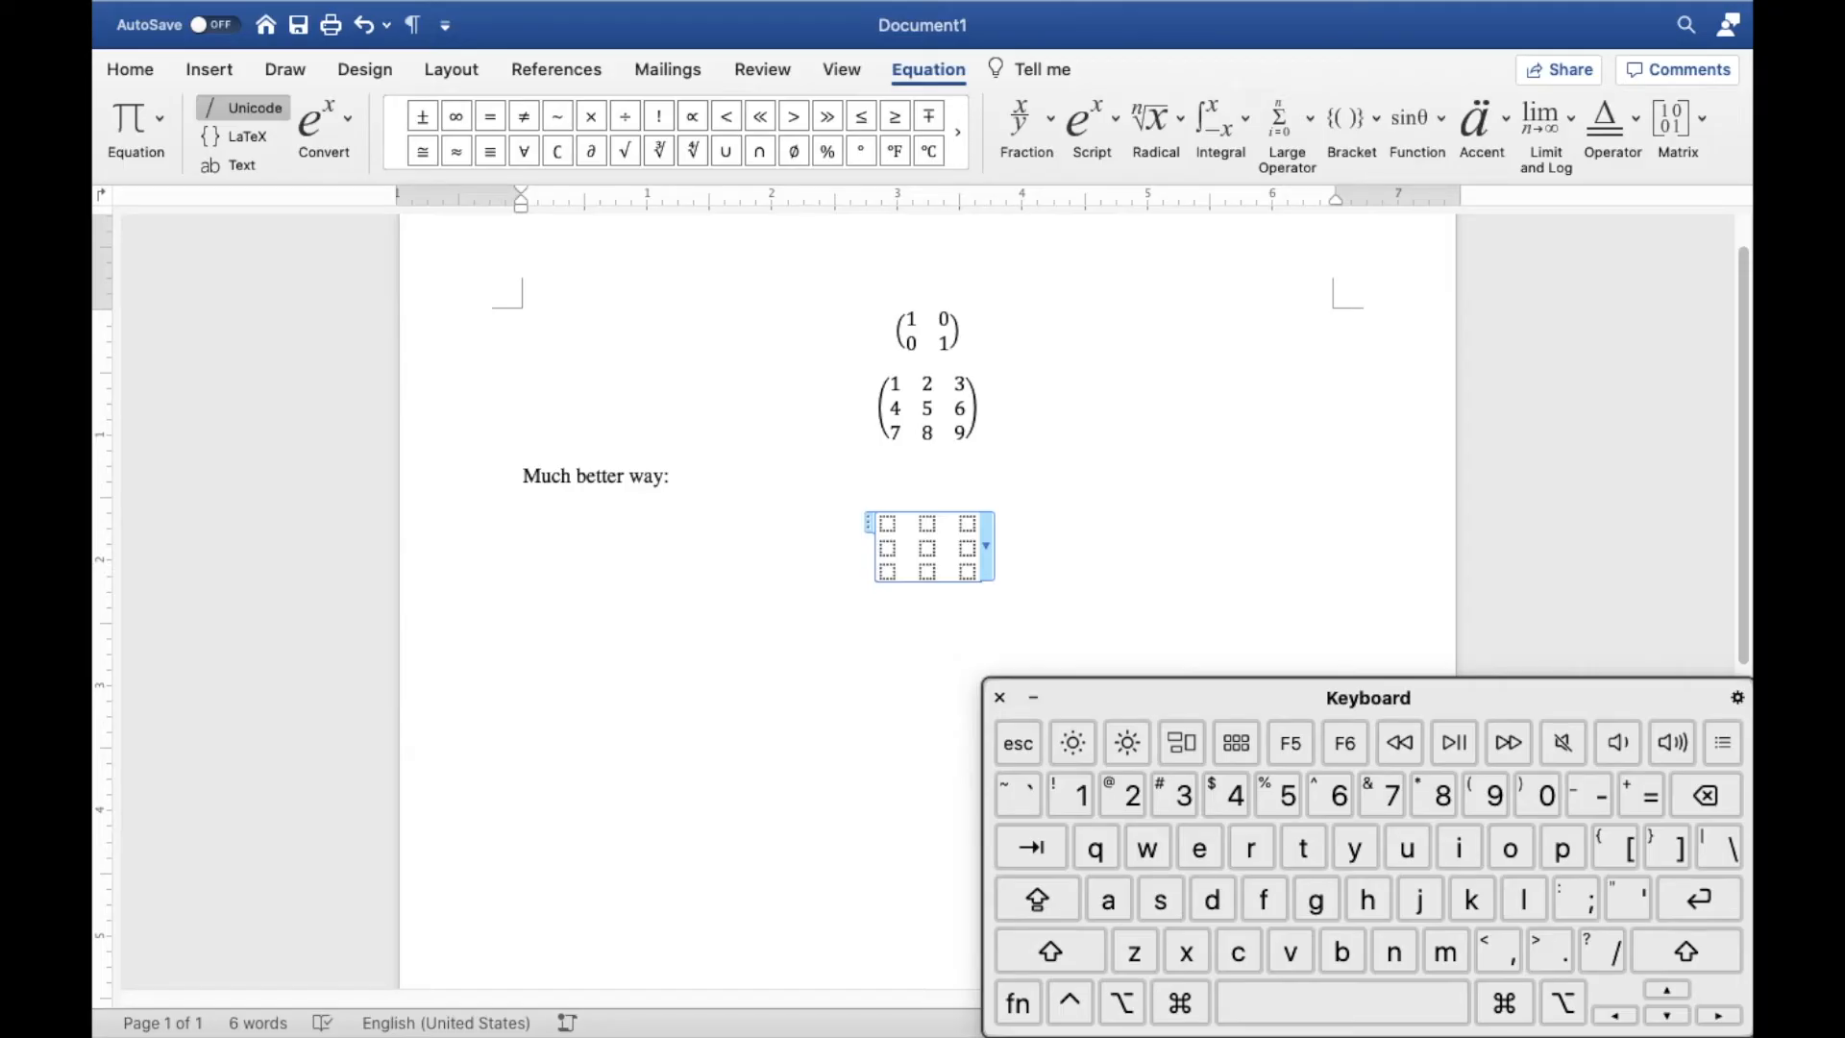
Surround the empty 3x3 matrix with round brackets and finish editing the equation.
click(1050, 952)
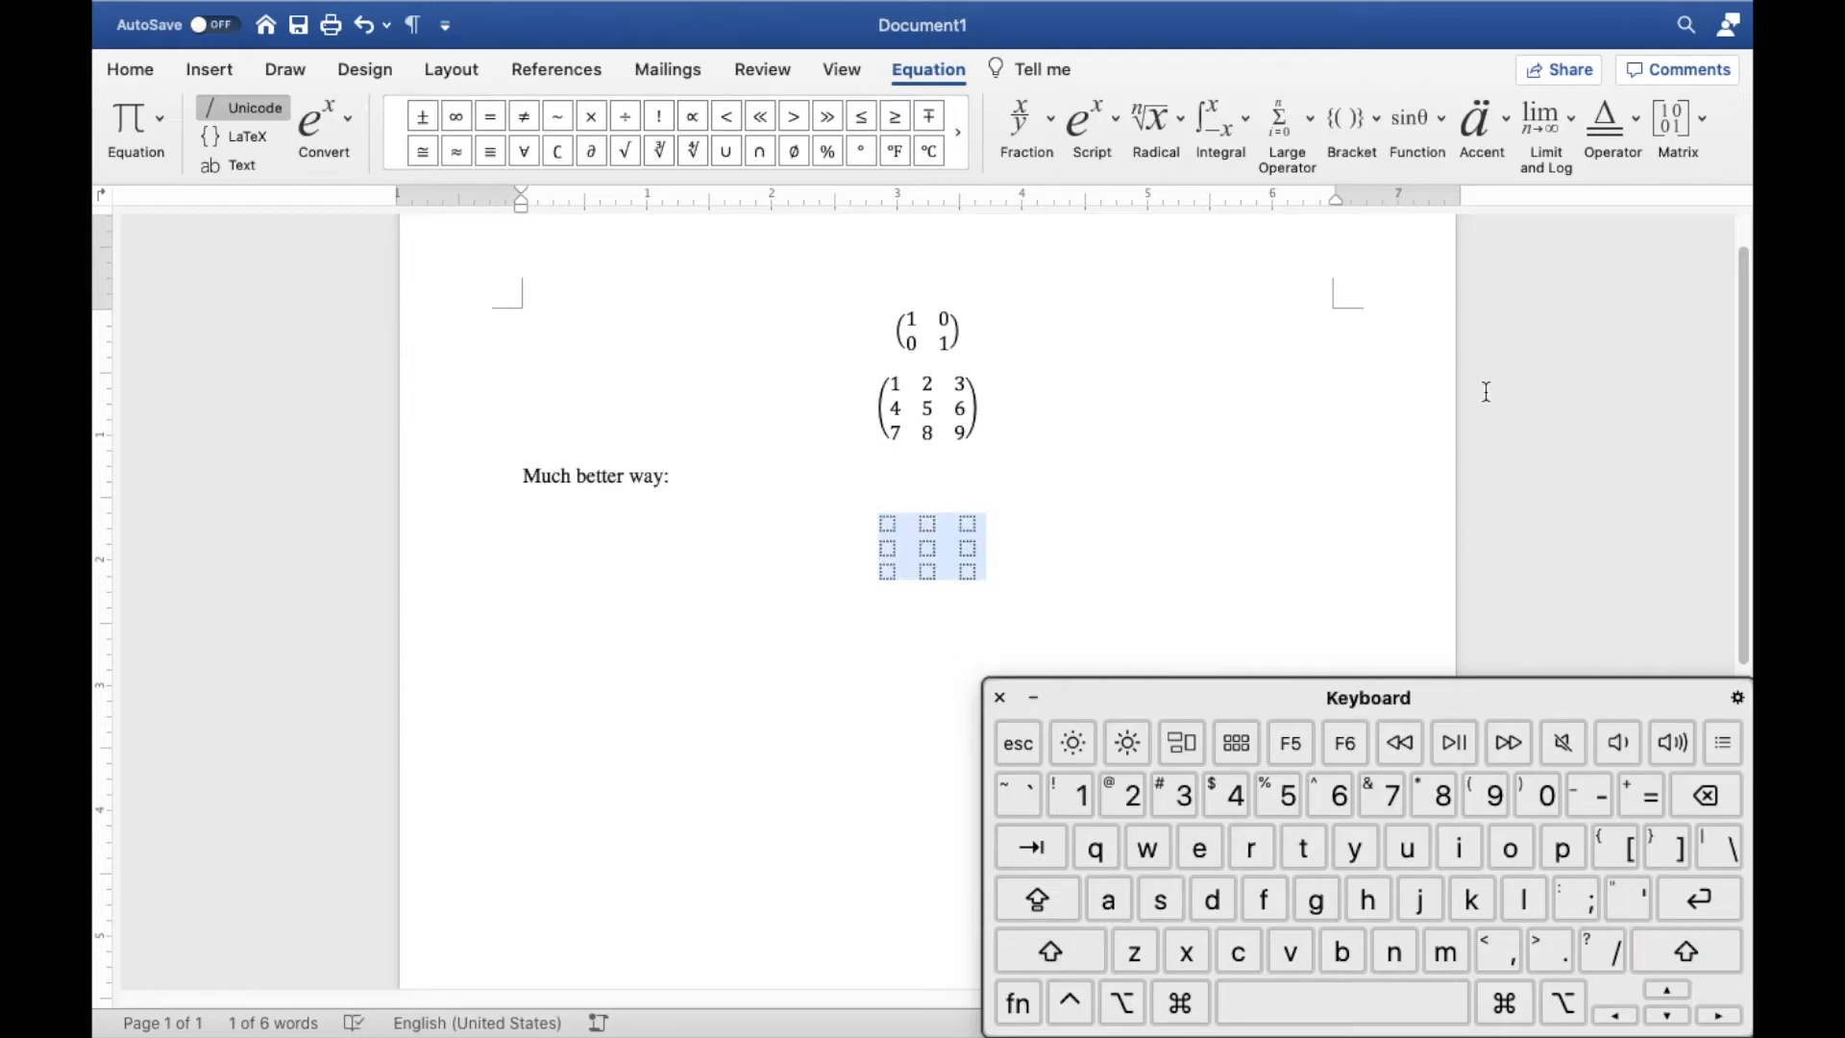
click(1049, 950)
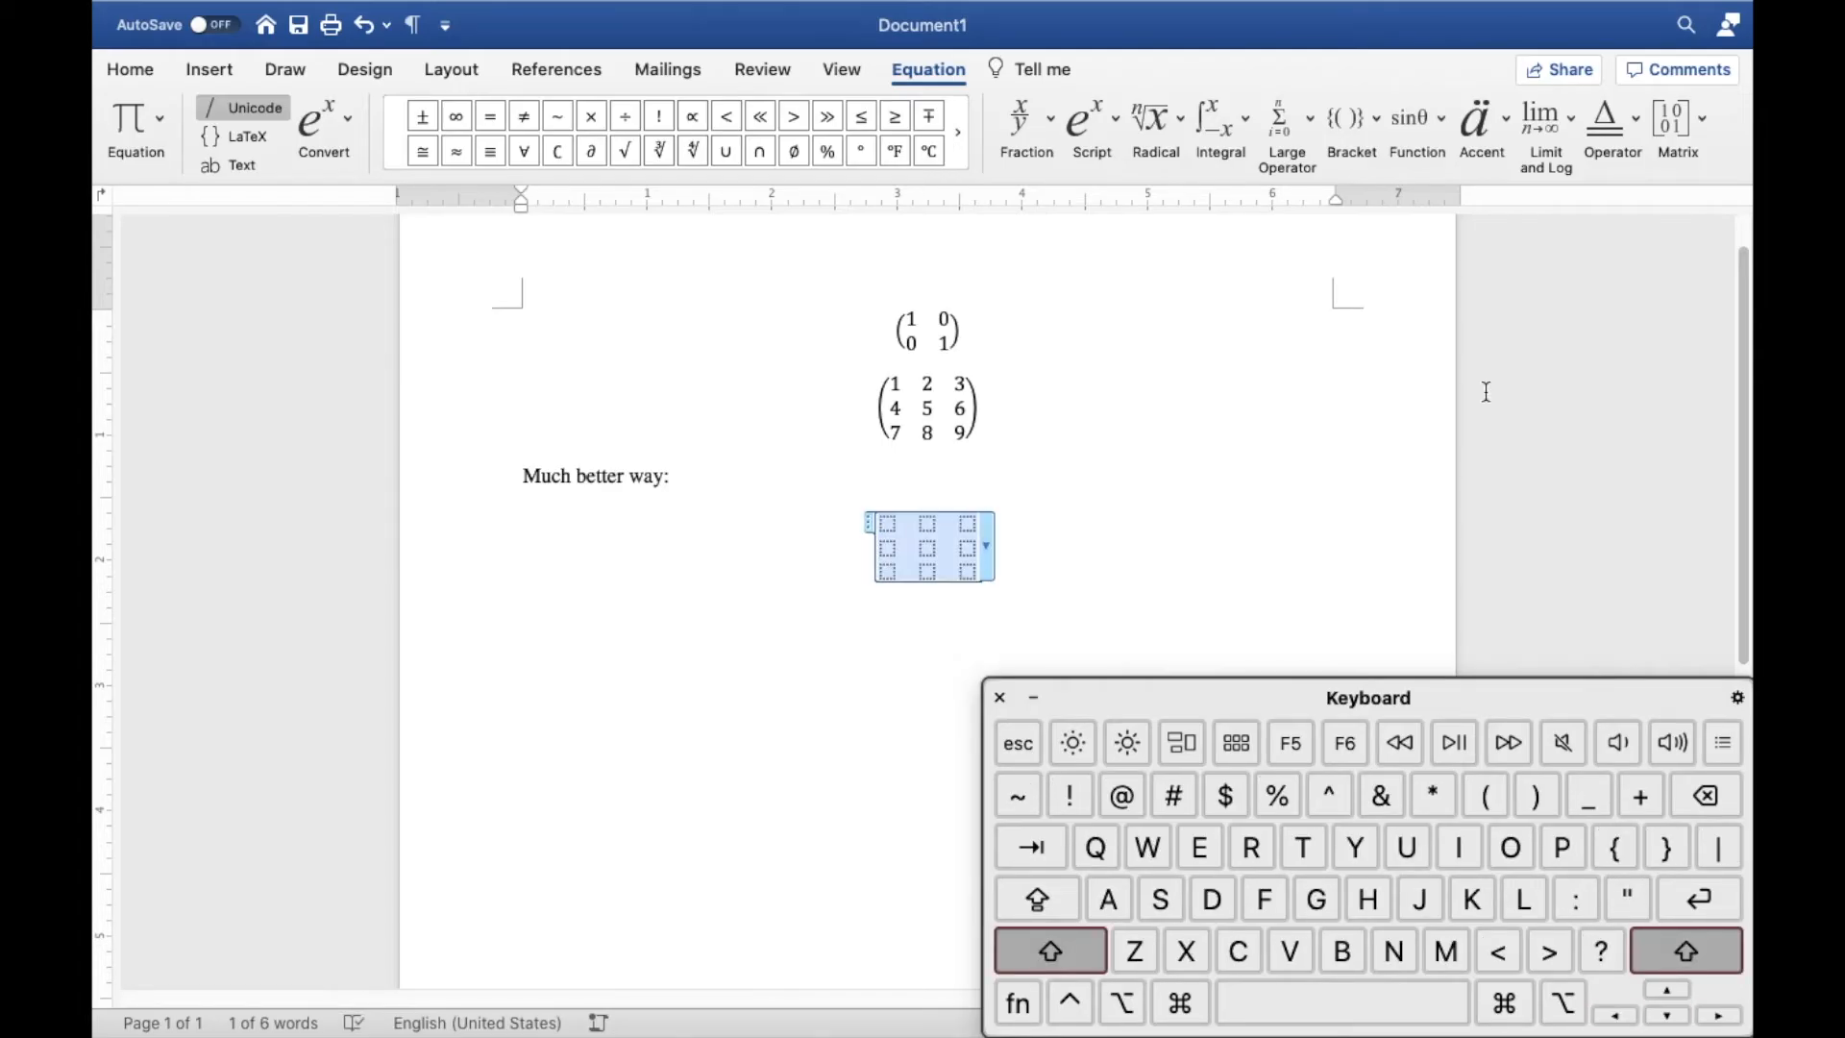
click(1049, 949)
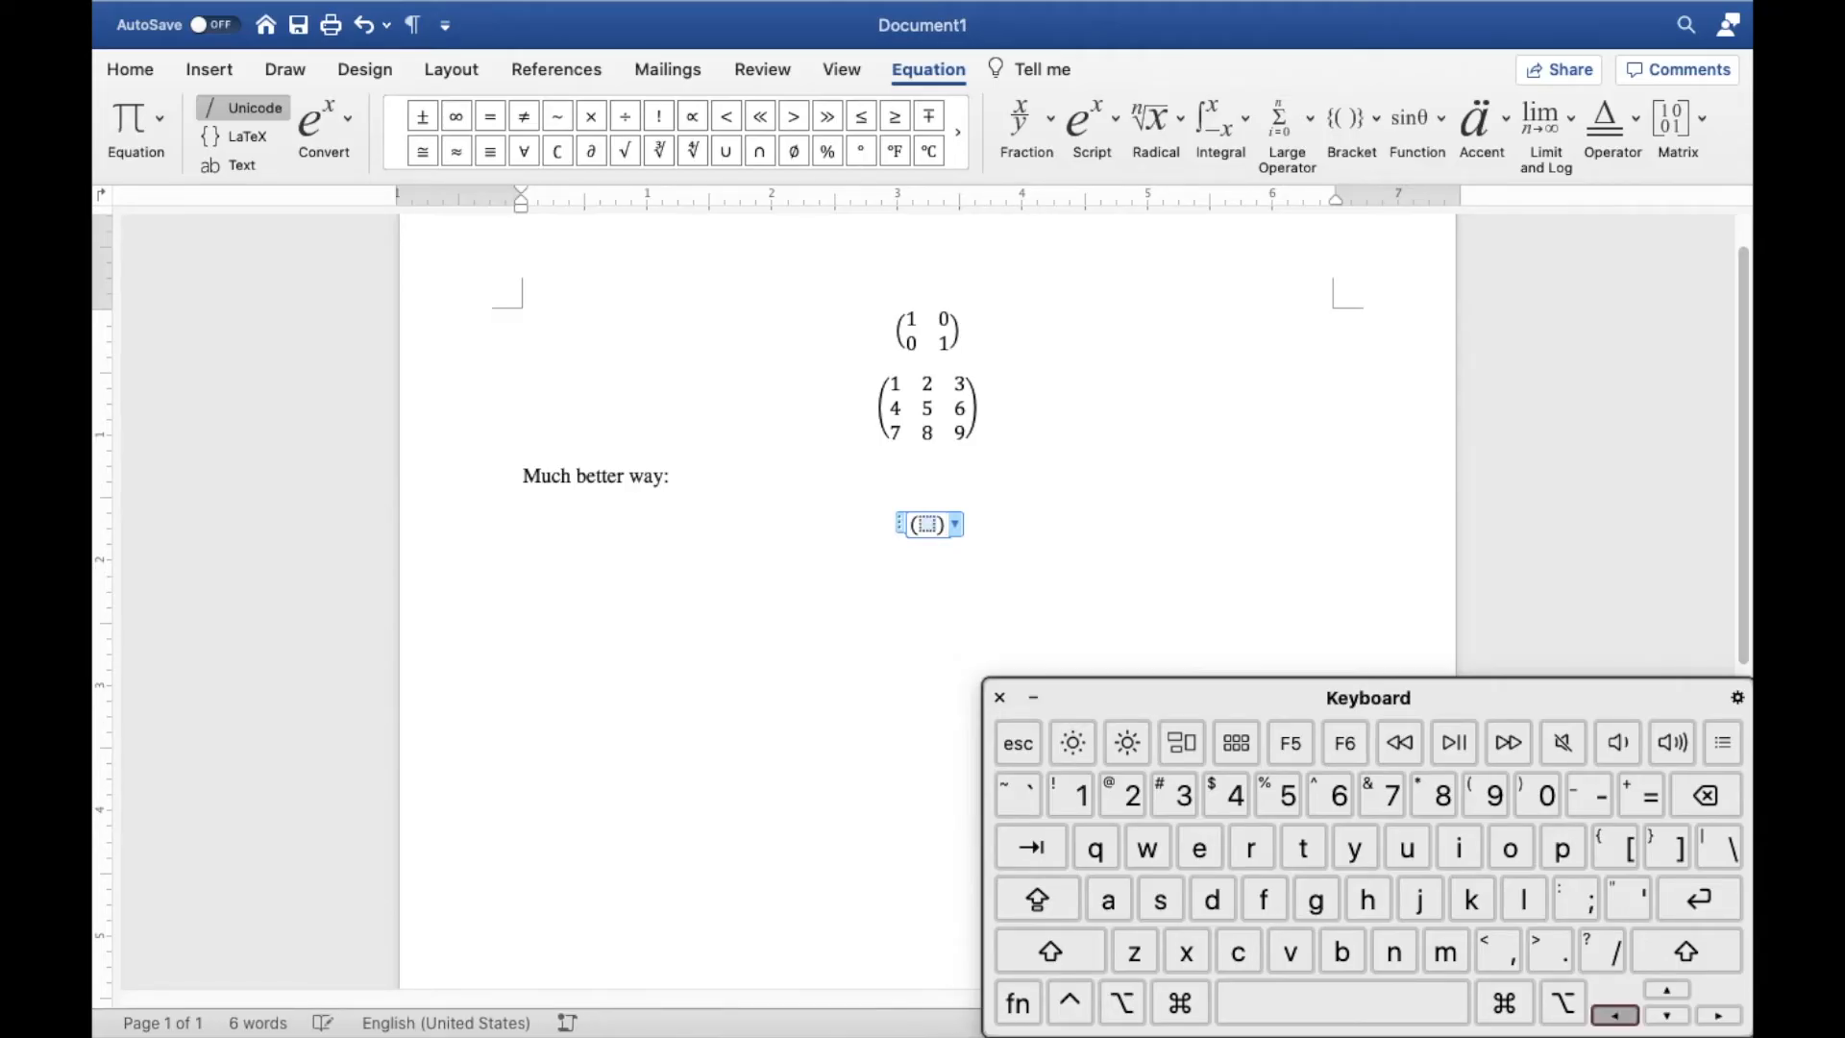
key(cmd+v)
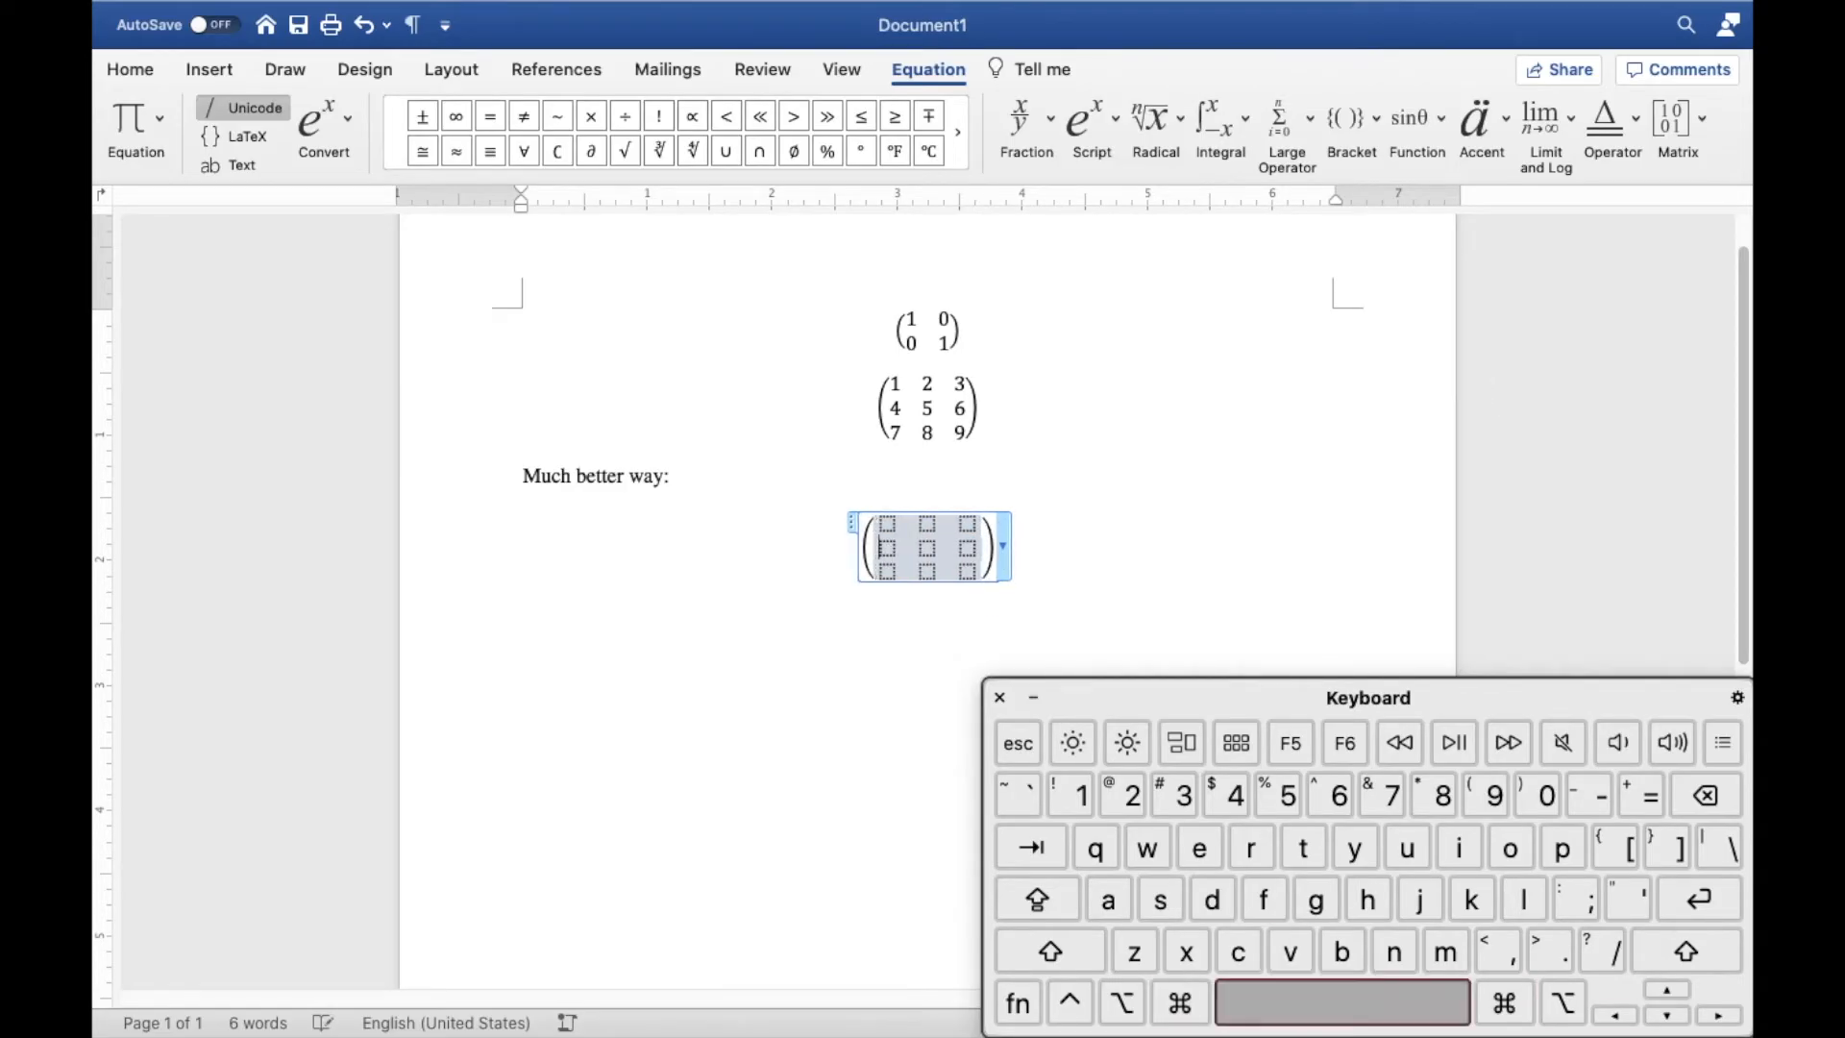
click(1484, 392)
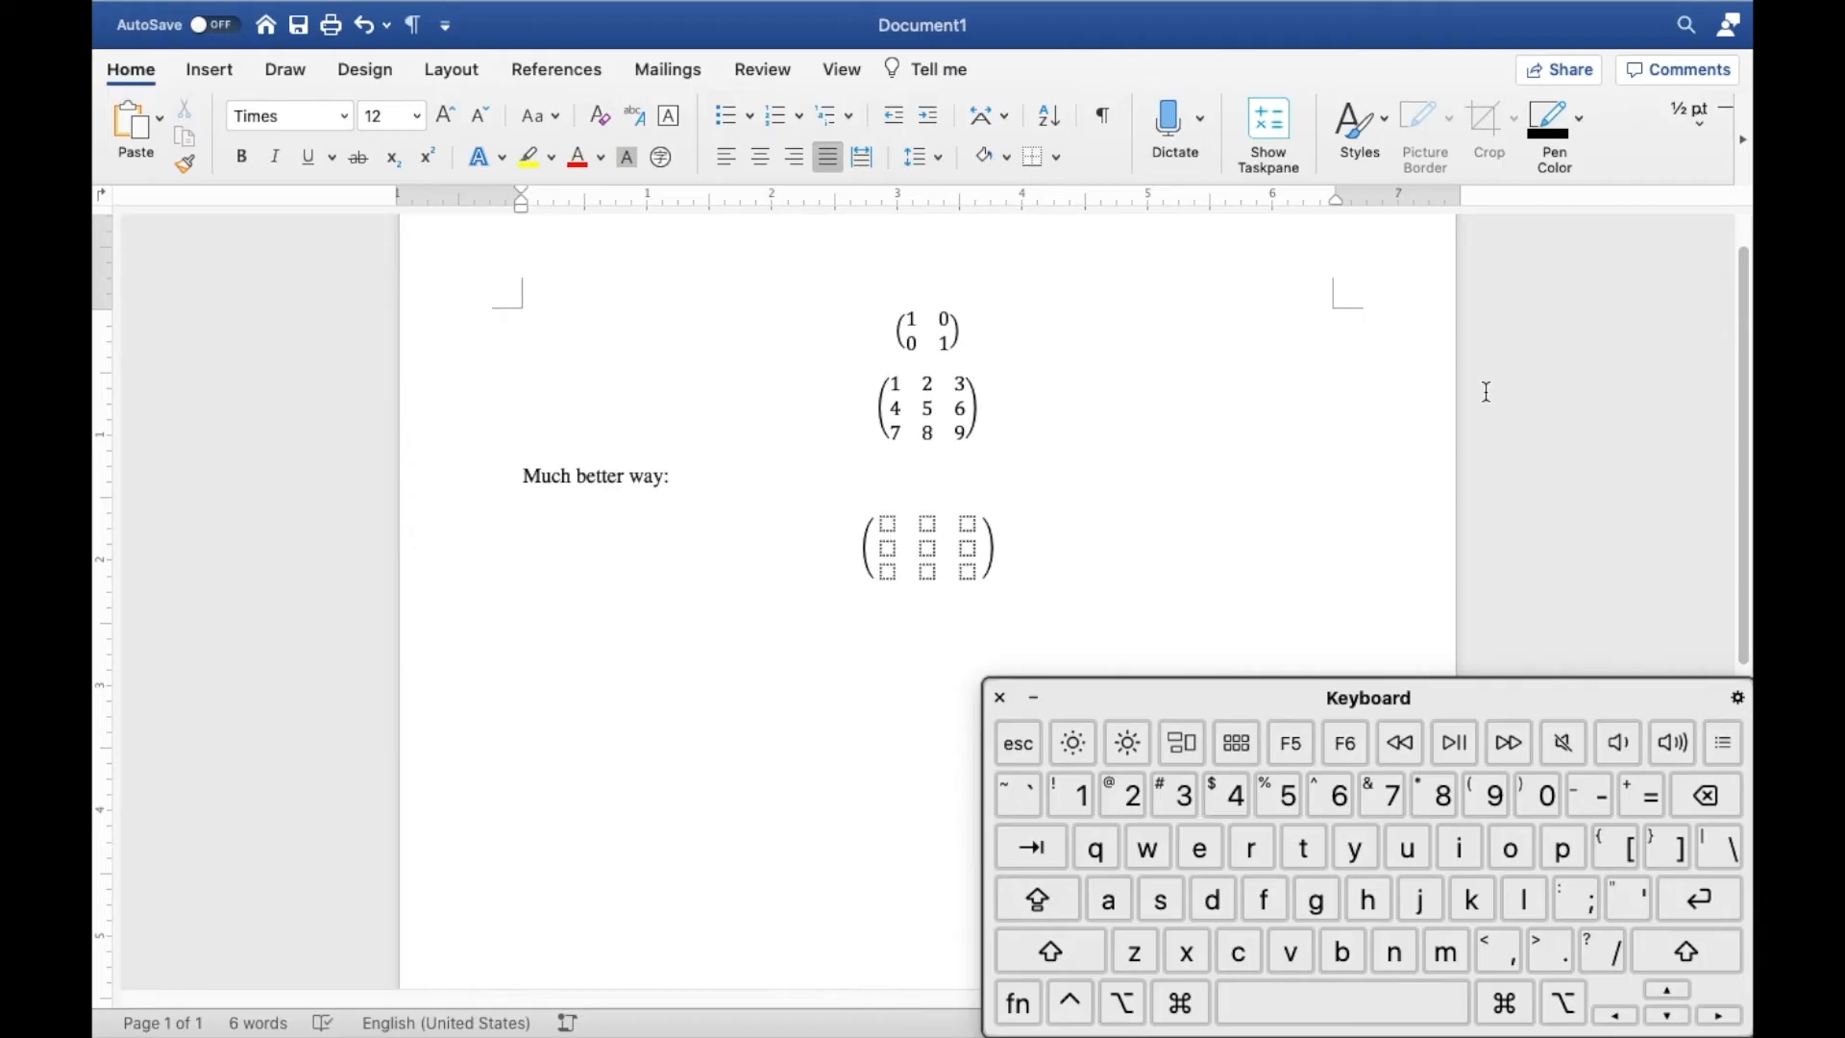
Add an equation with an empty 4x4 matrix via \matrix(@@@&&&), then a blank equation beneath it.
click(523, 617)
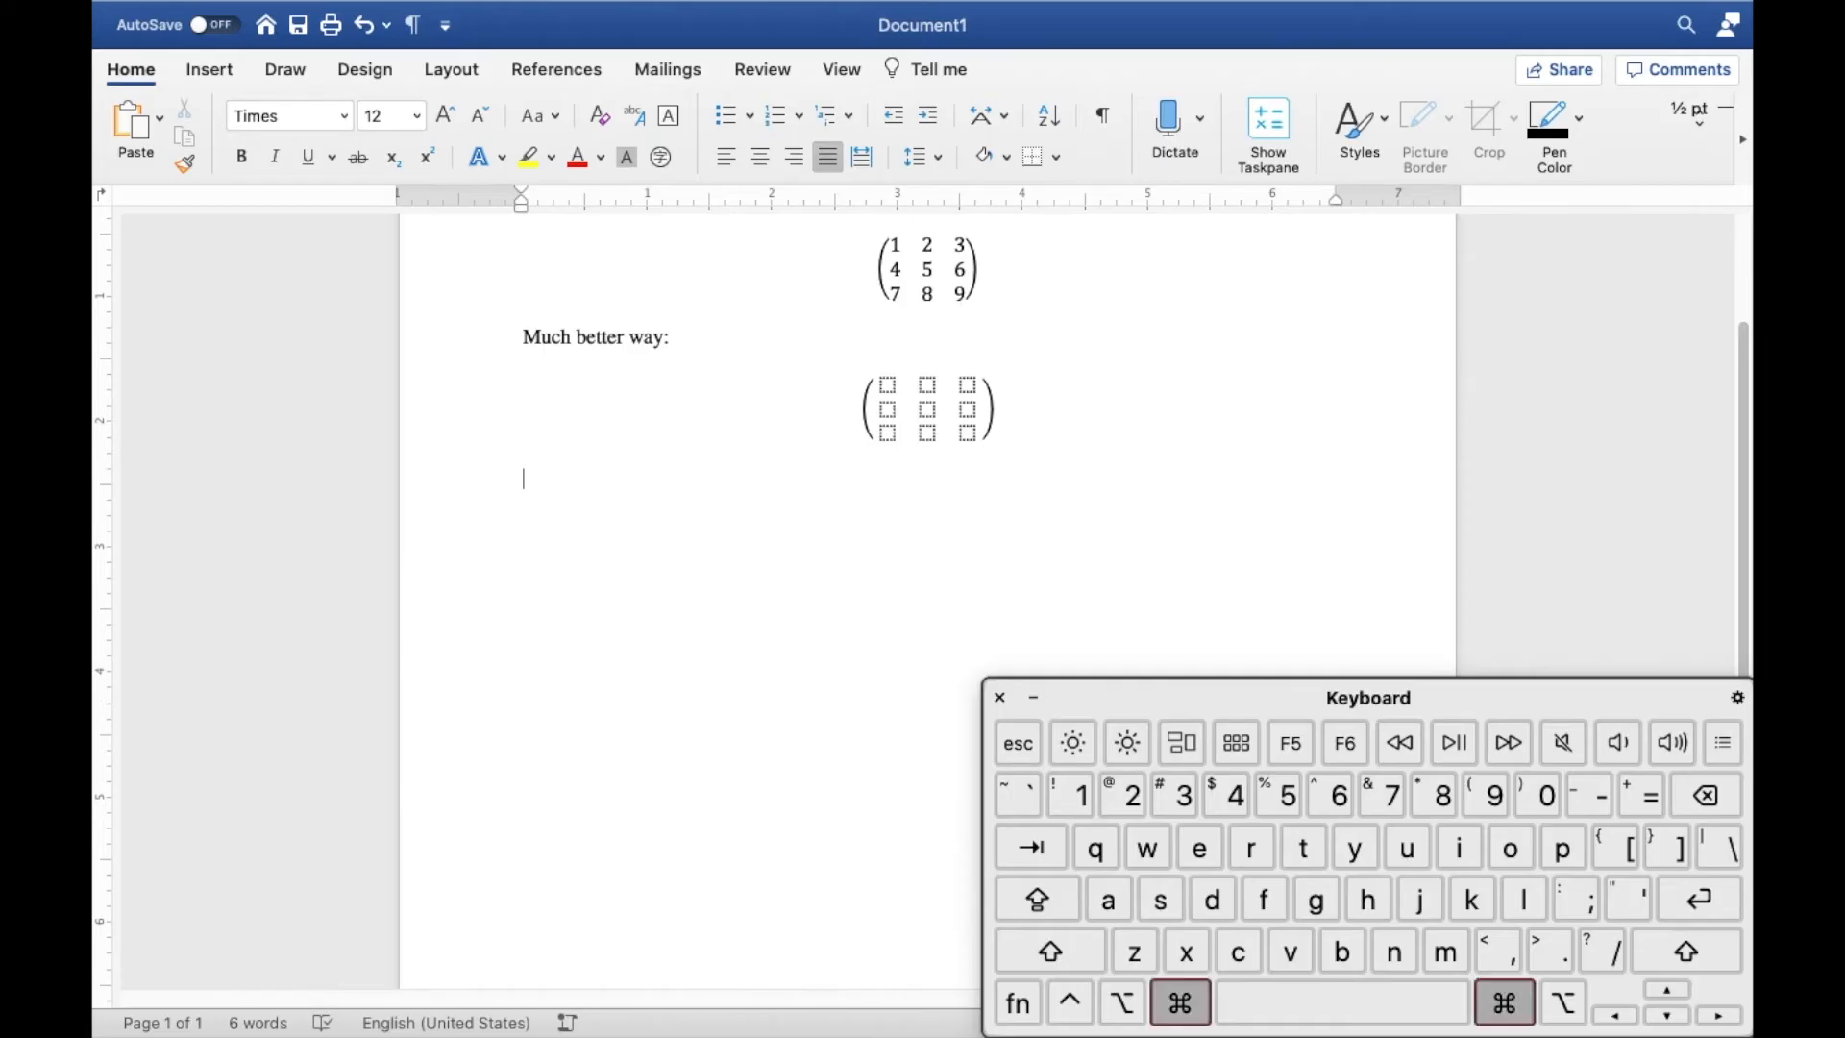
click(523, 478)
text(\matrix)
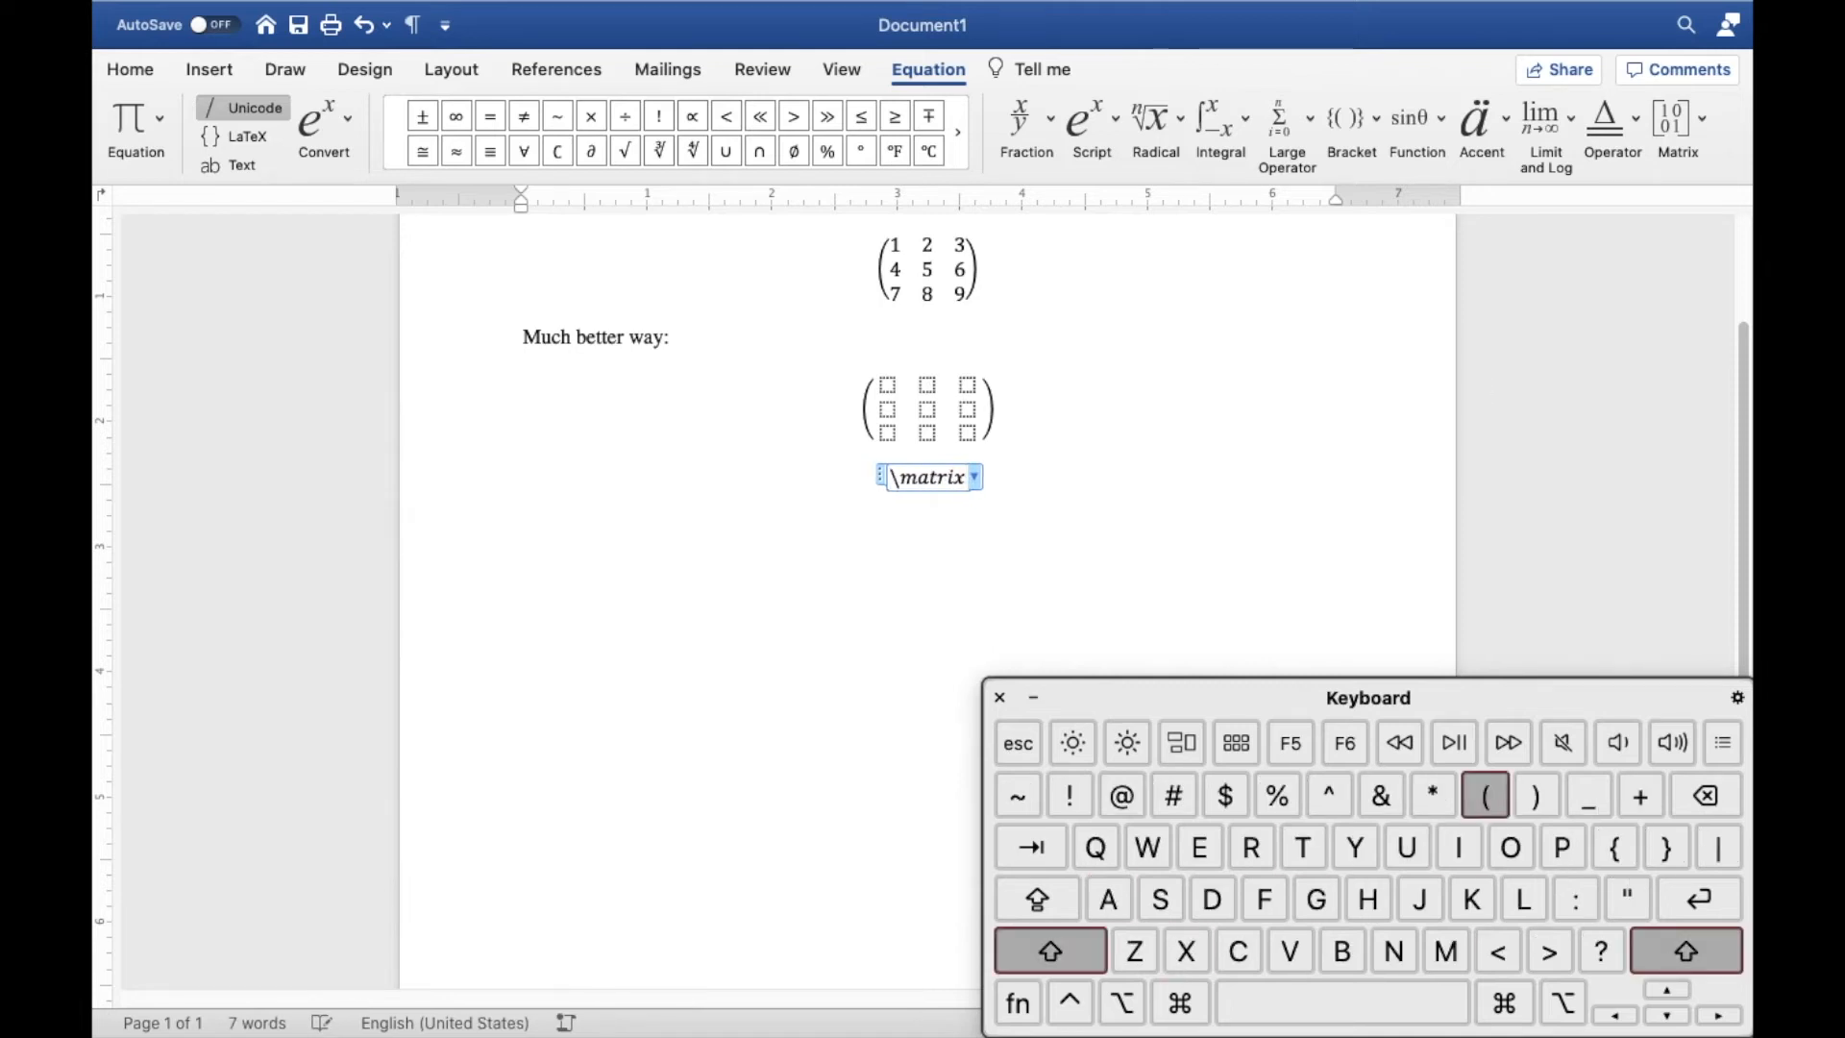
click(1484, 794)
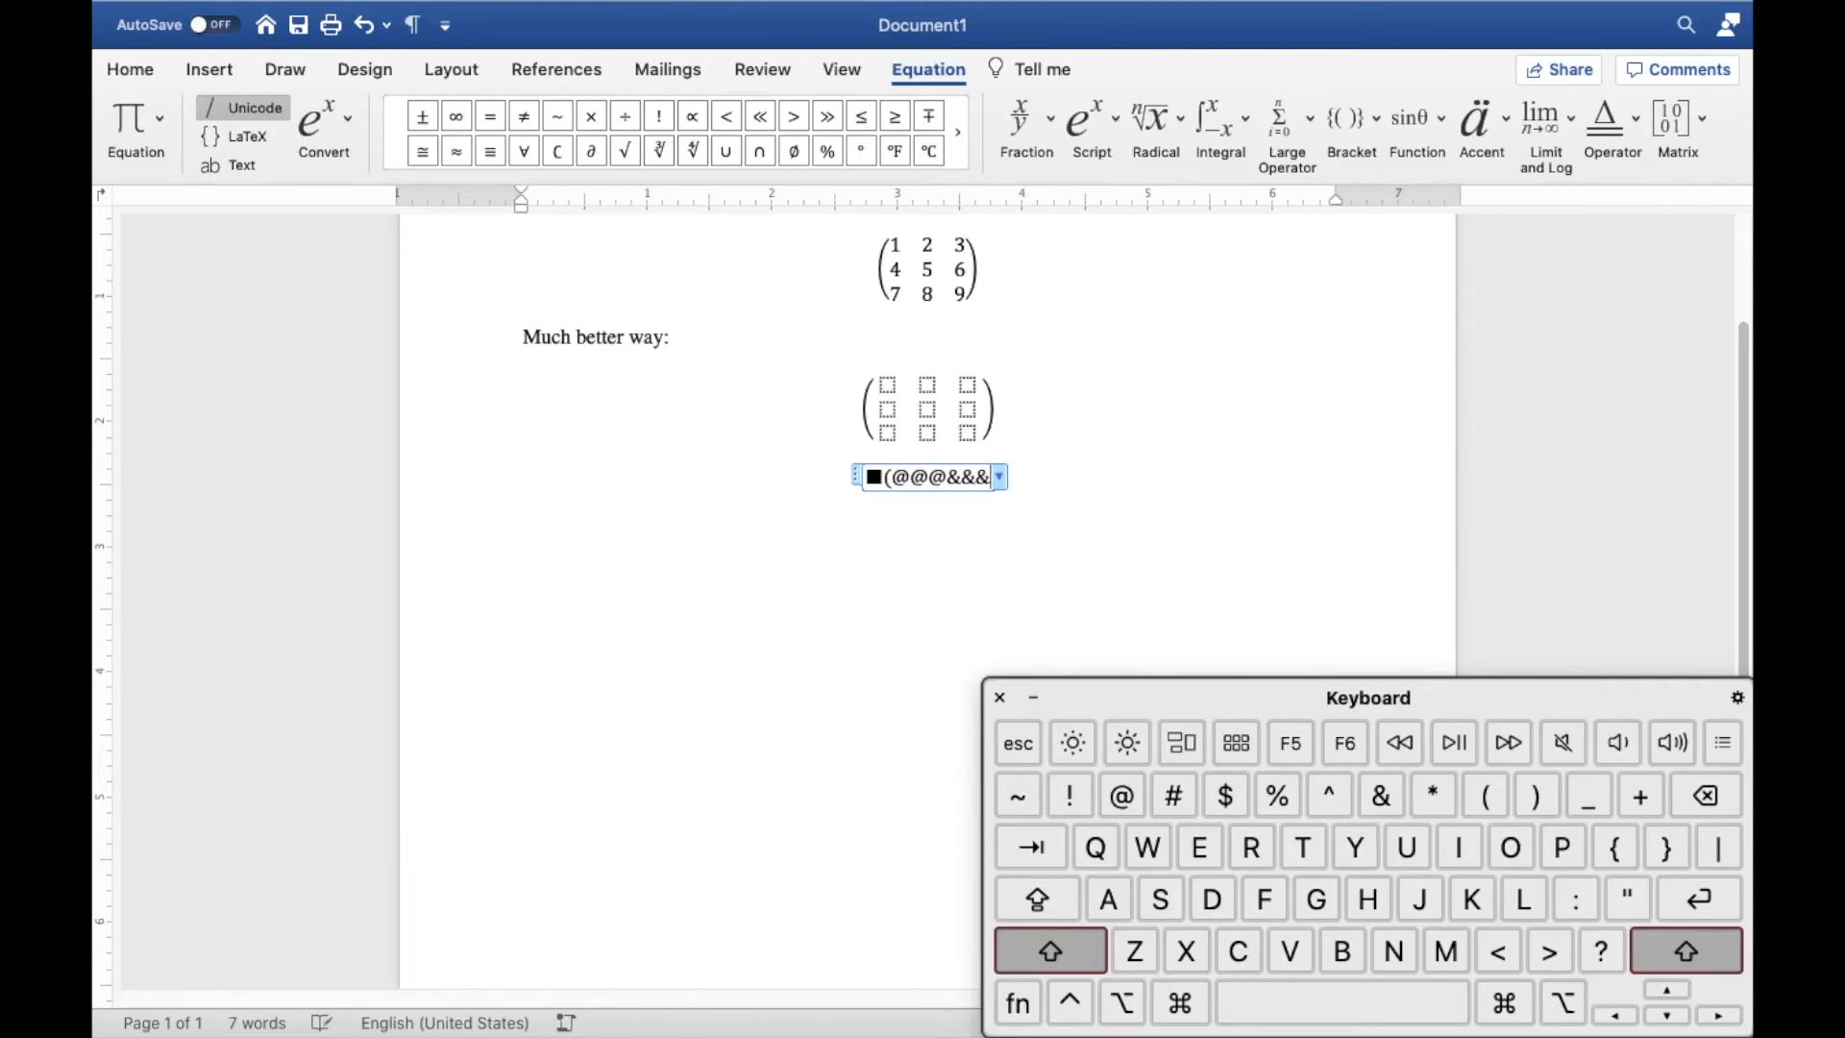
click(1050, 949)
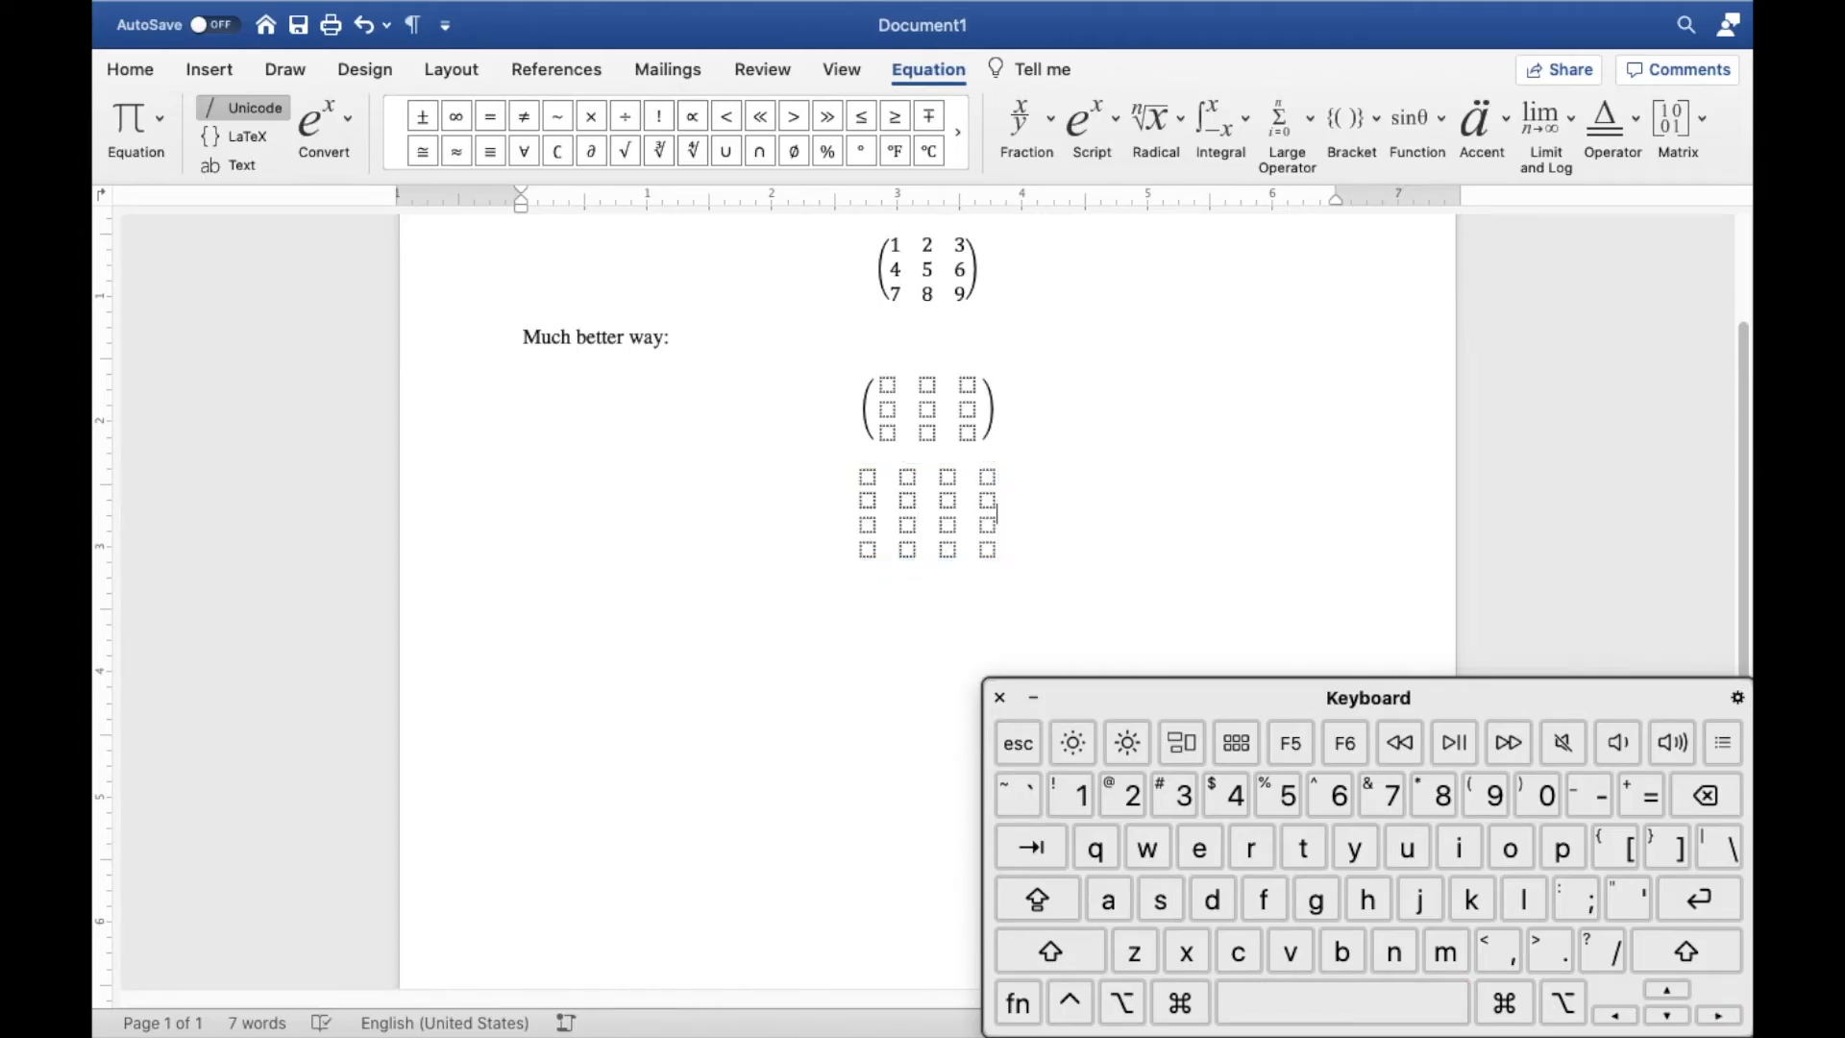
click(523, 571)
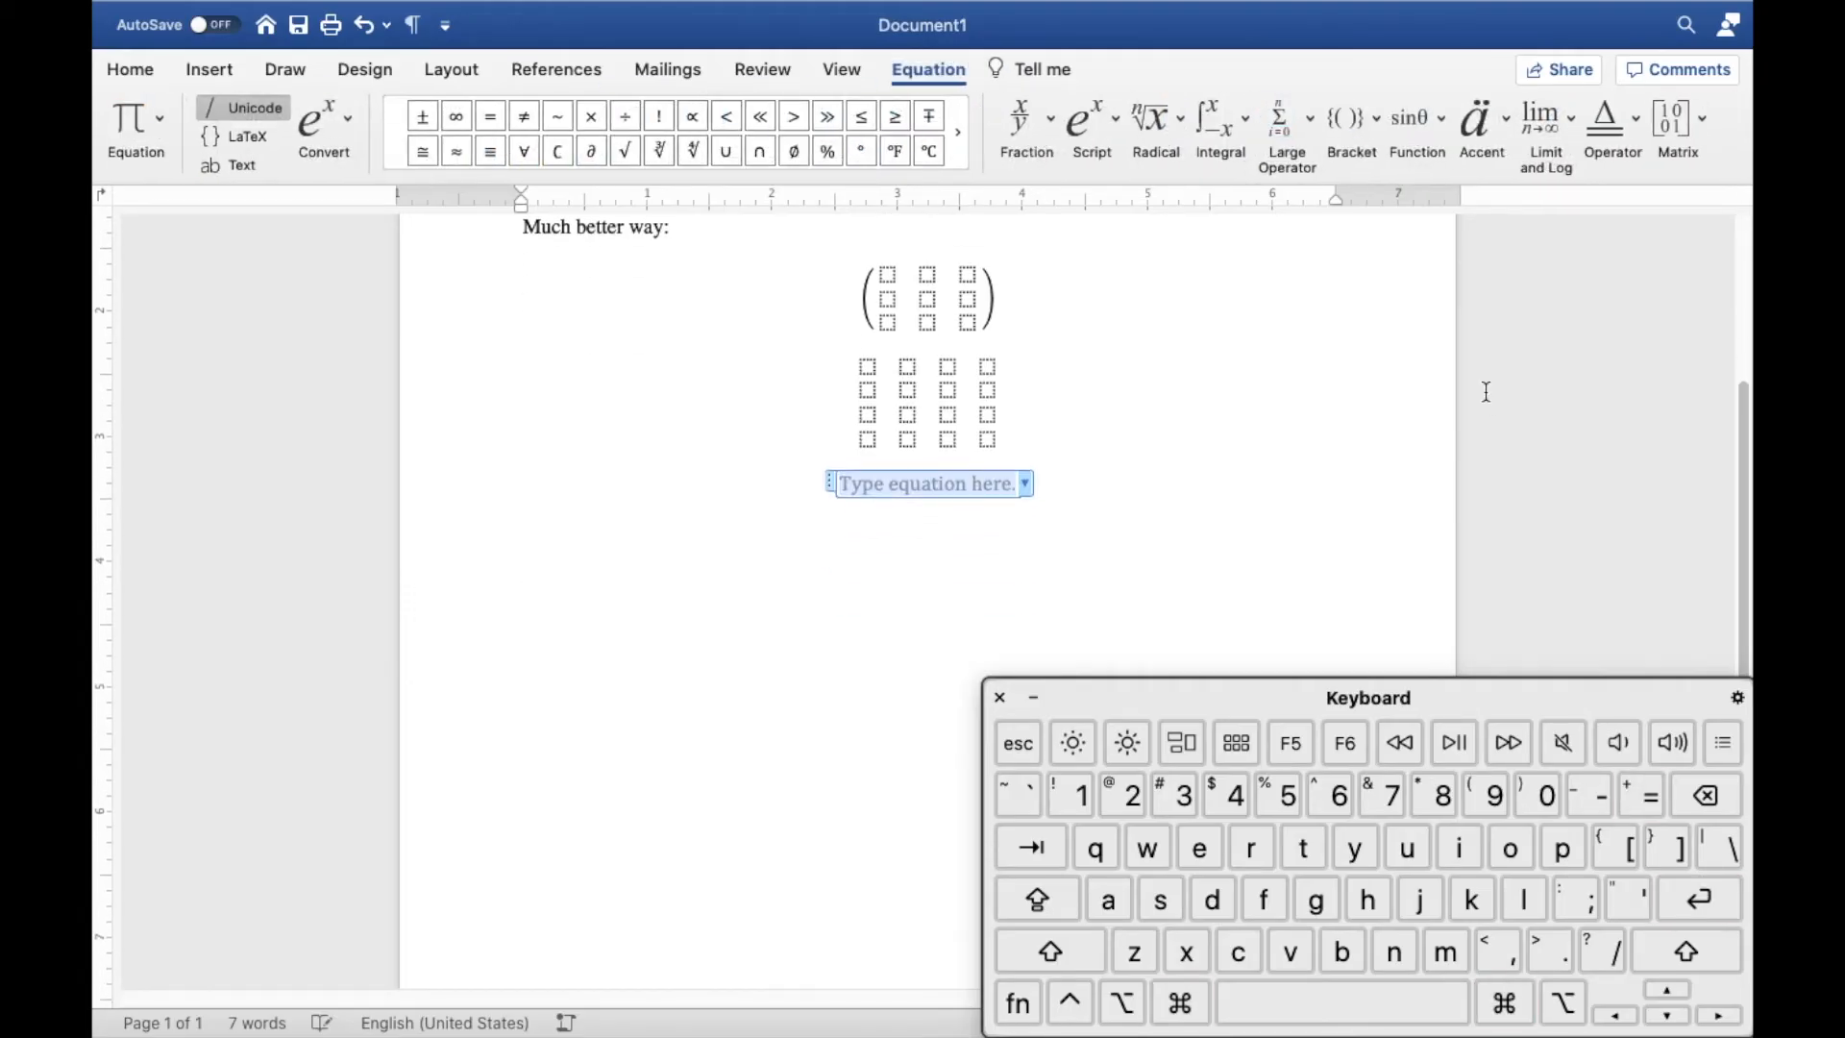
Build an empty 2x3 matrix and, in a new equation, an empty 3x2 matrix from \matrix syntax.
text(\matrix)
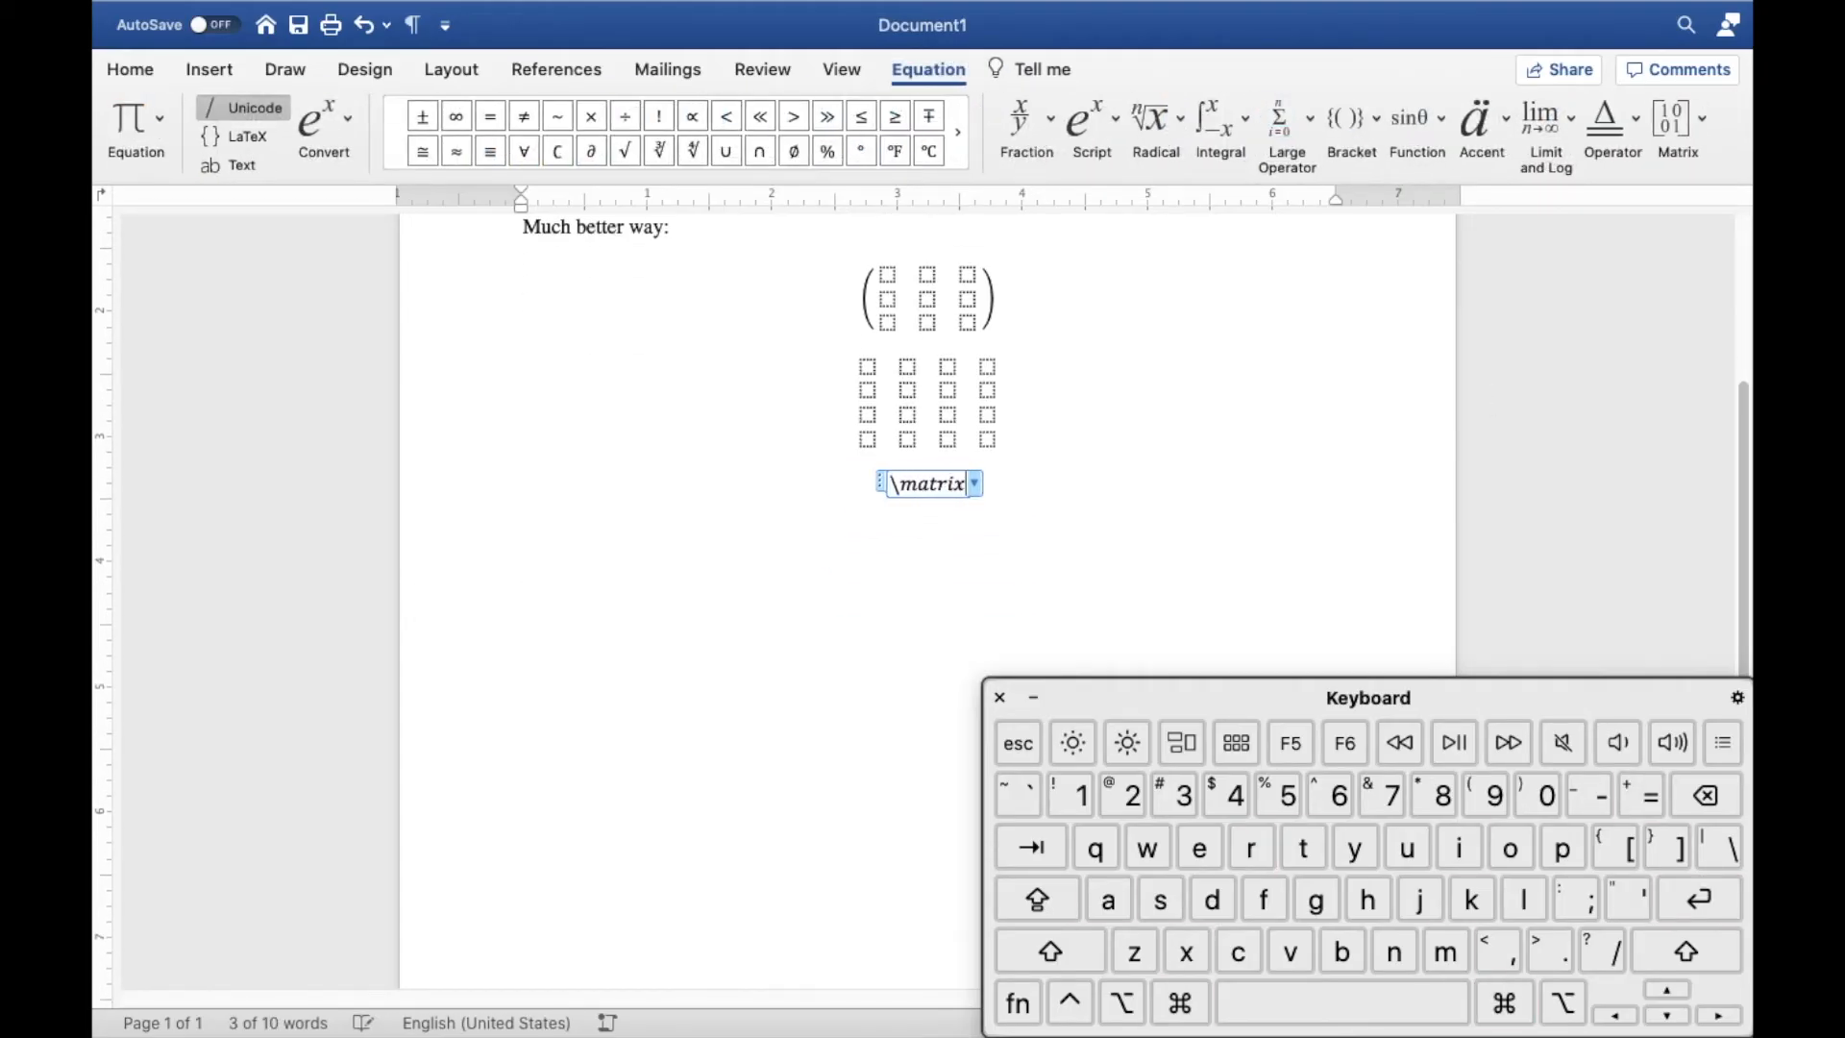
click(1046, 951)
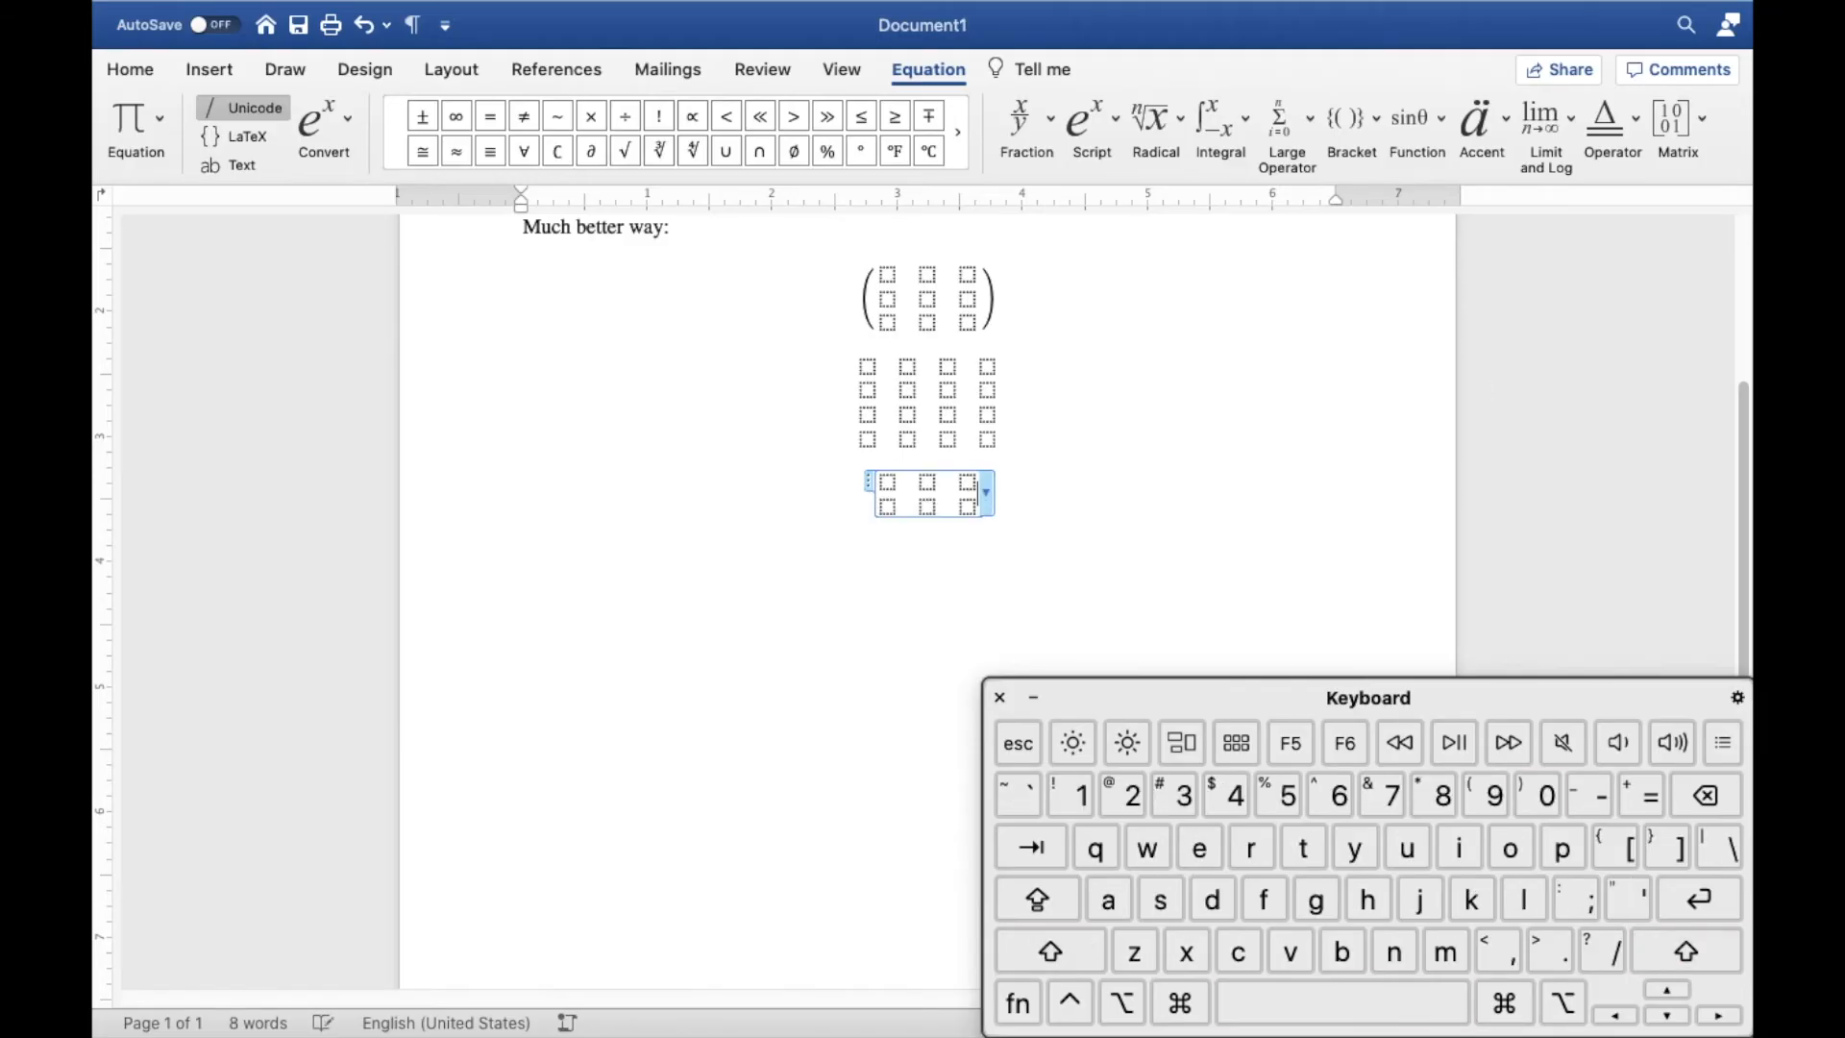
click(523, 554)
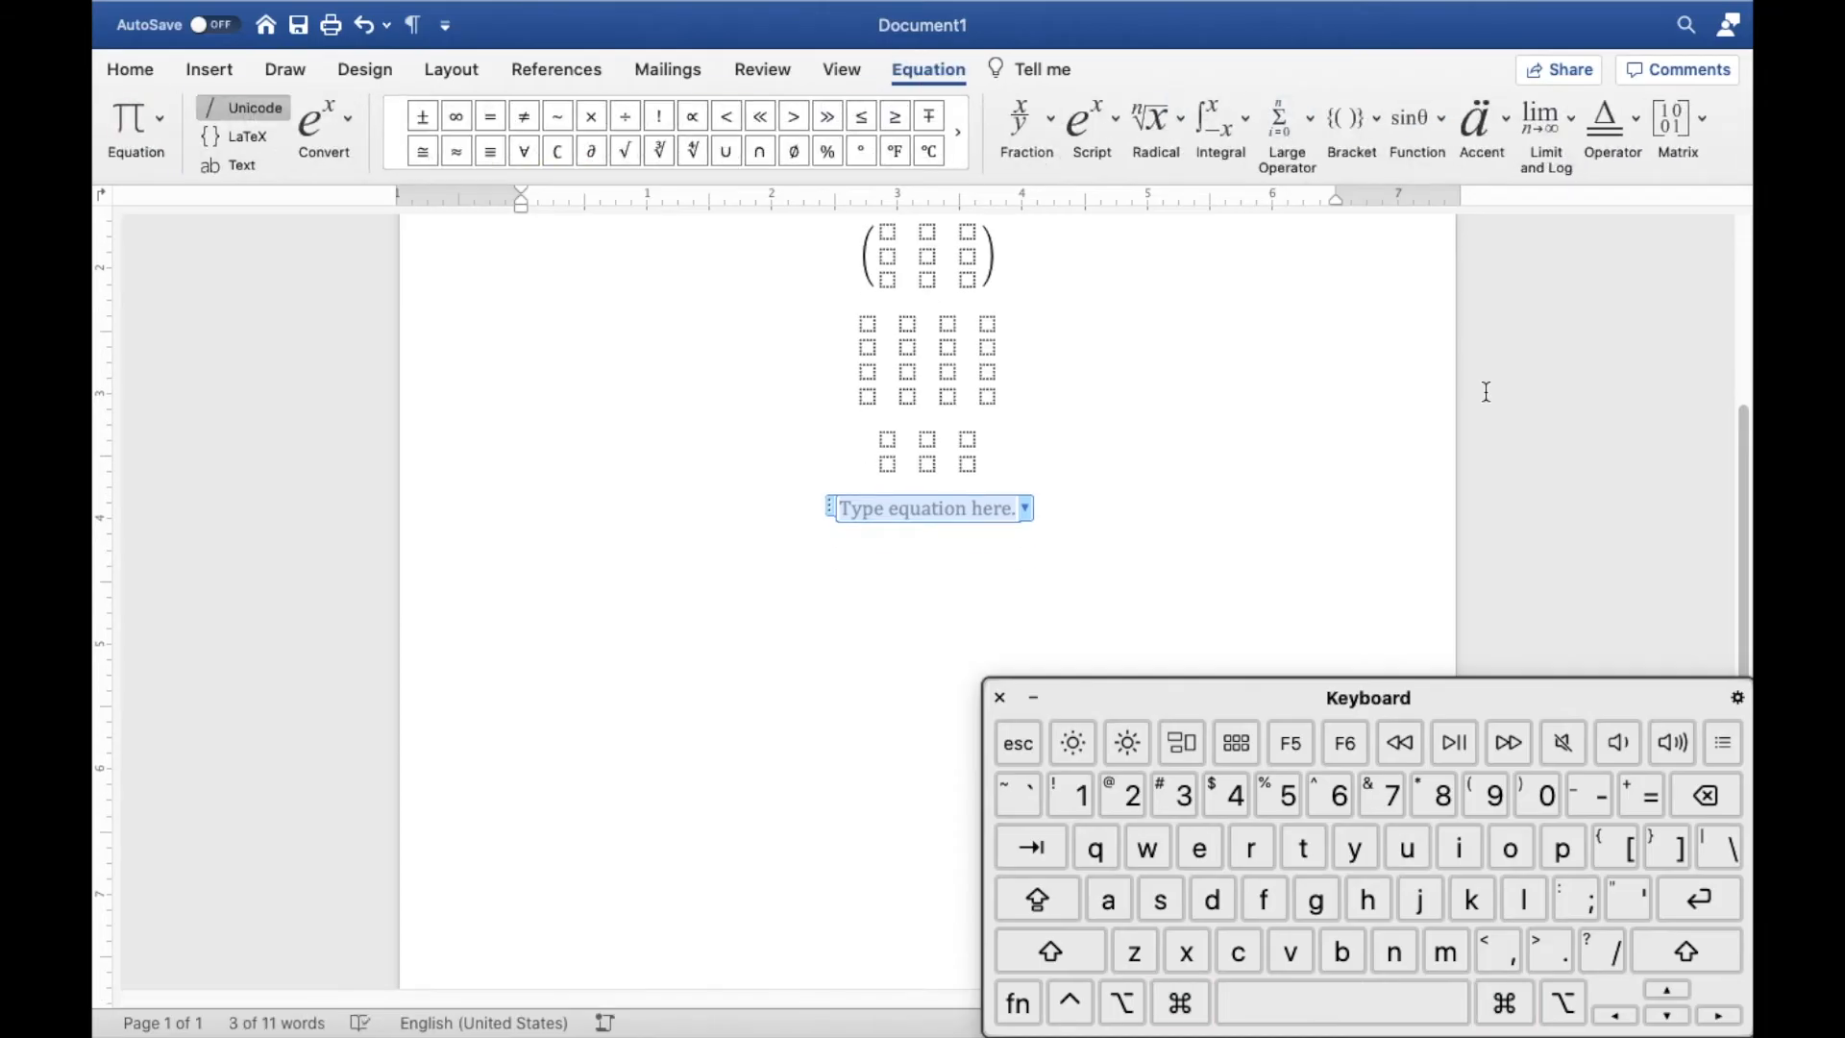
click(1049, 950)
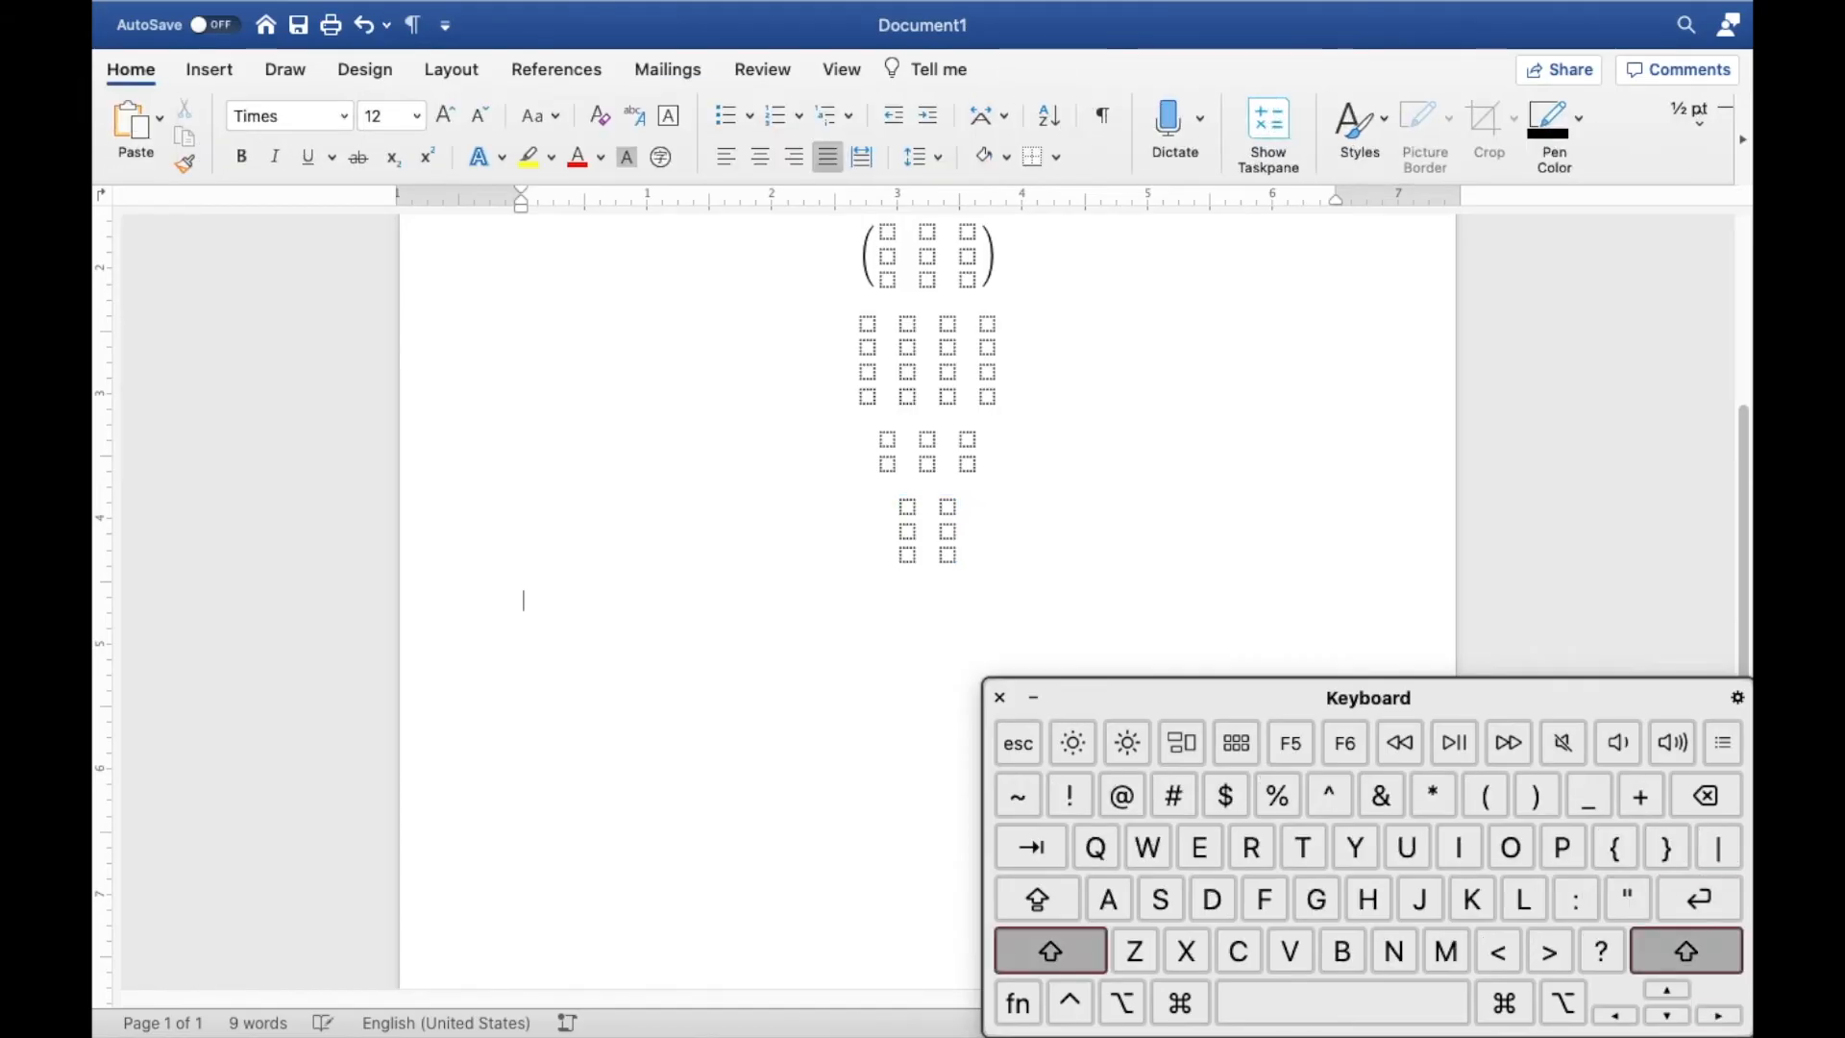
Add the "Vectors:" and "With brackets:" headings and begin a new equation with (\matrix.
text(Vectors:)
text(With bracke)
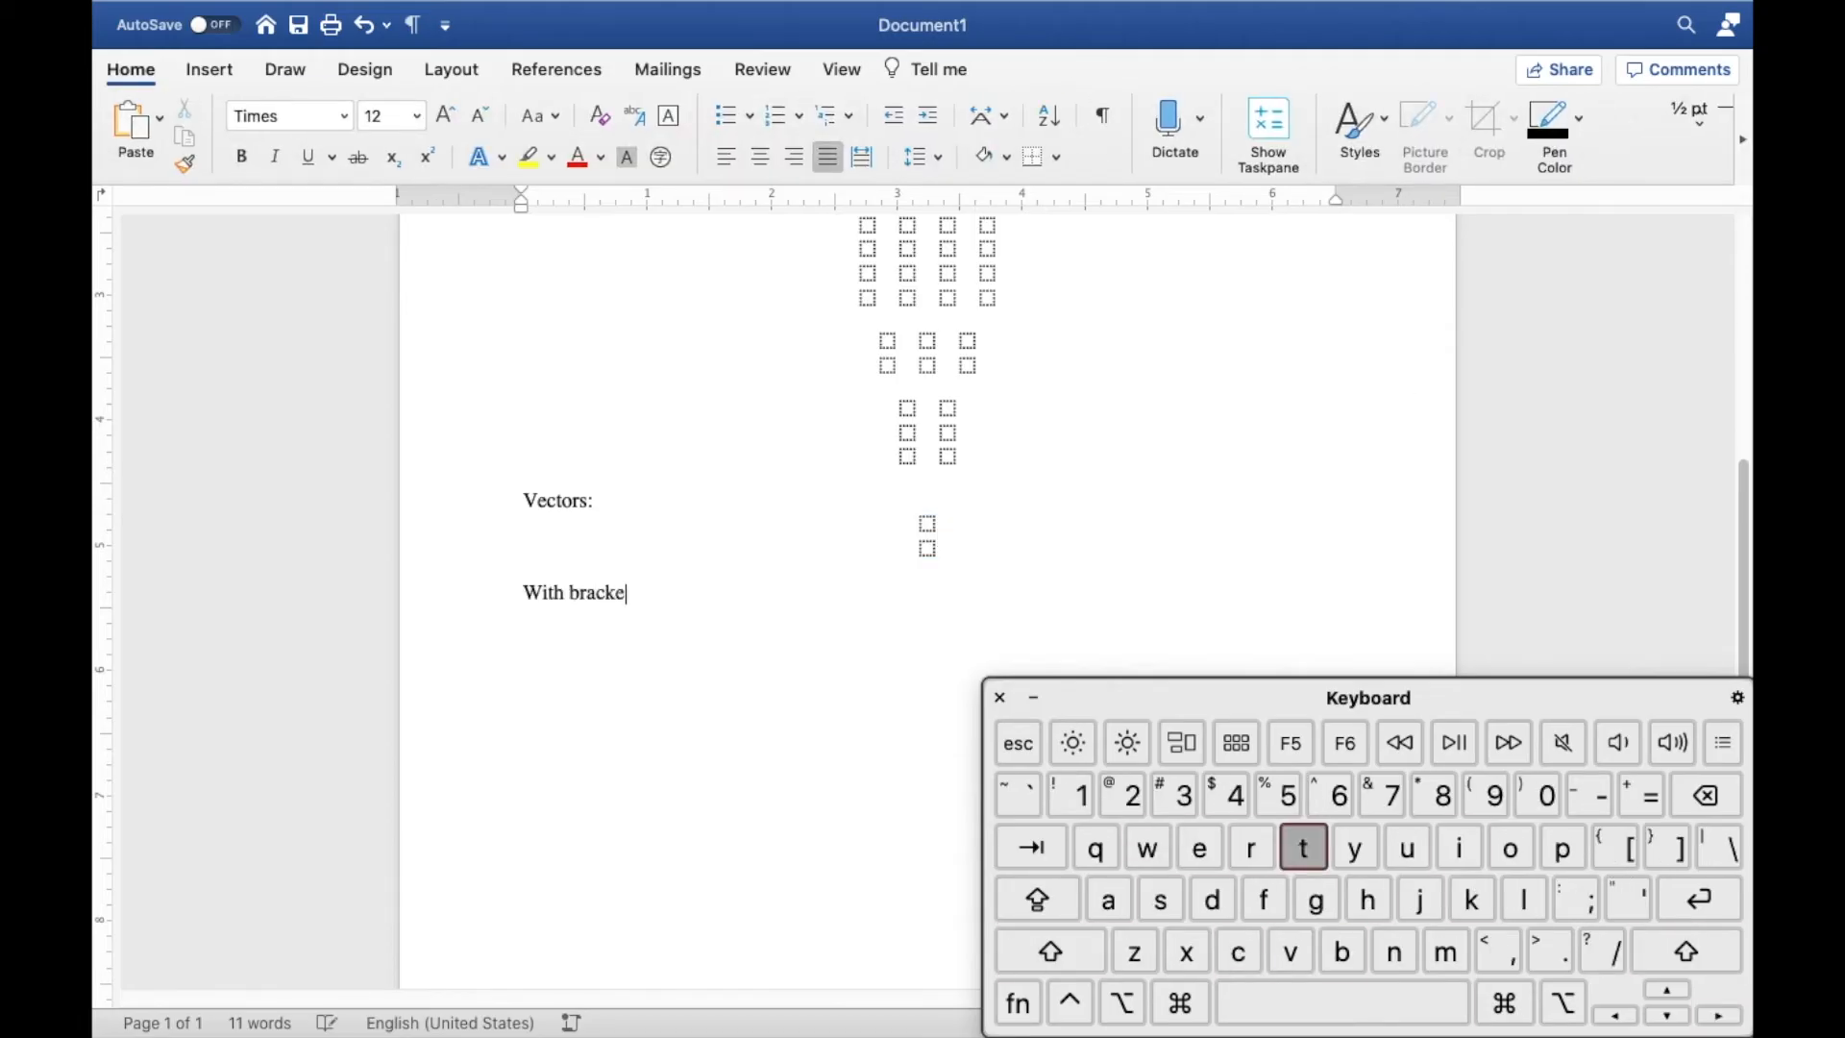
text(ts:)
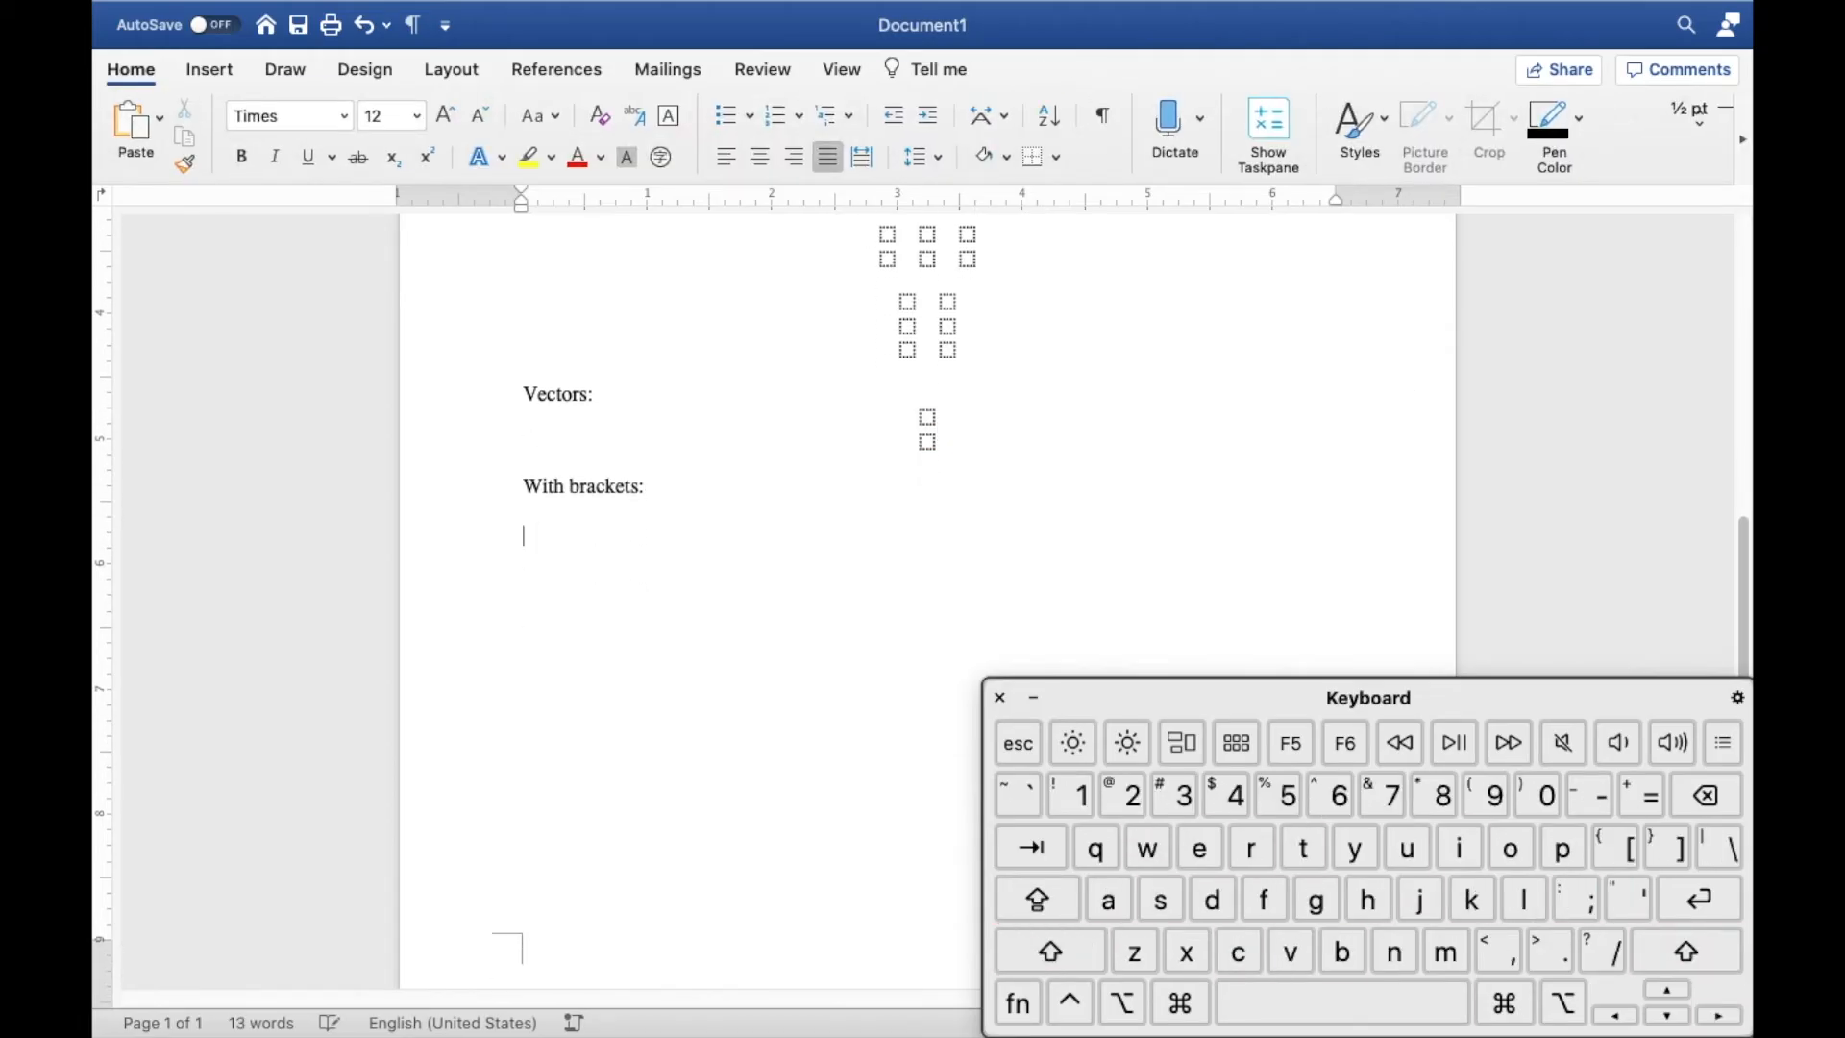
click(135, 129)
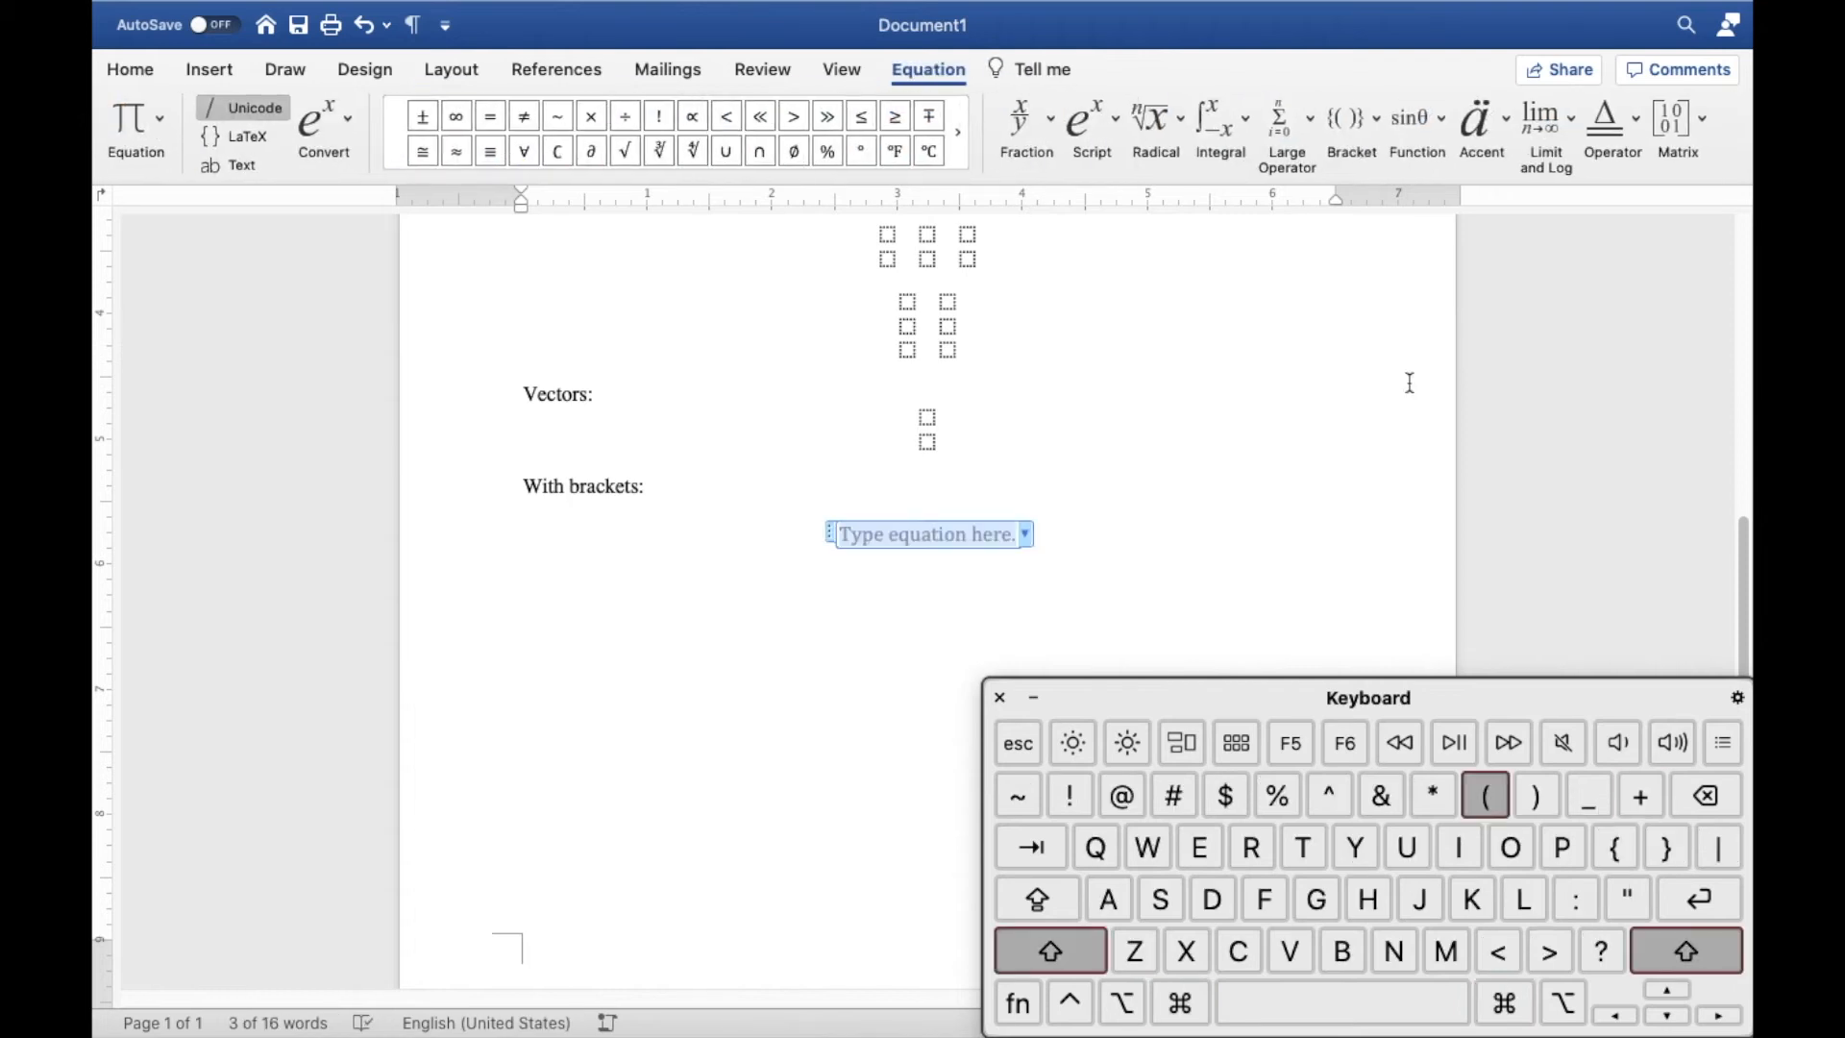
text((\matrix)
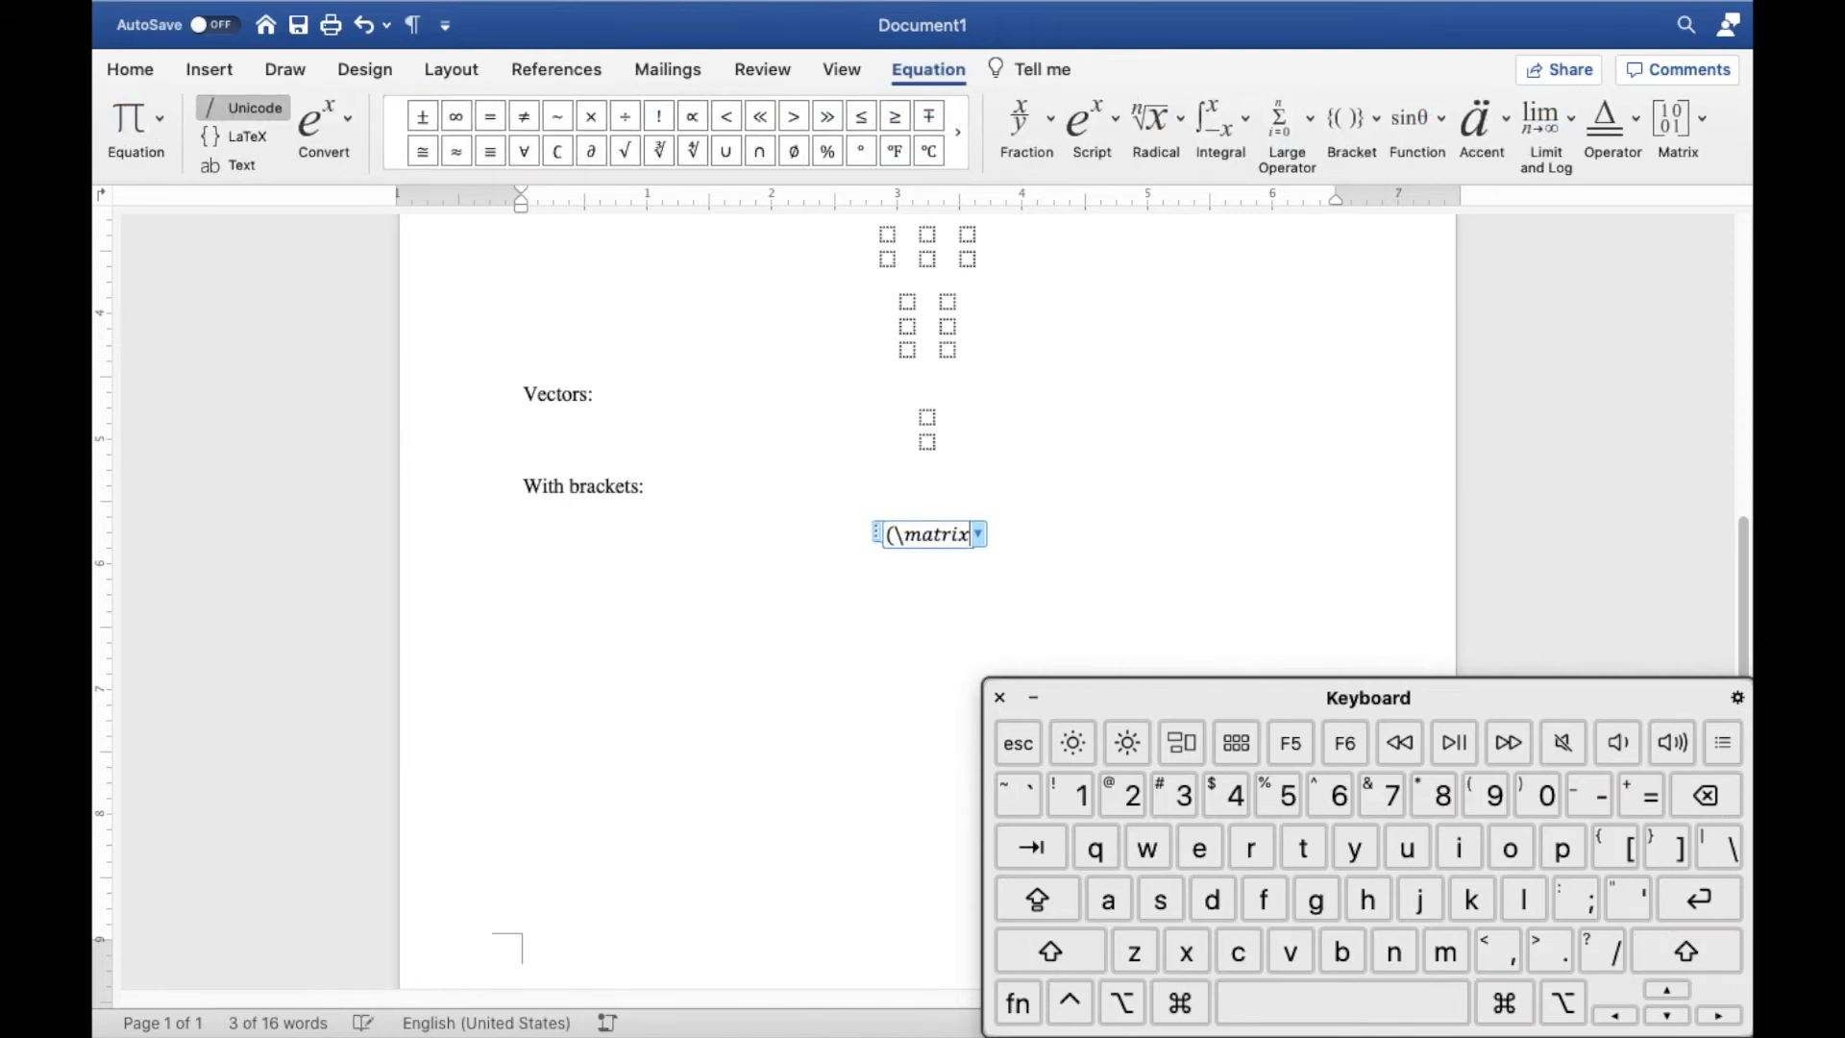
Complete the bracketed two-entry column vector with the @ separator and closing parenthesis, then finish the equation.
click(1049, 949)
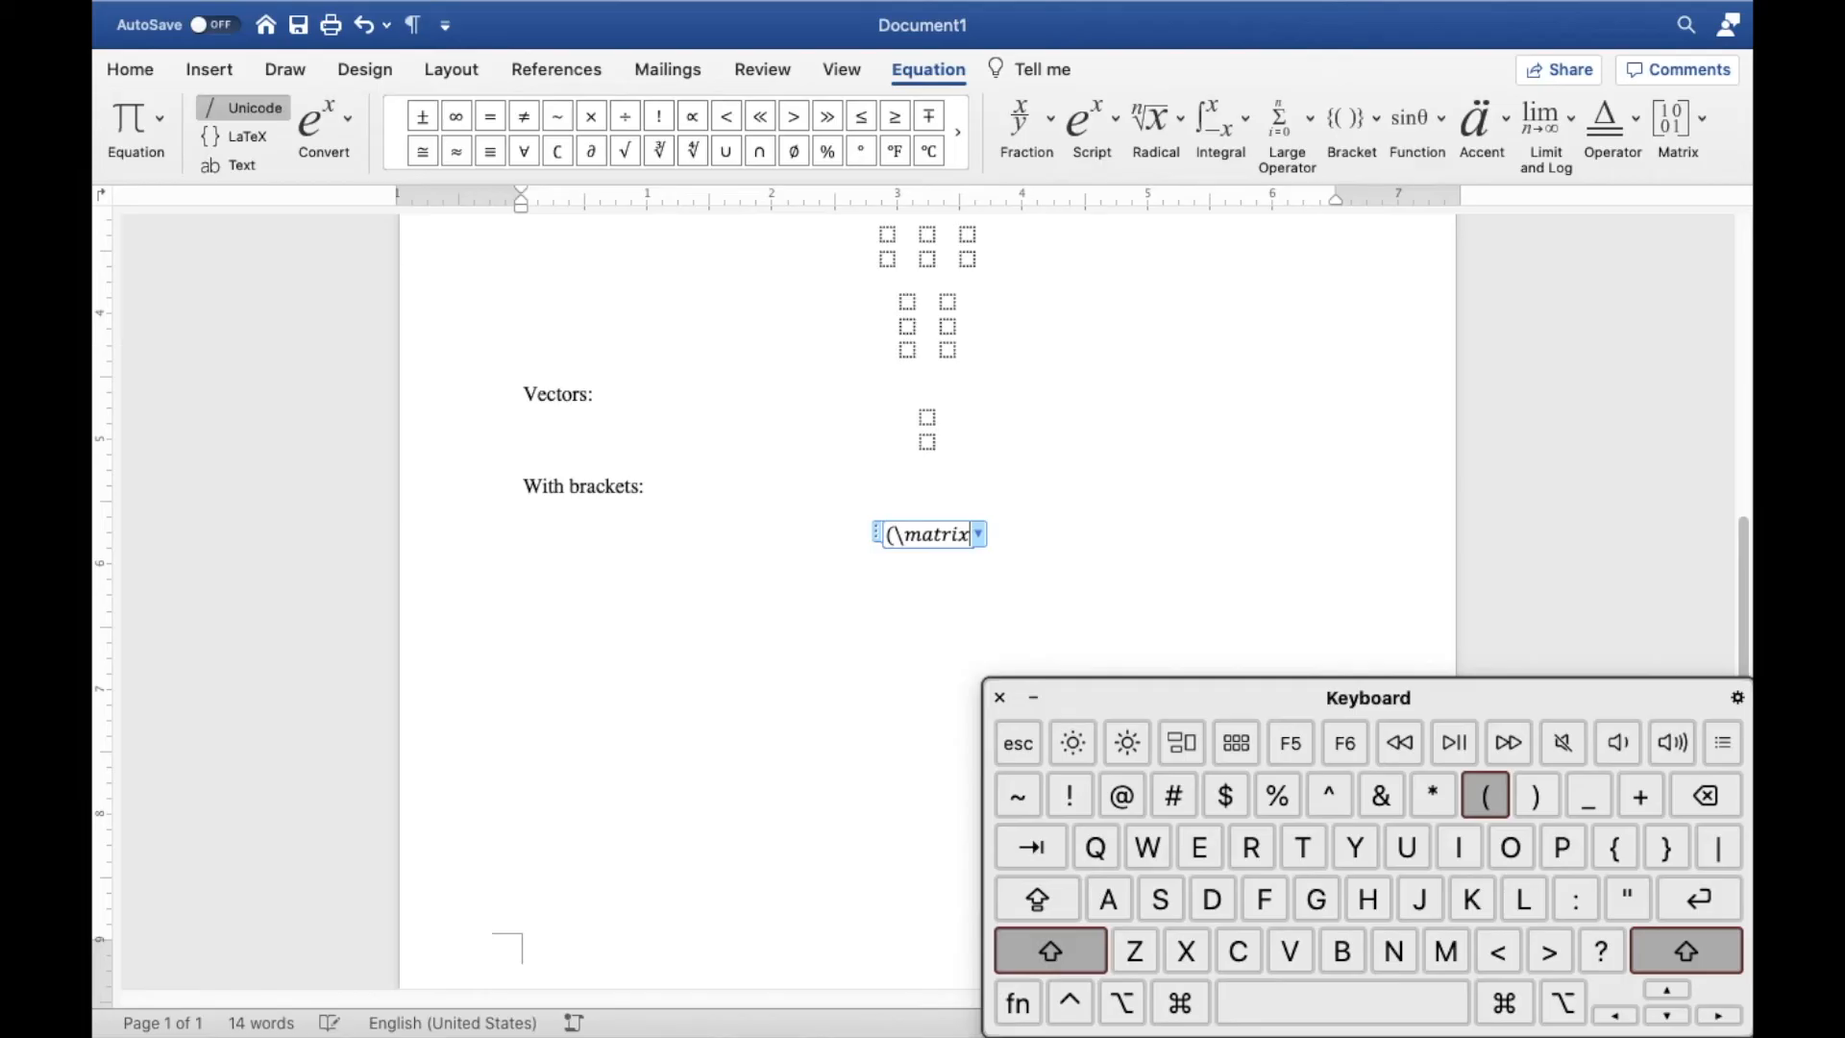
click(1486, 796)
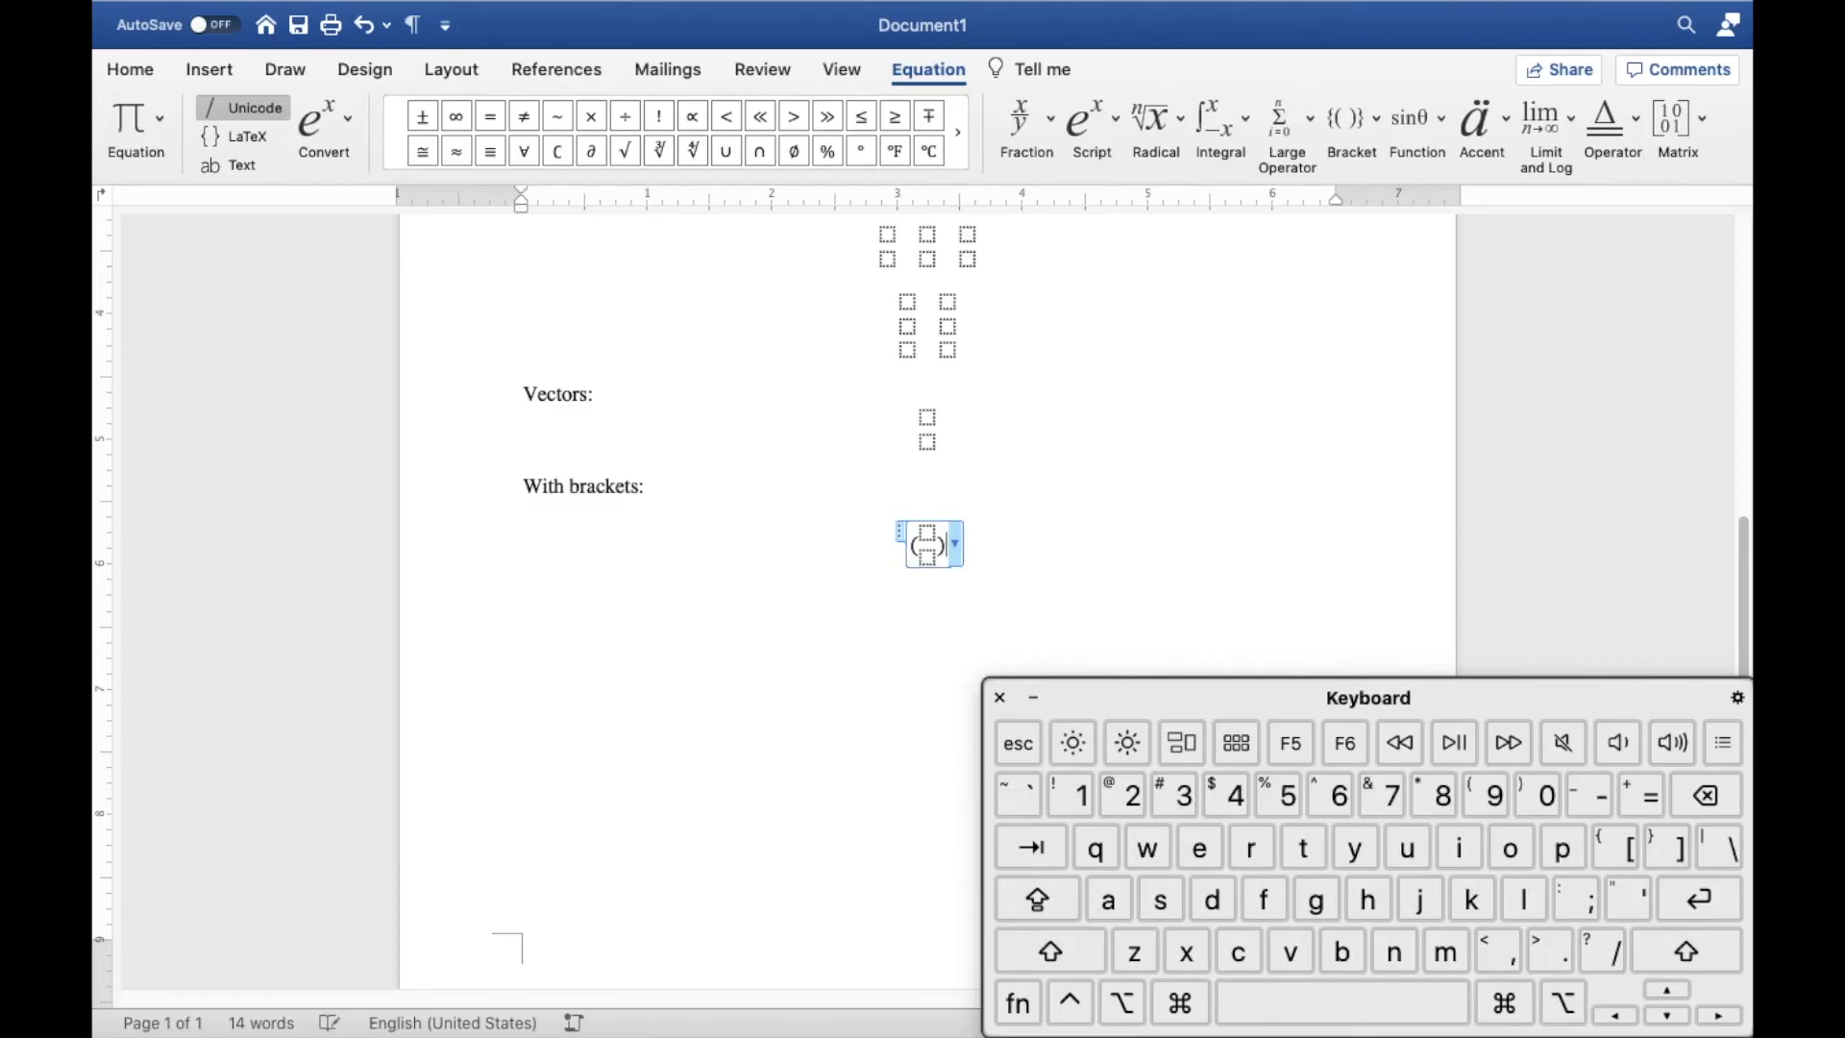
click(1050, 949)
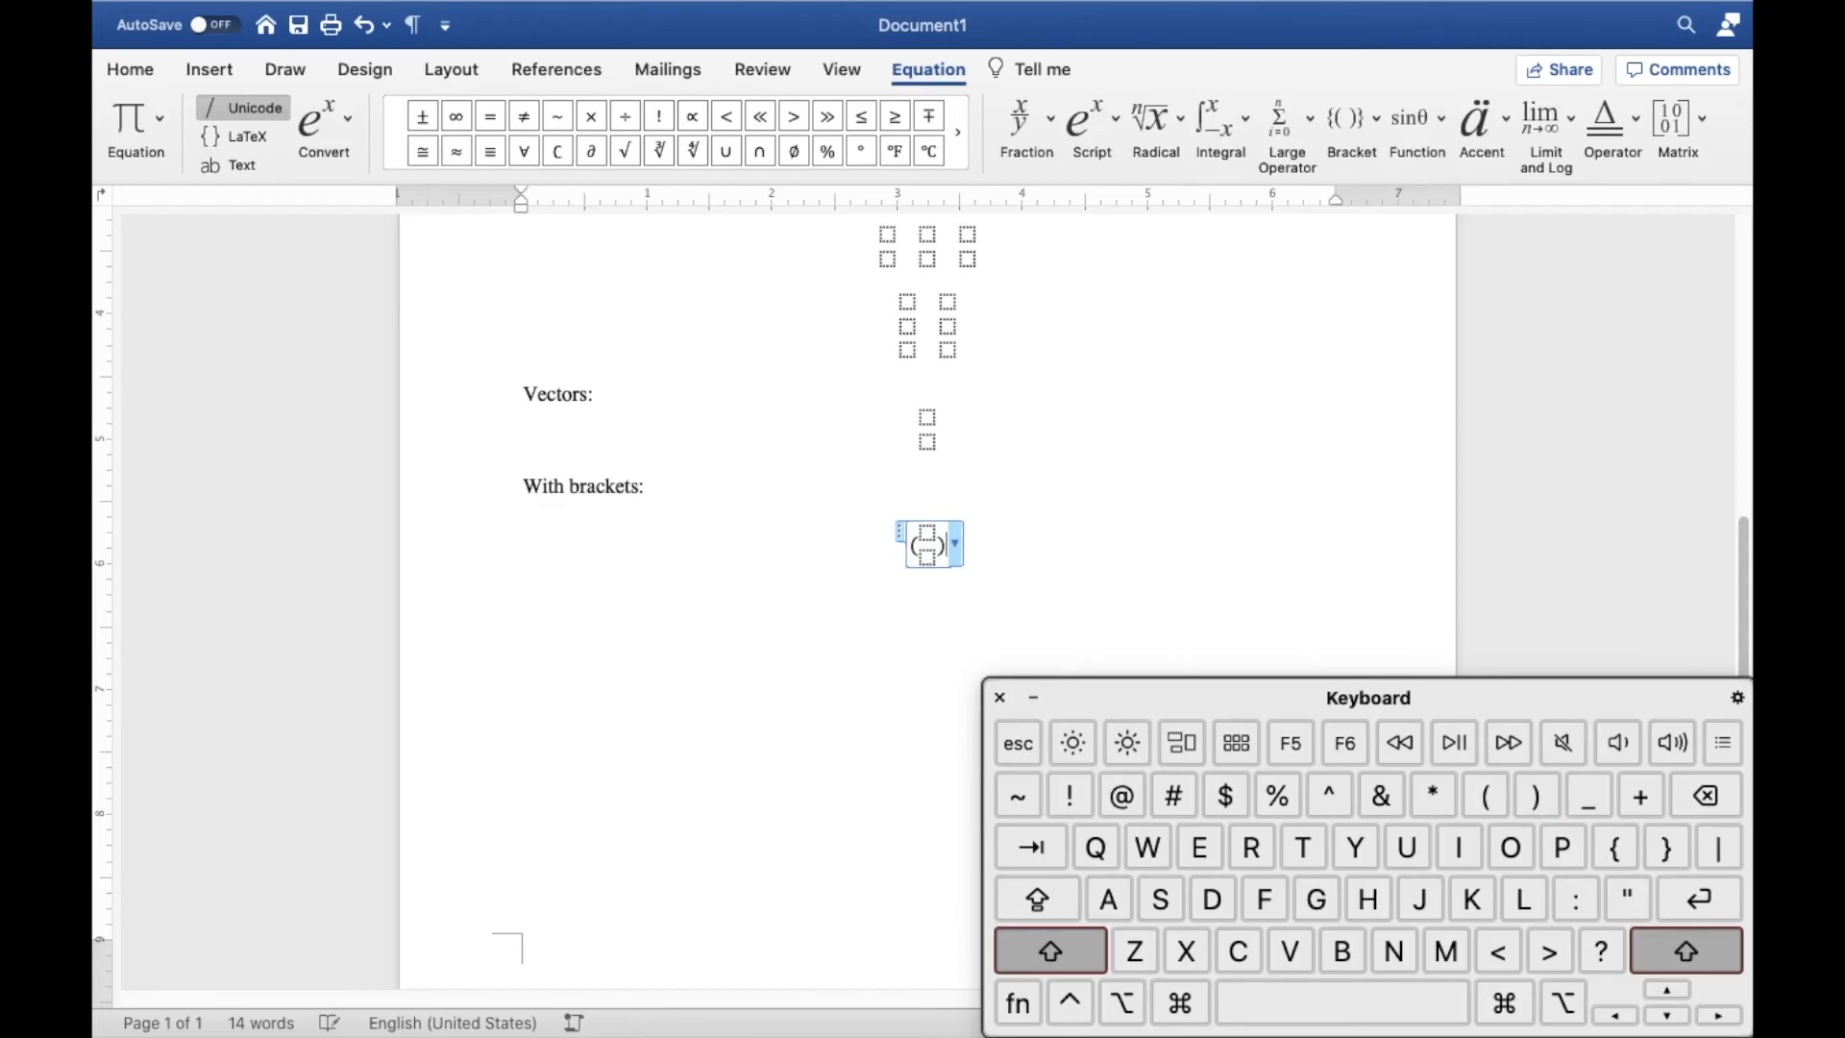
click(1049, 951)
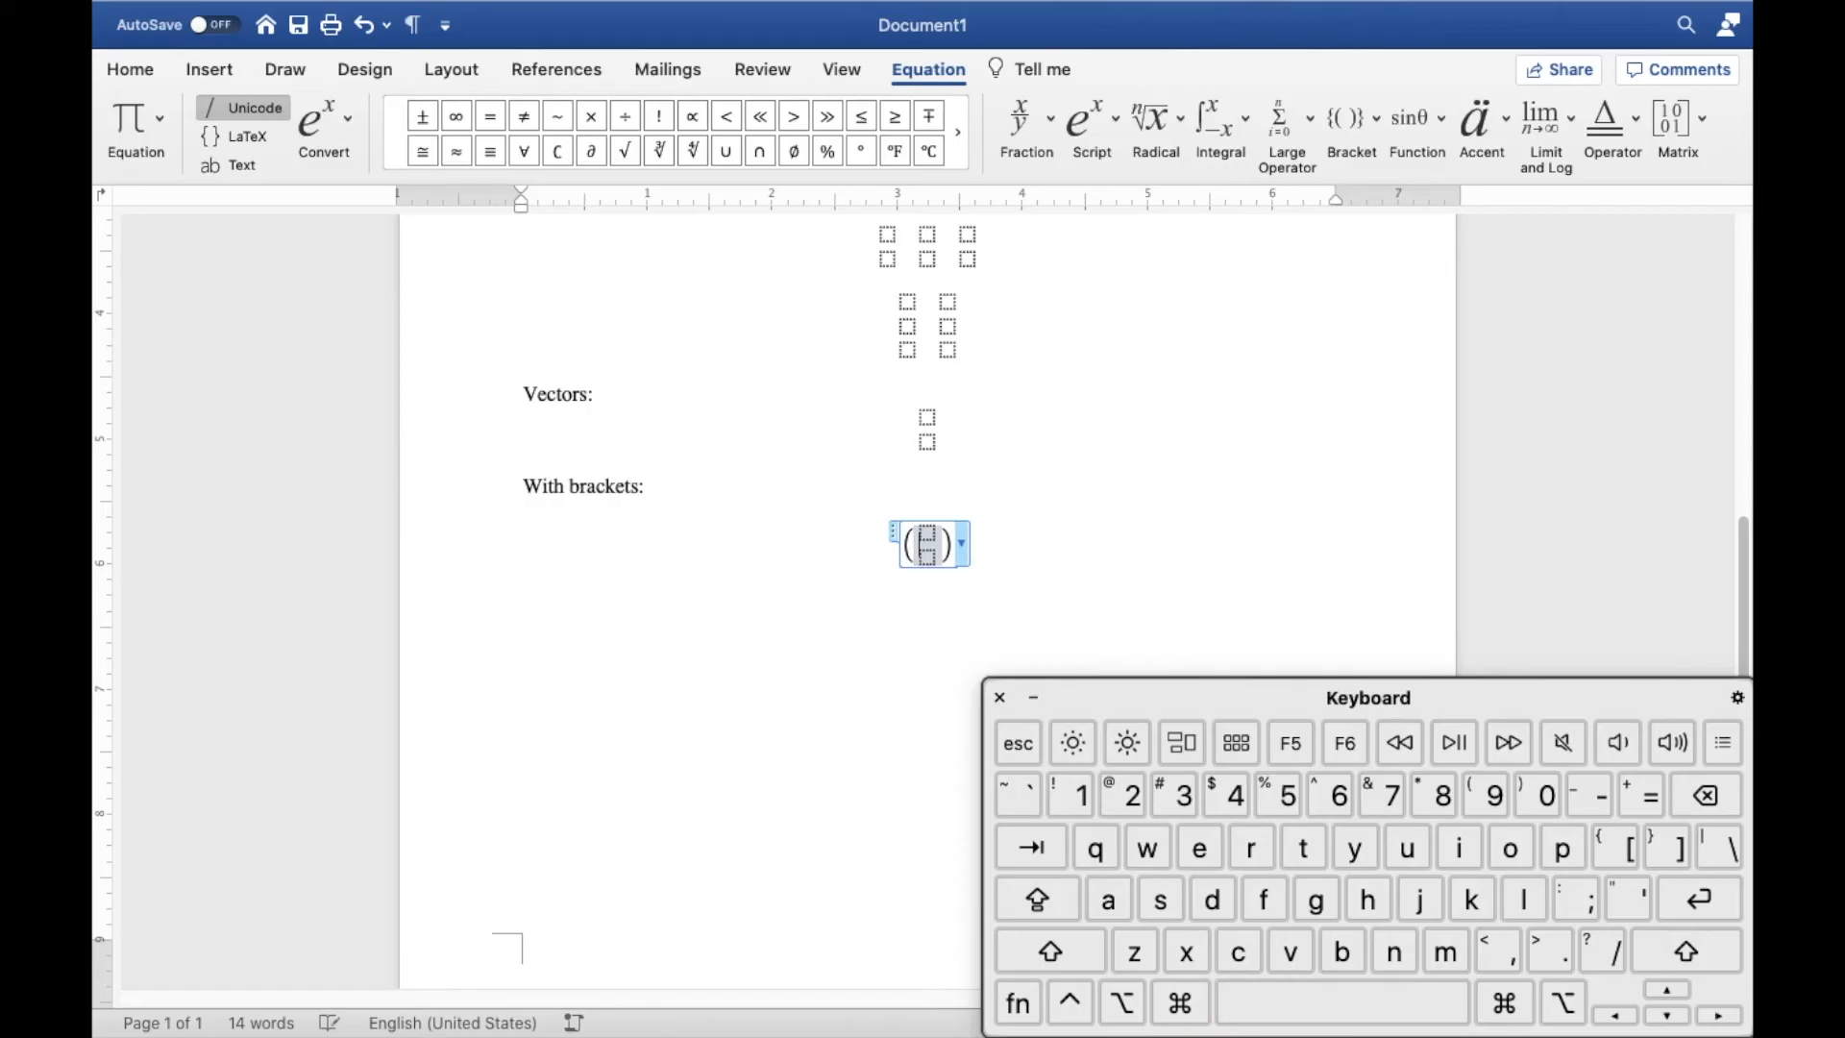
click(1409, 383)
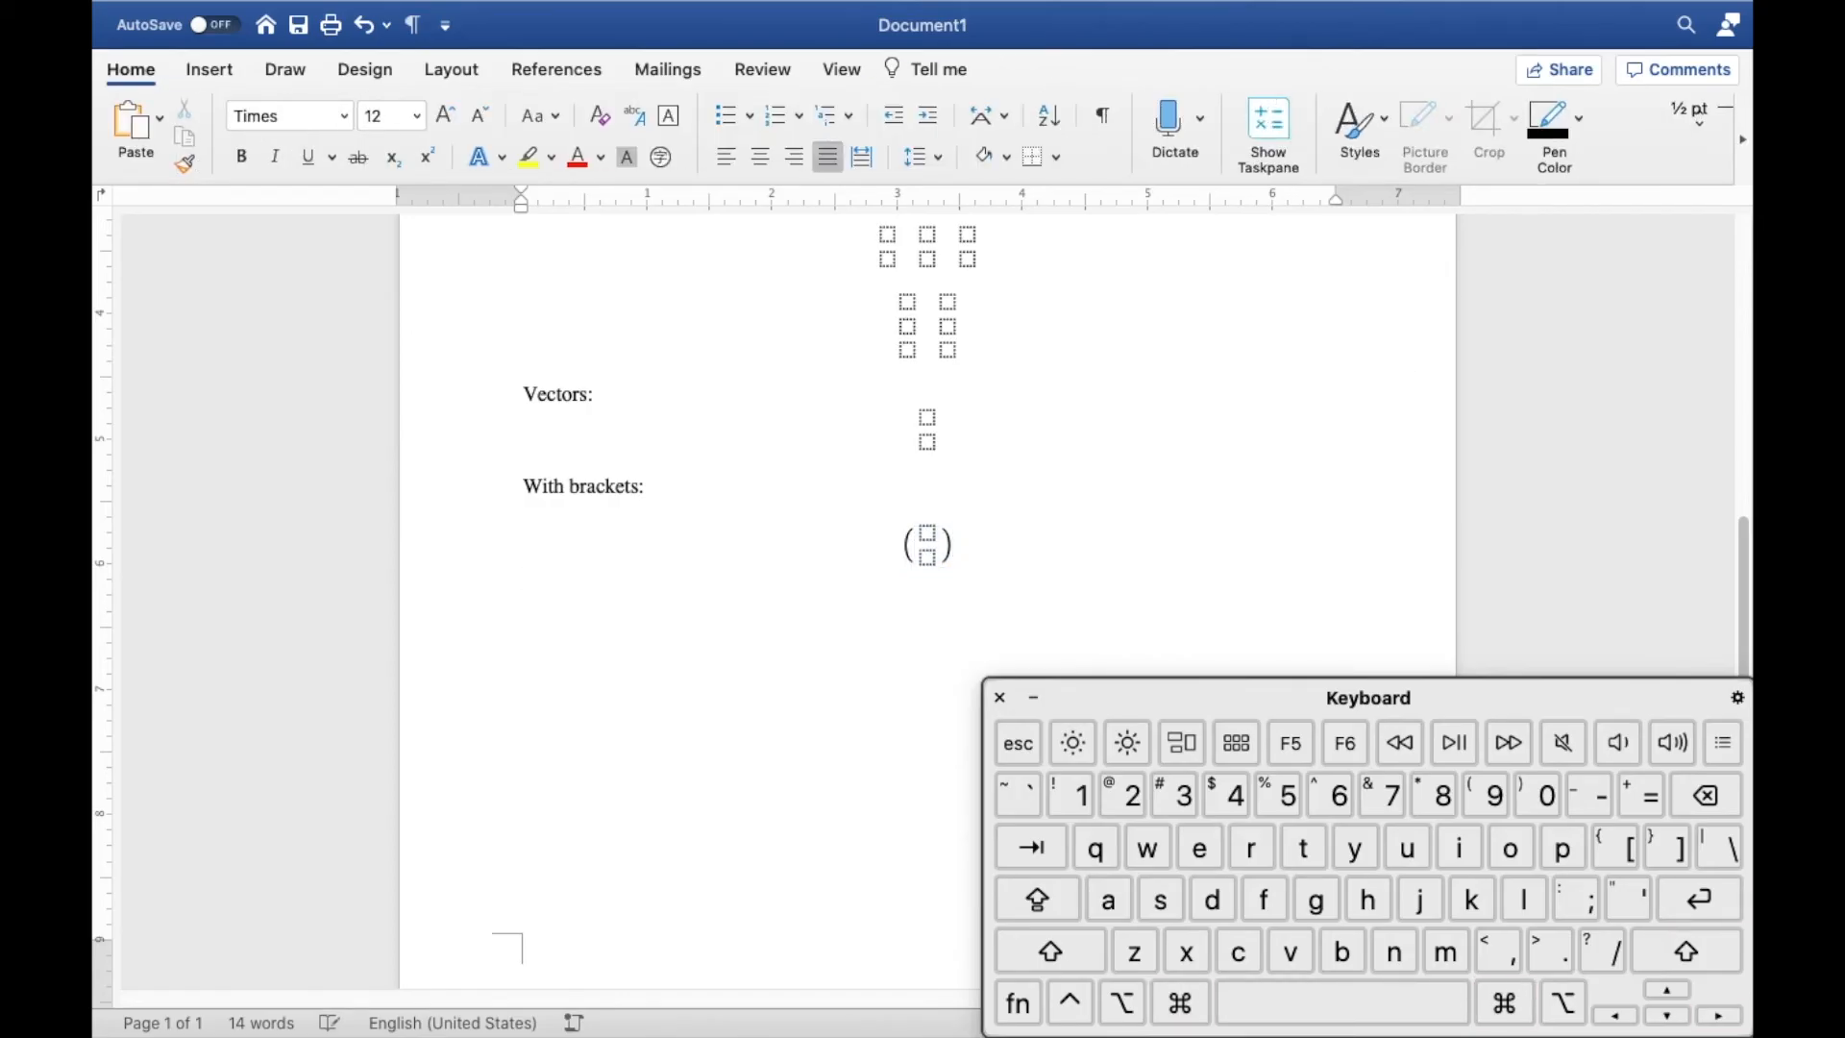
Add the heading "With numbers:" and begin a new equation with \matrix(1&.
scroll(up, 3)
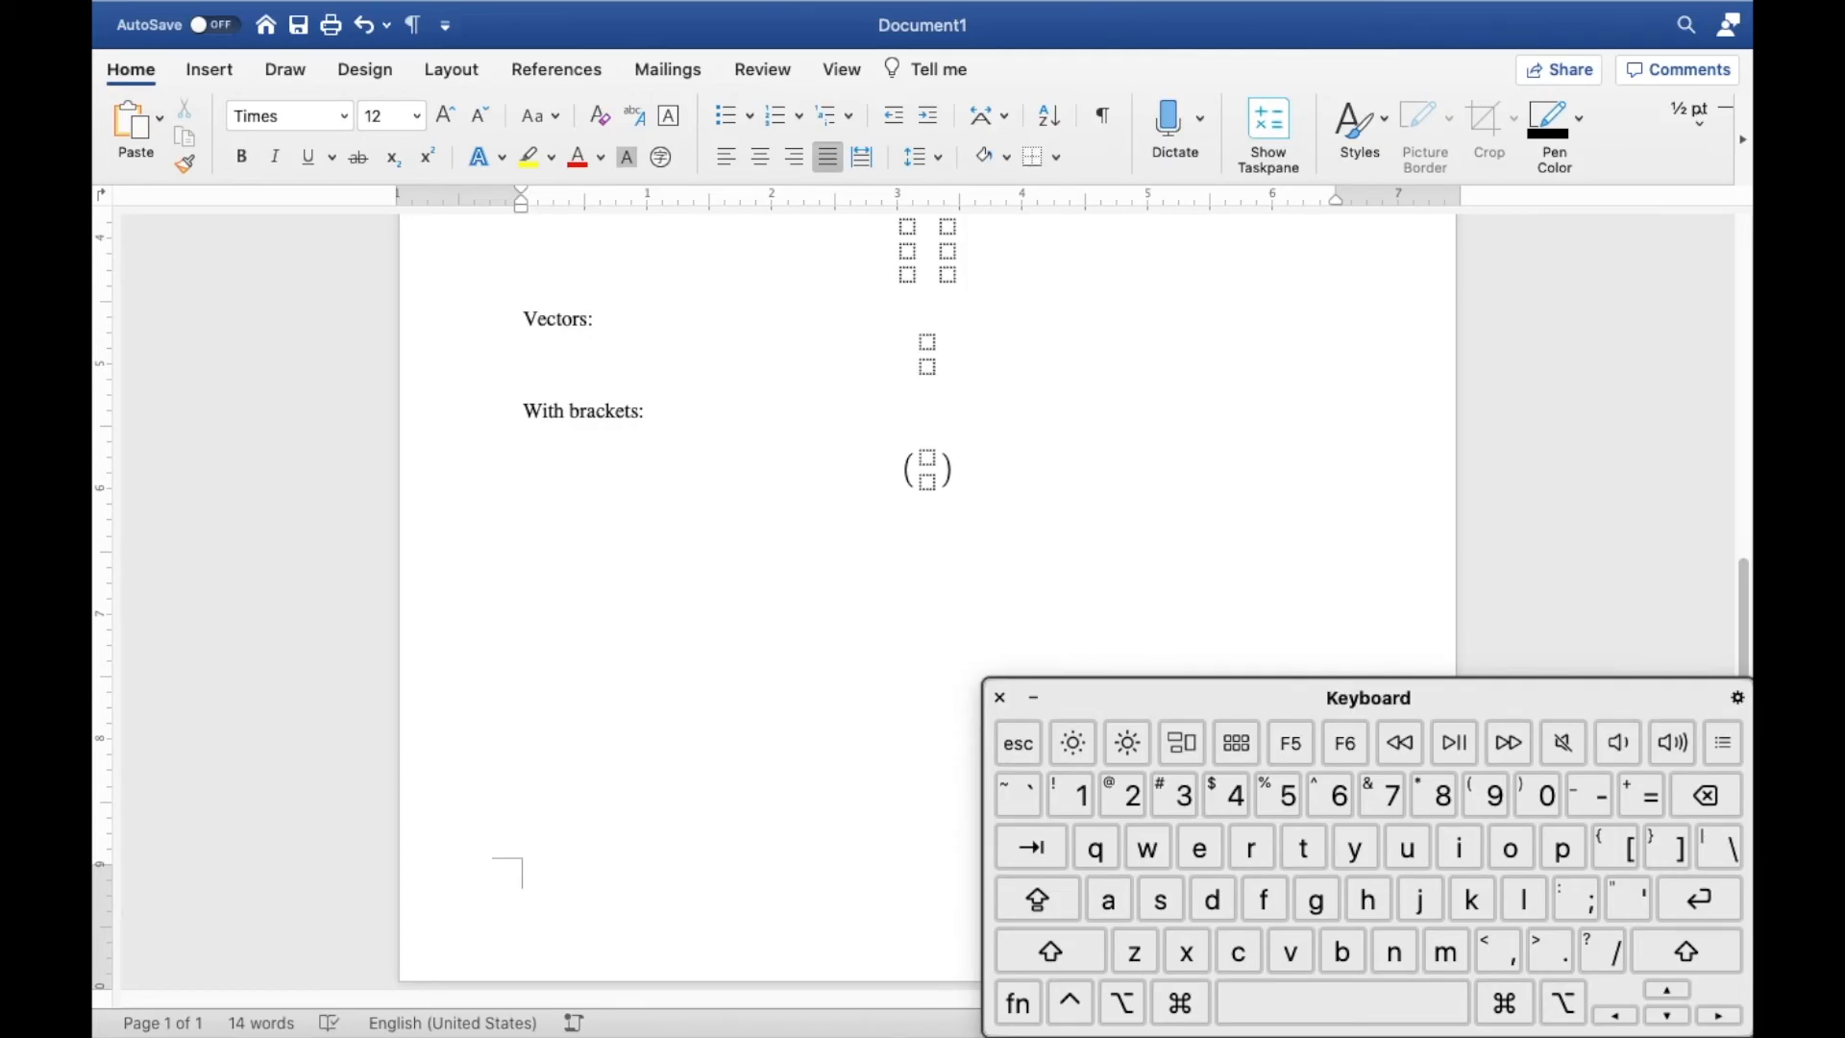
click(522, 528)
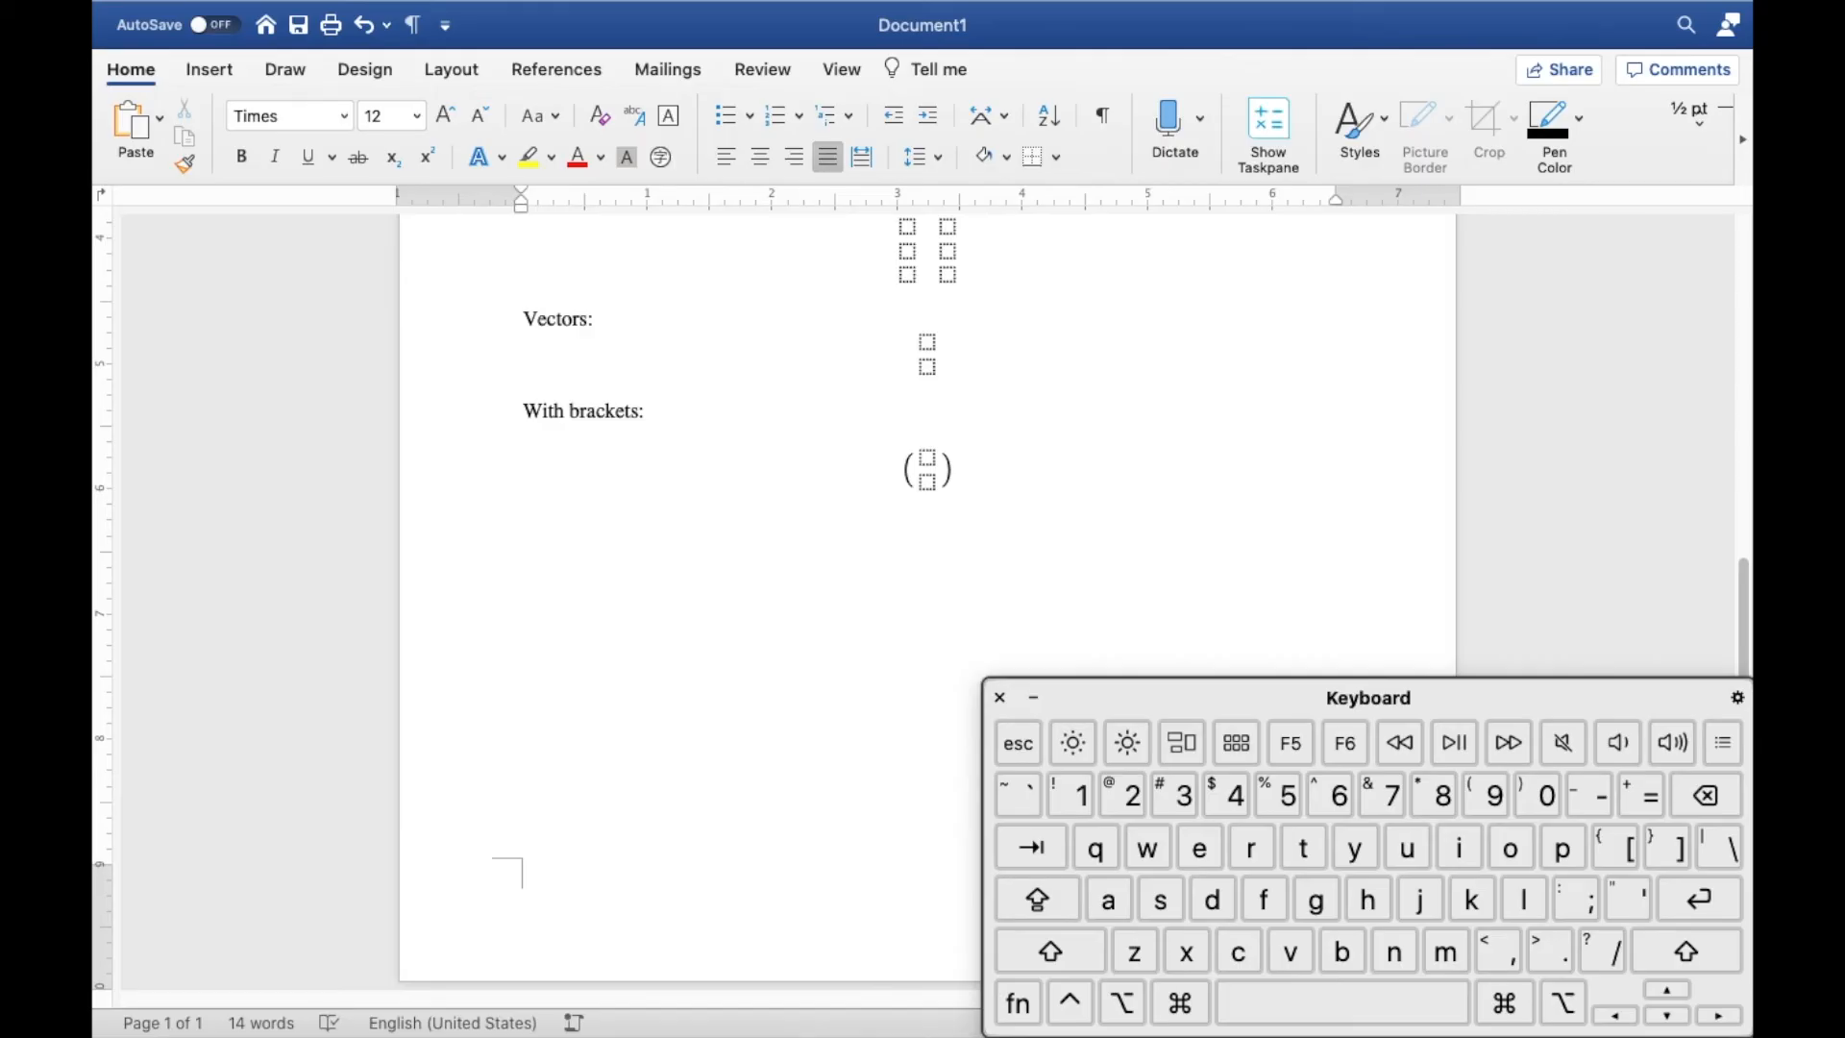
click(522, 526)
text(■(1&)
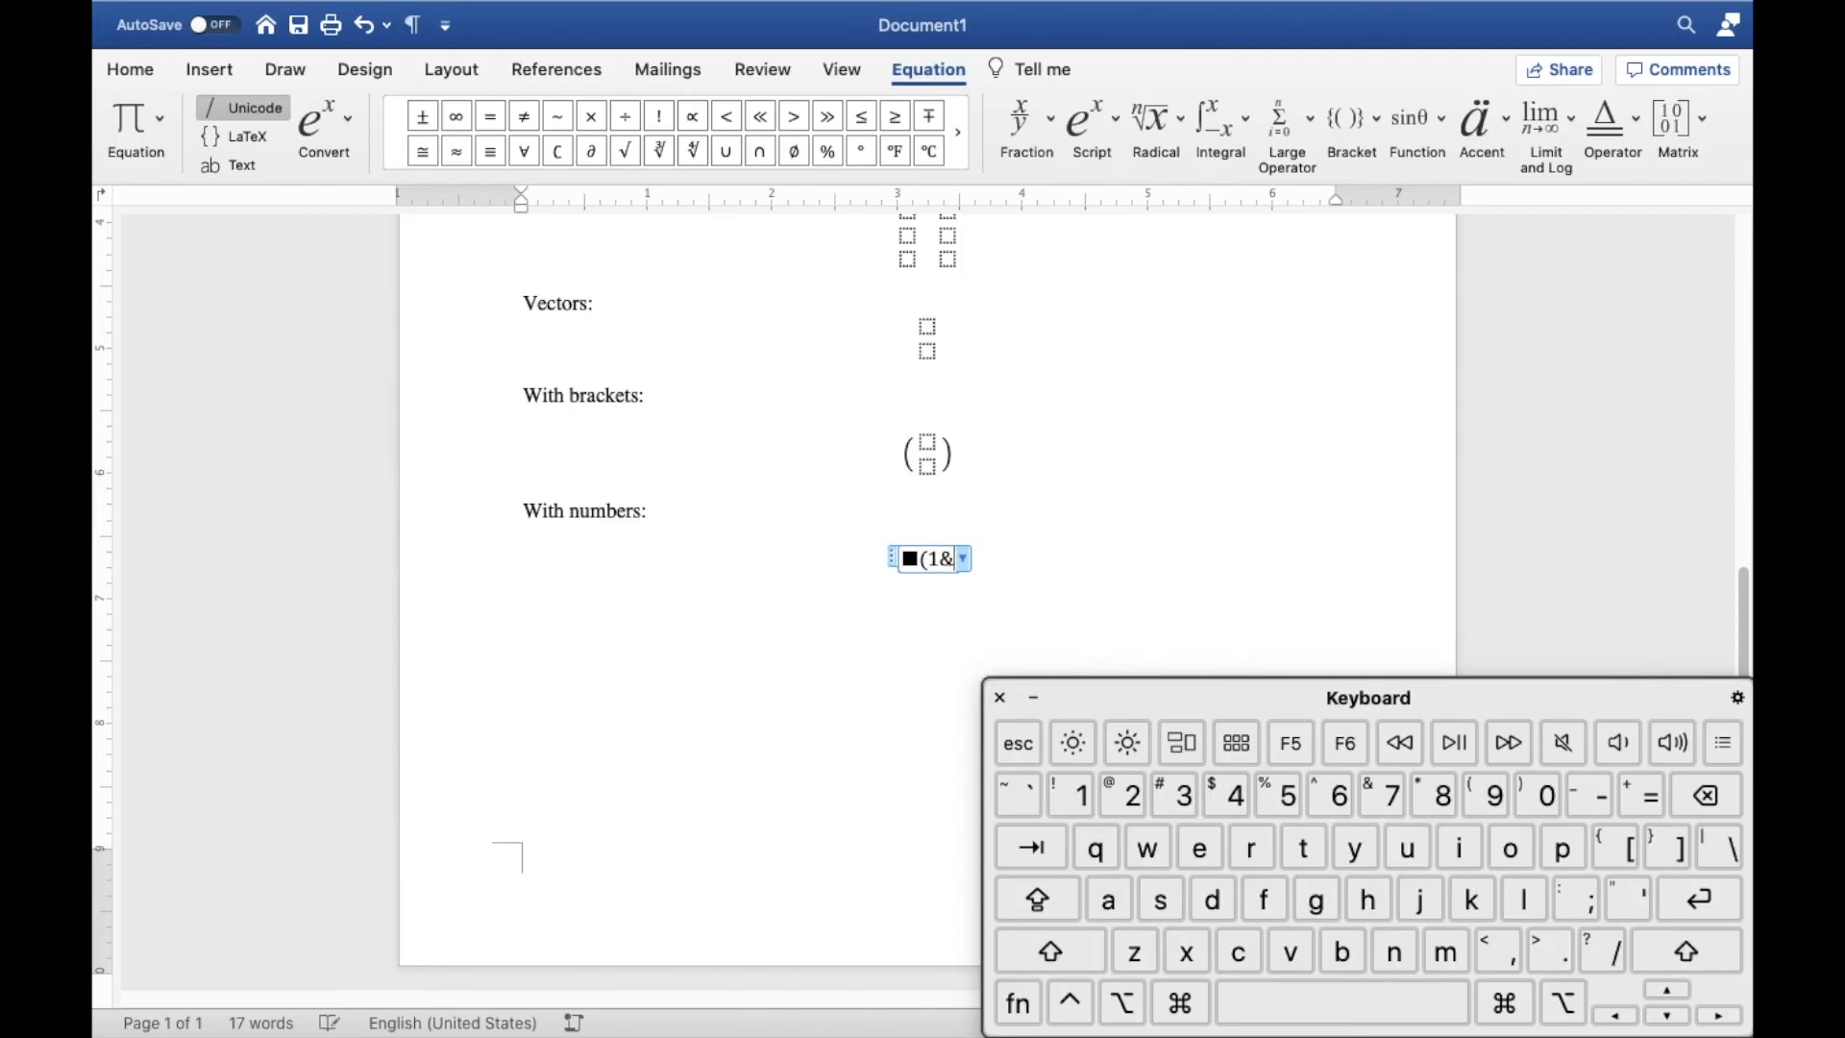
Enter 1&2&3@4&5&6@7&8&9) and build the 3x3 matrix of values 1 to 9.
click(1050, 950)
text(2&3@4&5&)
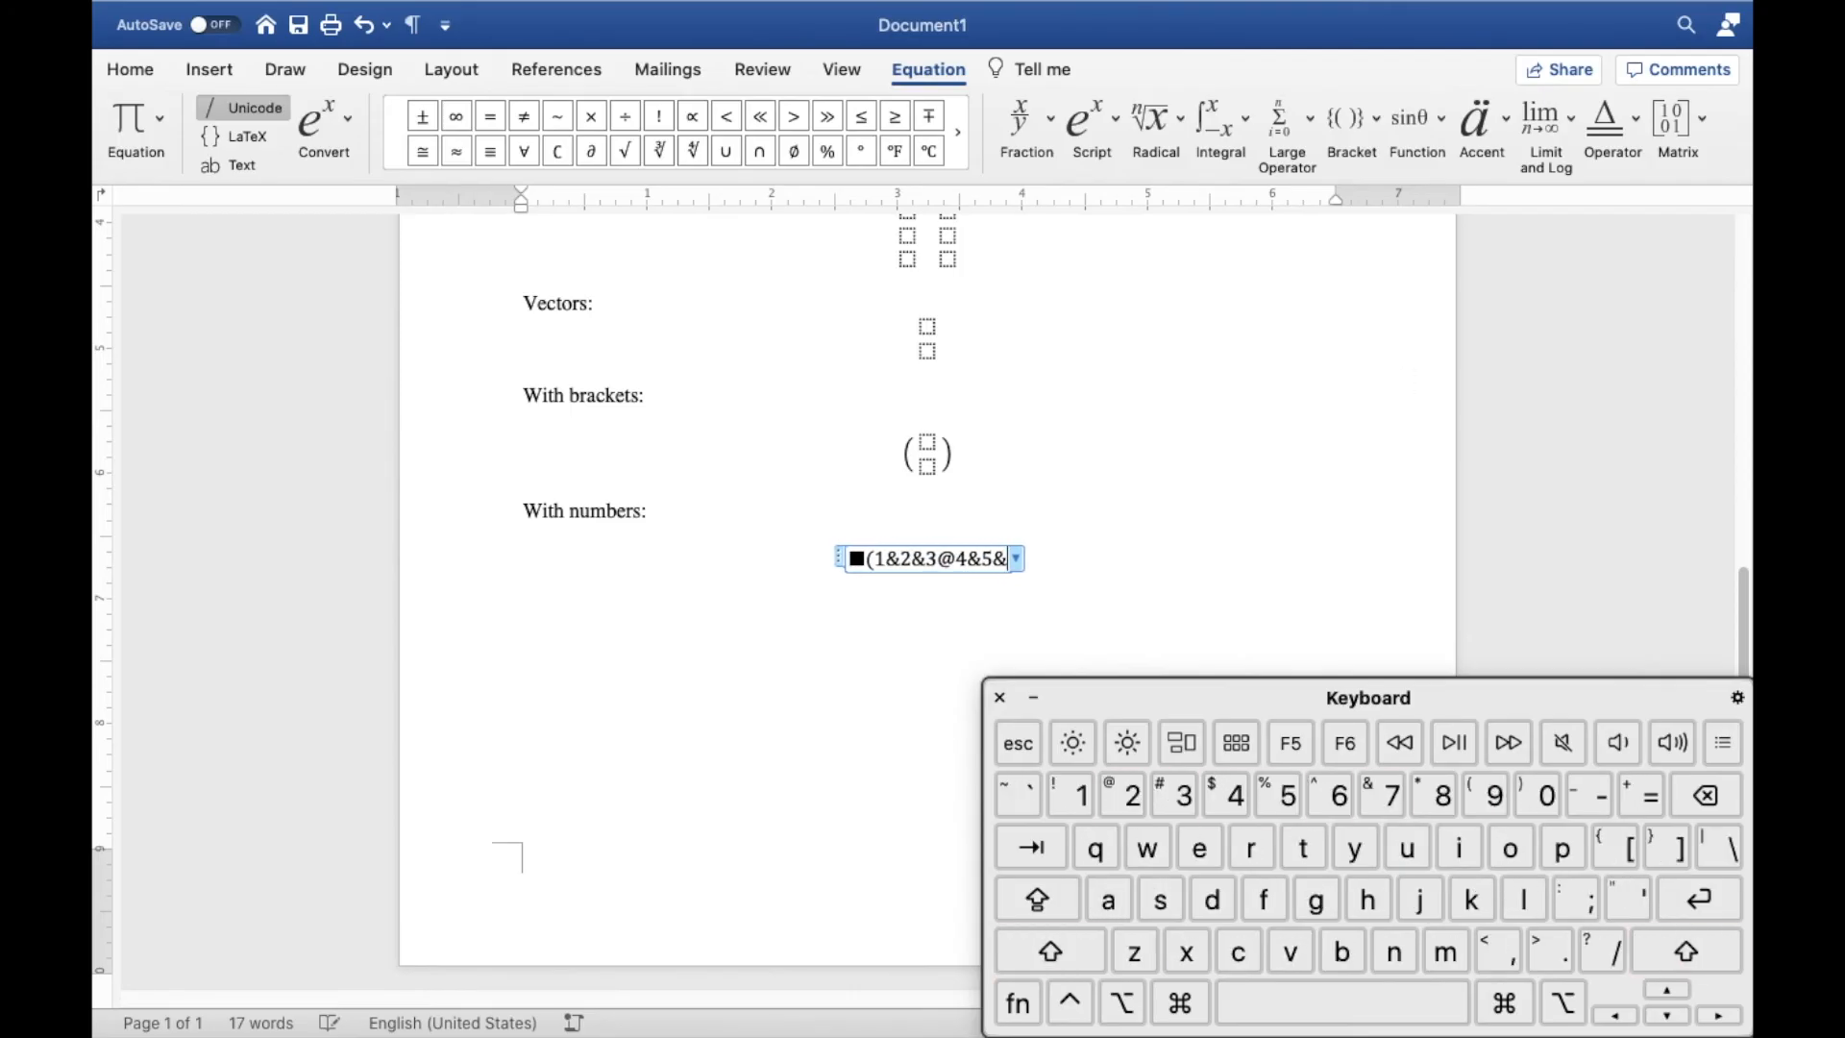
click(1050, 949)
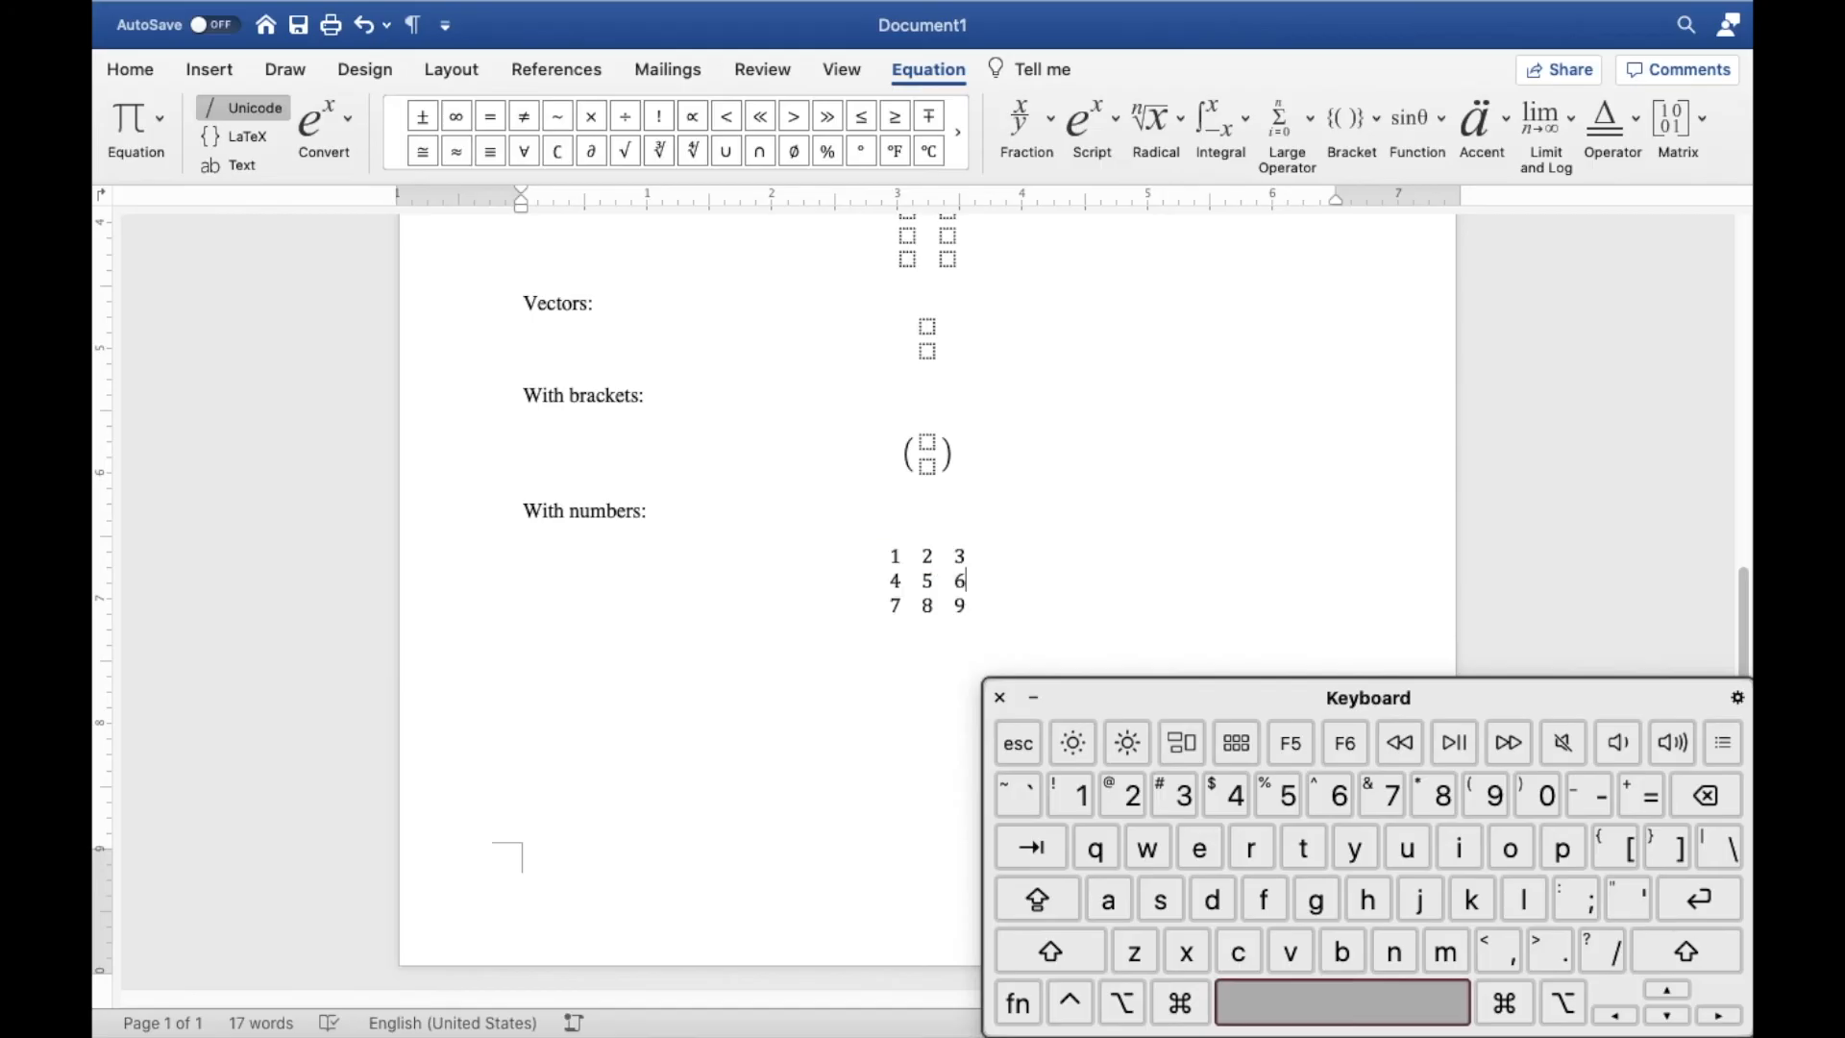
click(931, 581)
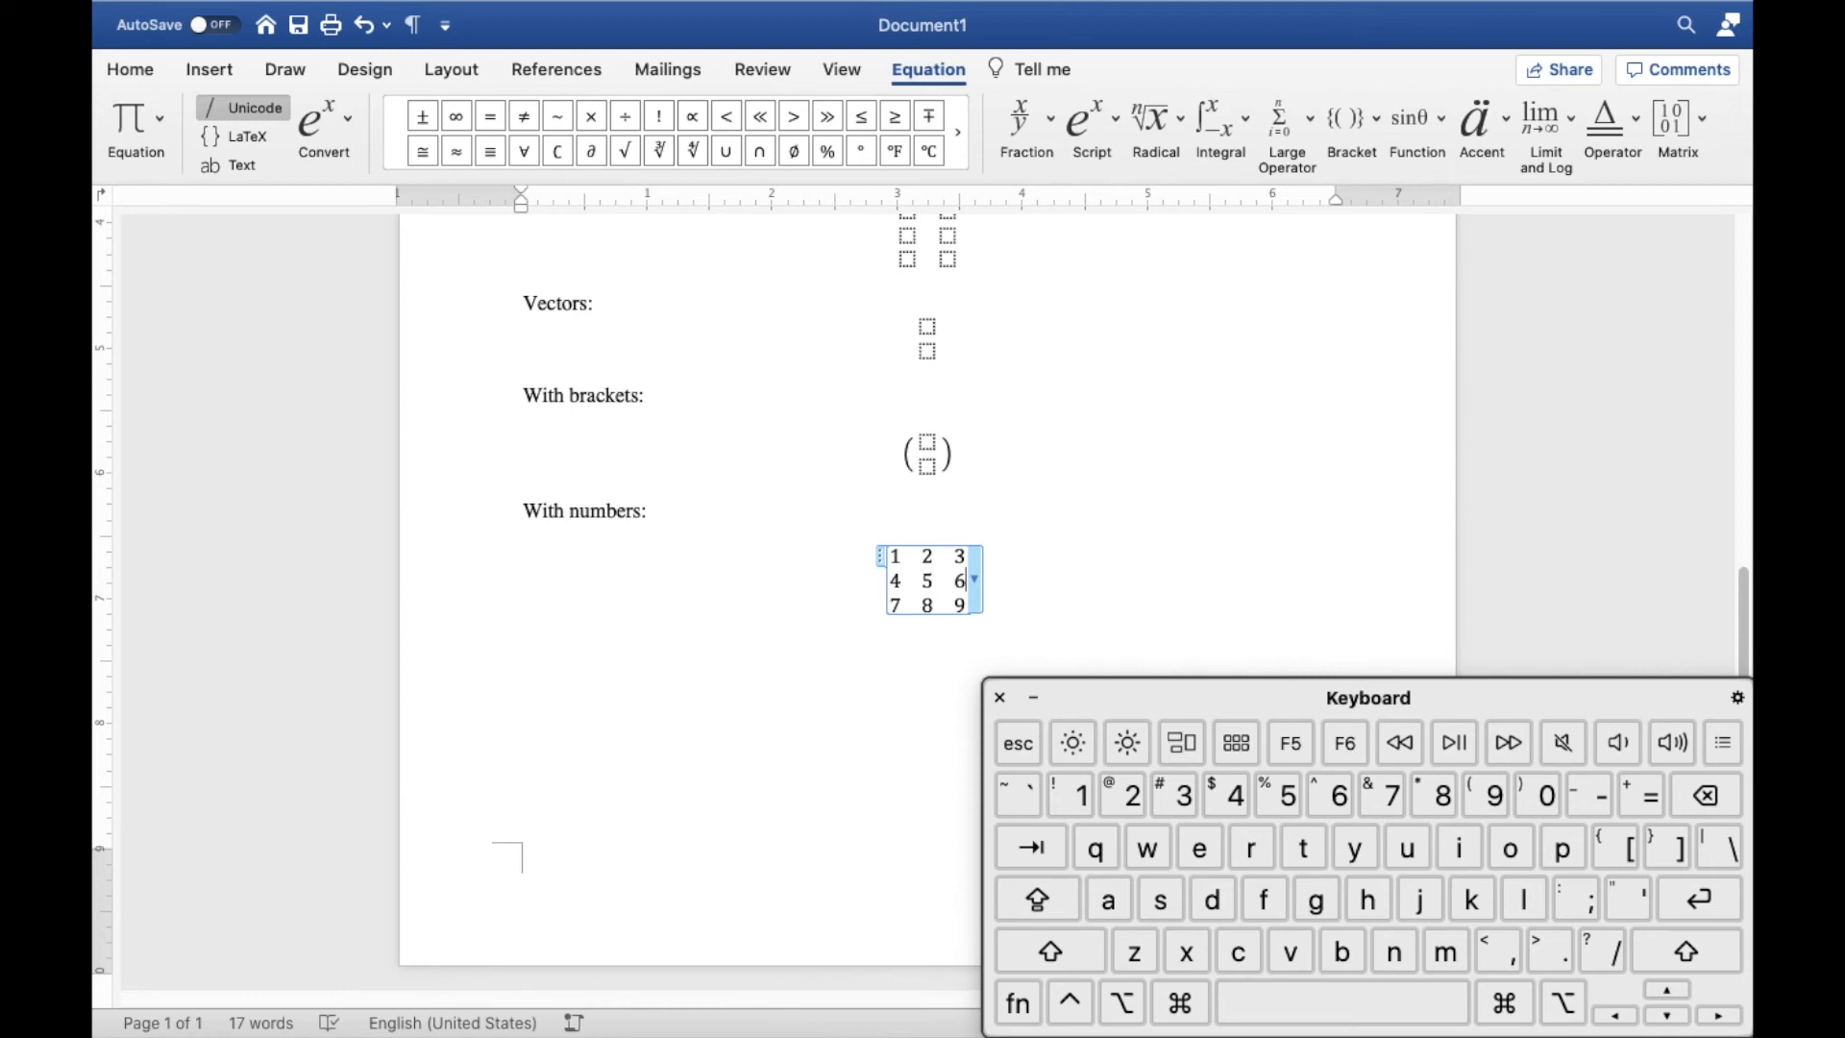
click(1047, 949)
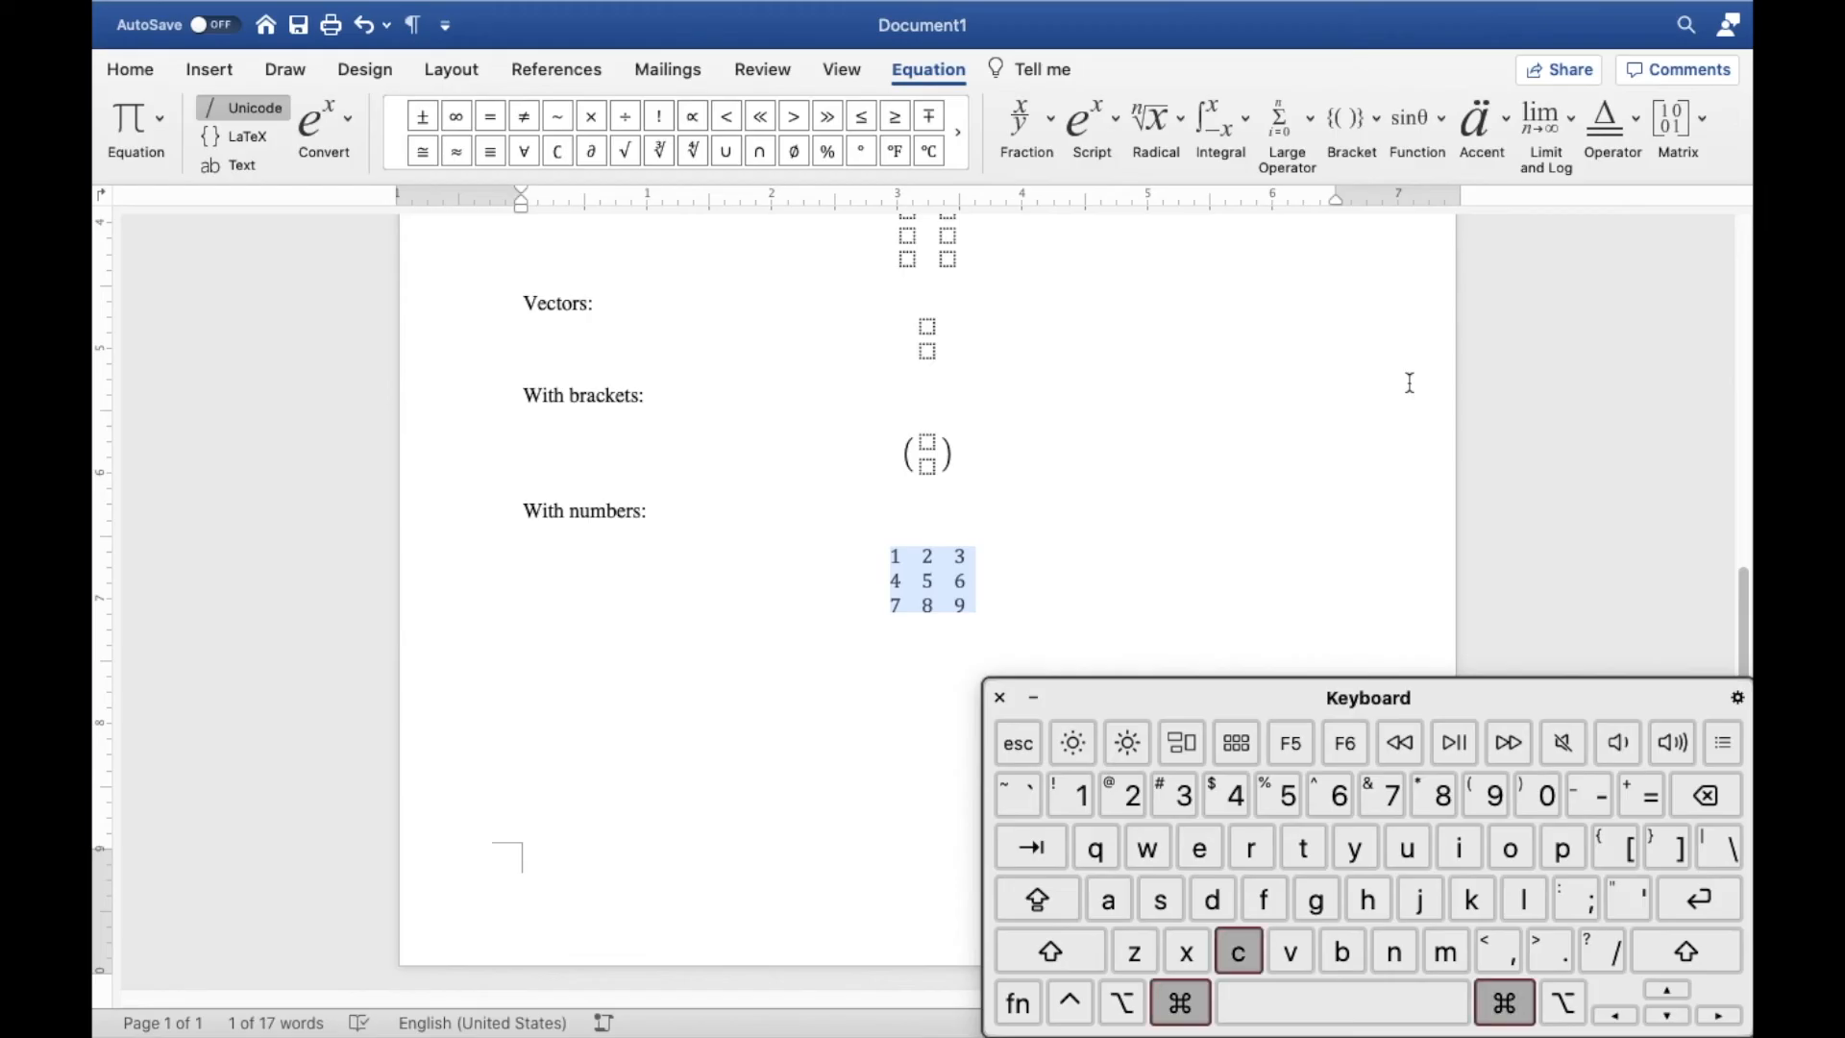
Paste the 1–9 matrix inside round brackets and begin typing "My preferred way" below.
click(1050, 950)
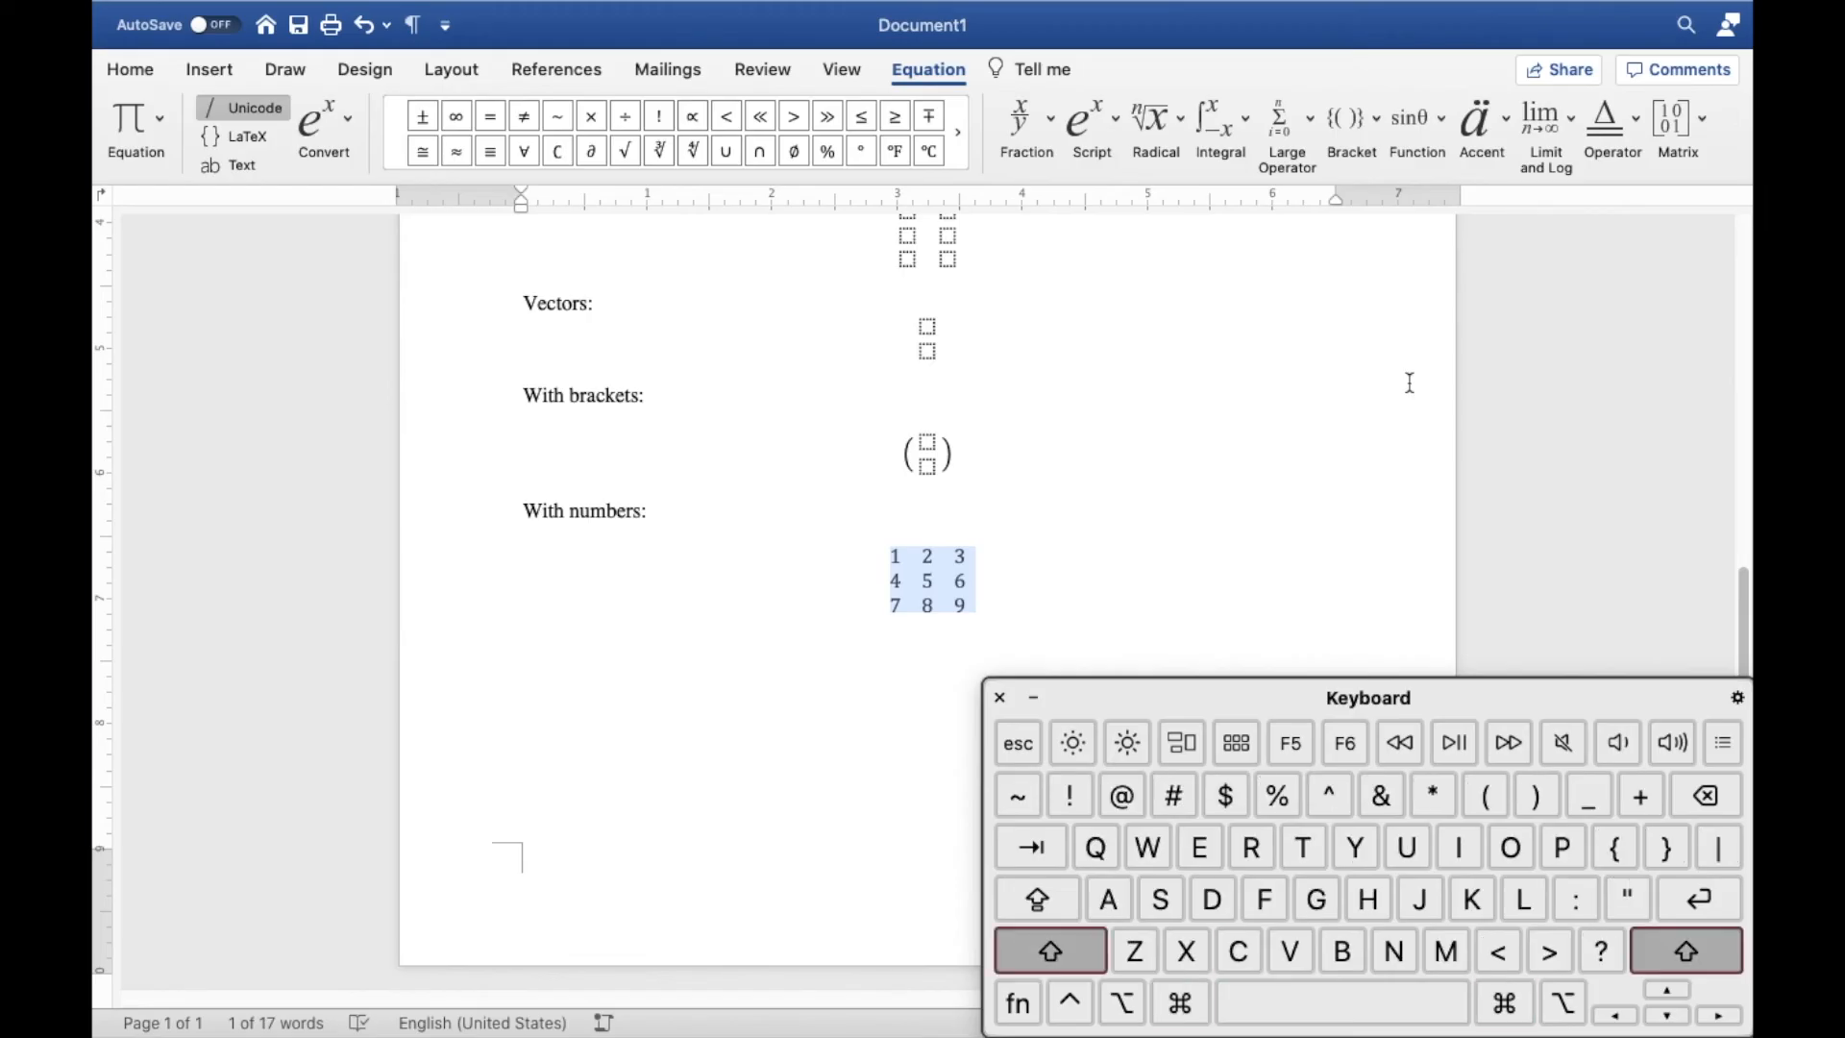
click(1050, 950)
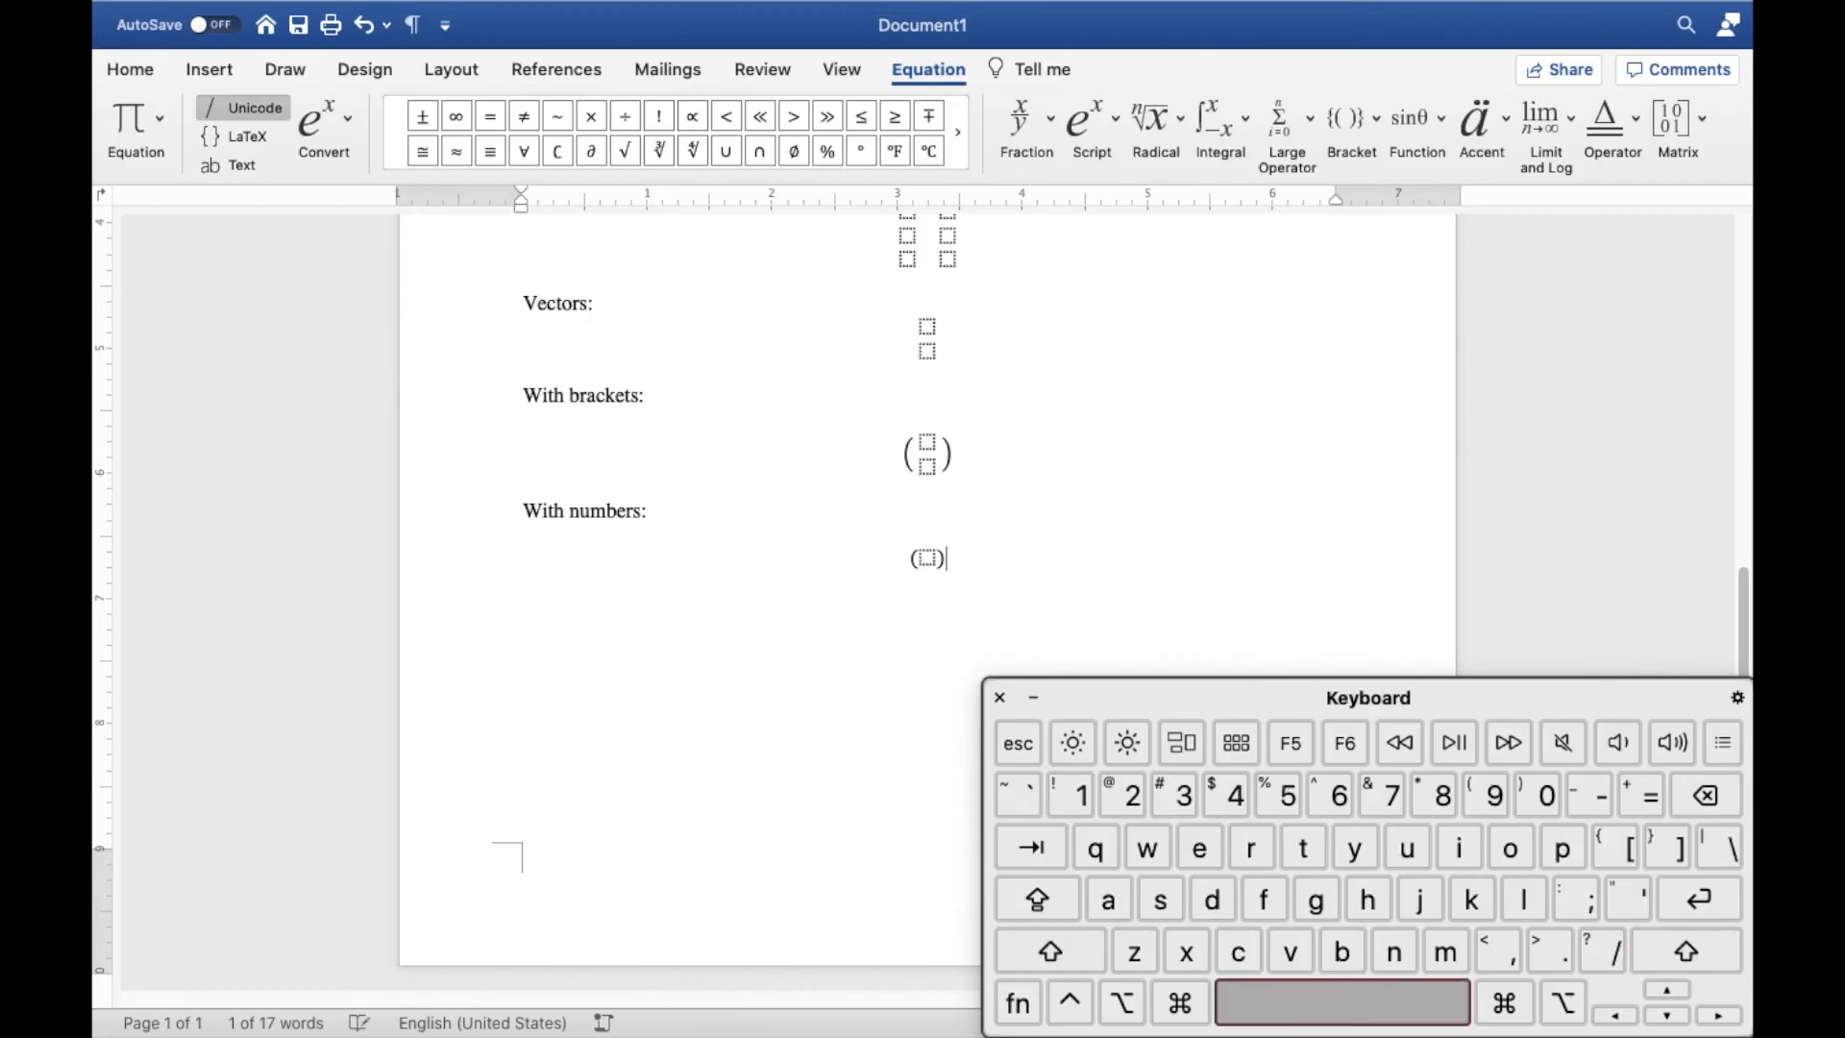
click(927, 557)
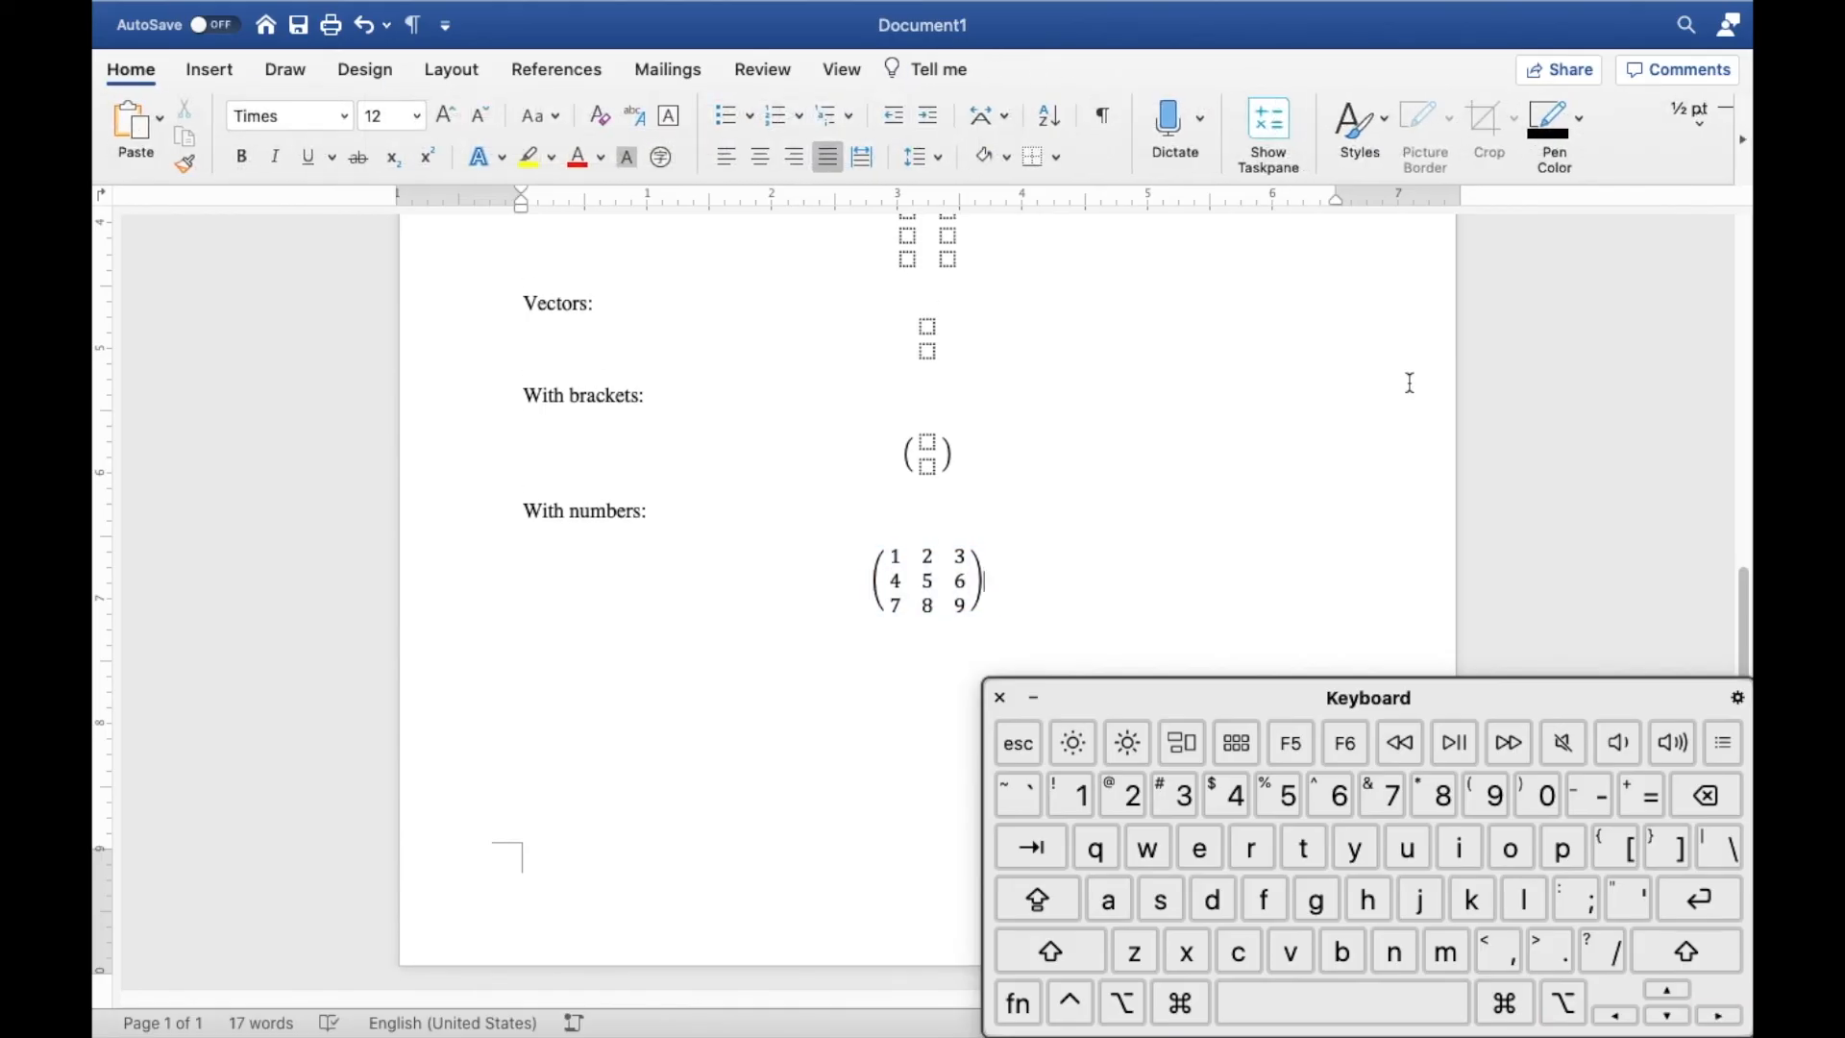
text(My preferred wa)
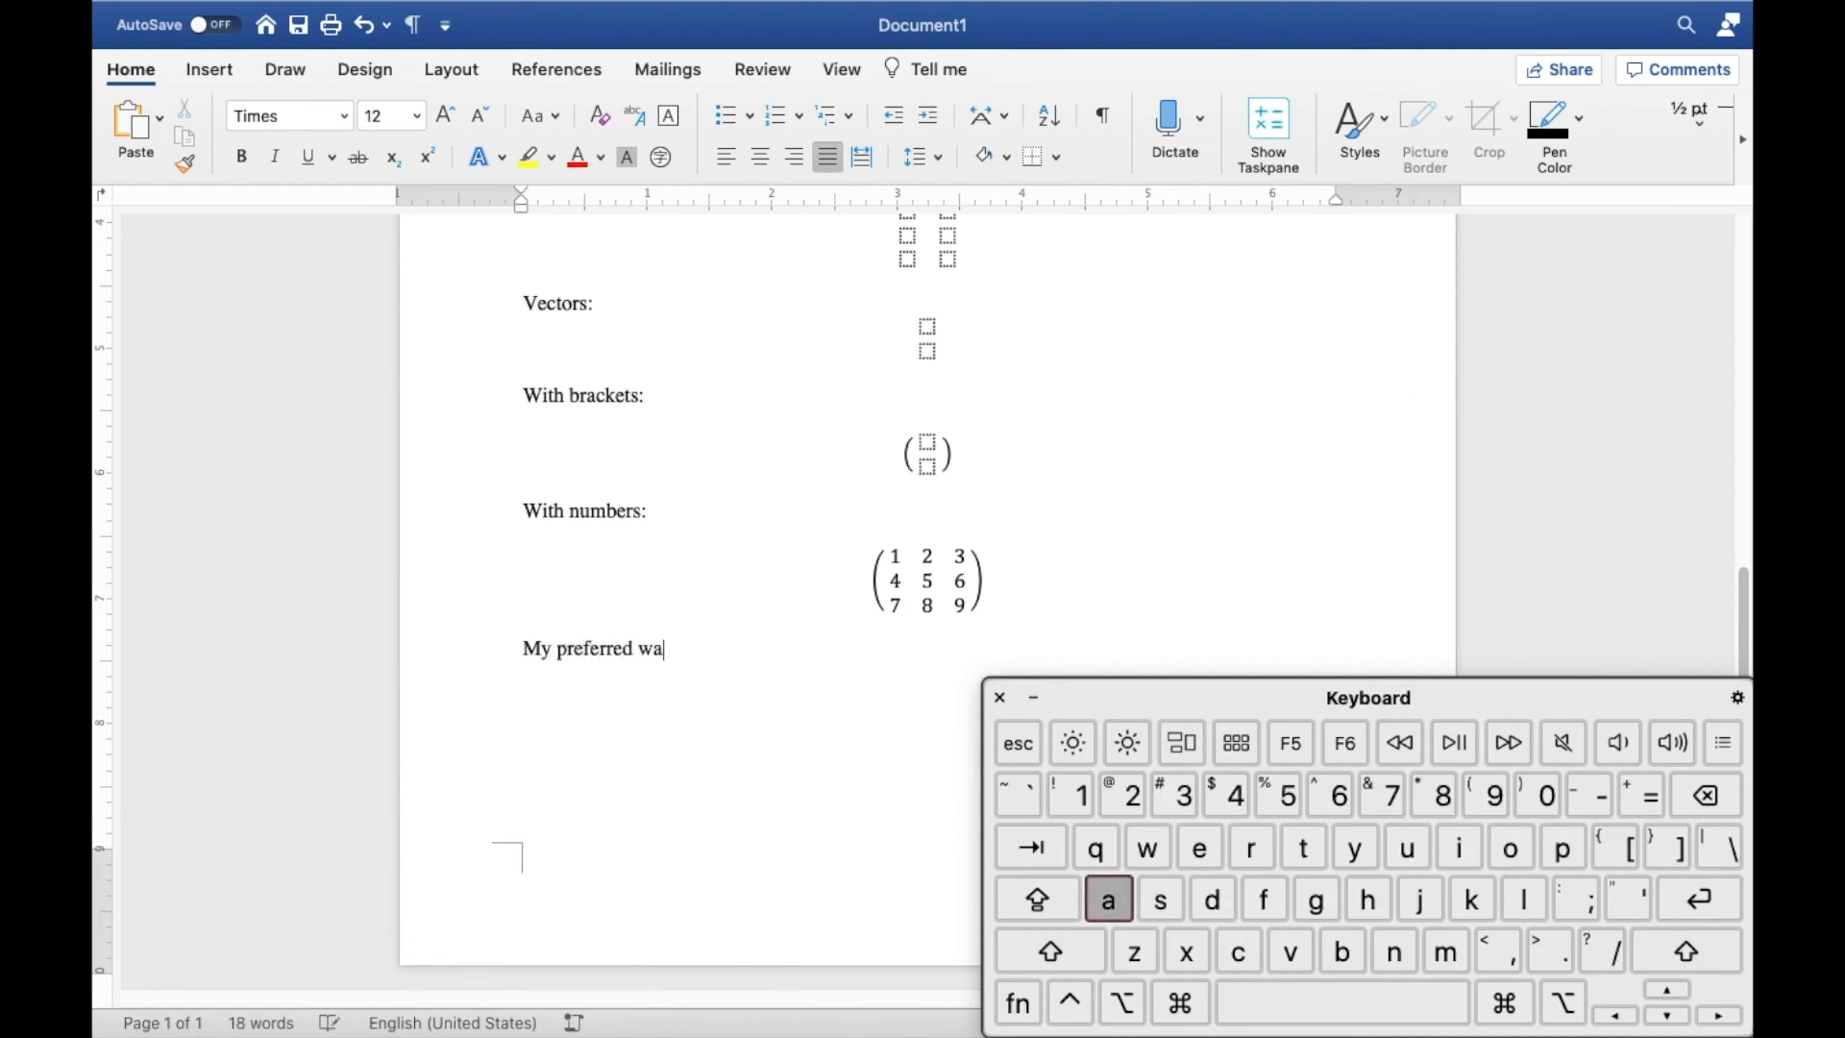
Finish the line "My preferred way:" so it starts a new page with a blank equation below.
text(y:)
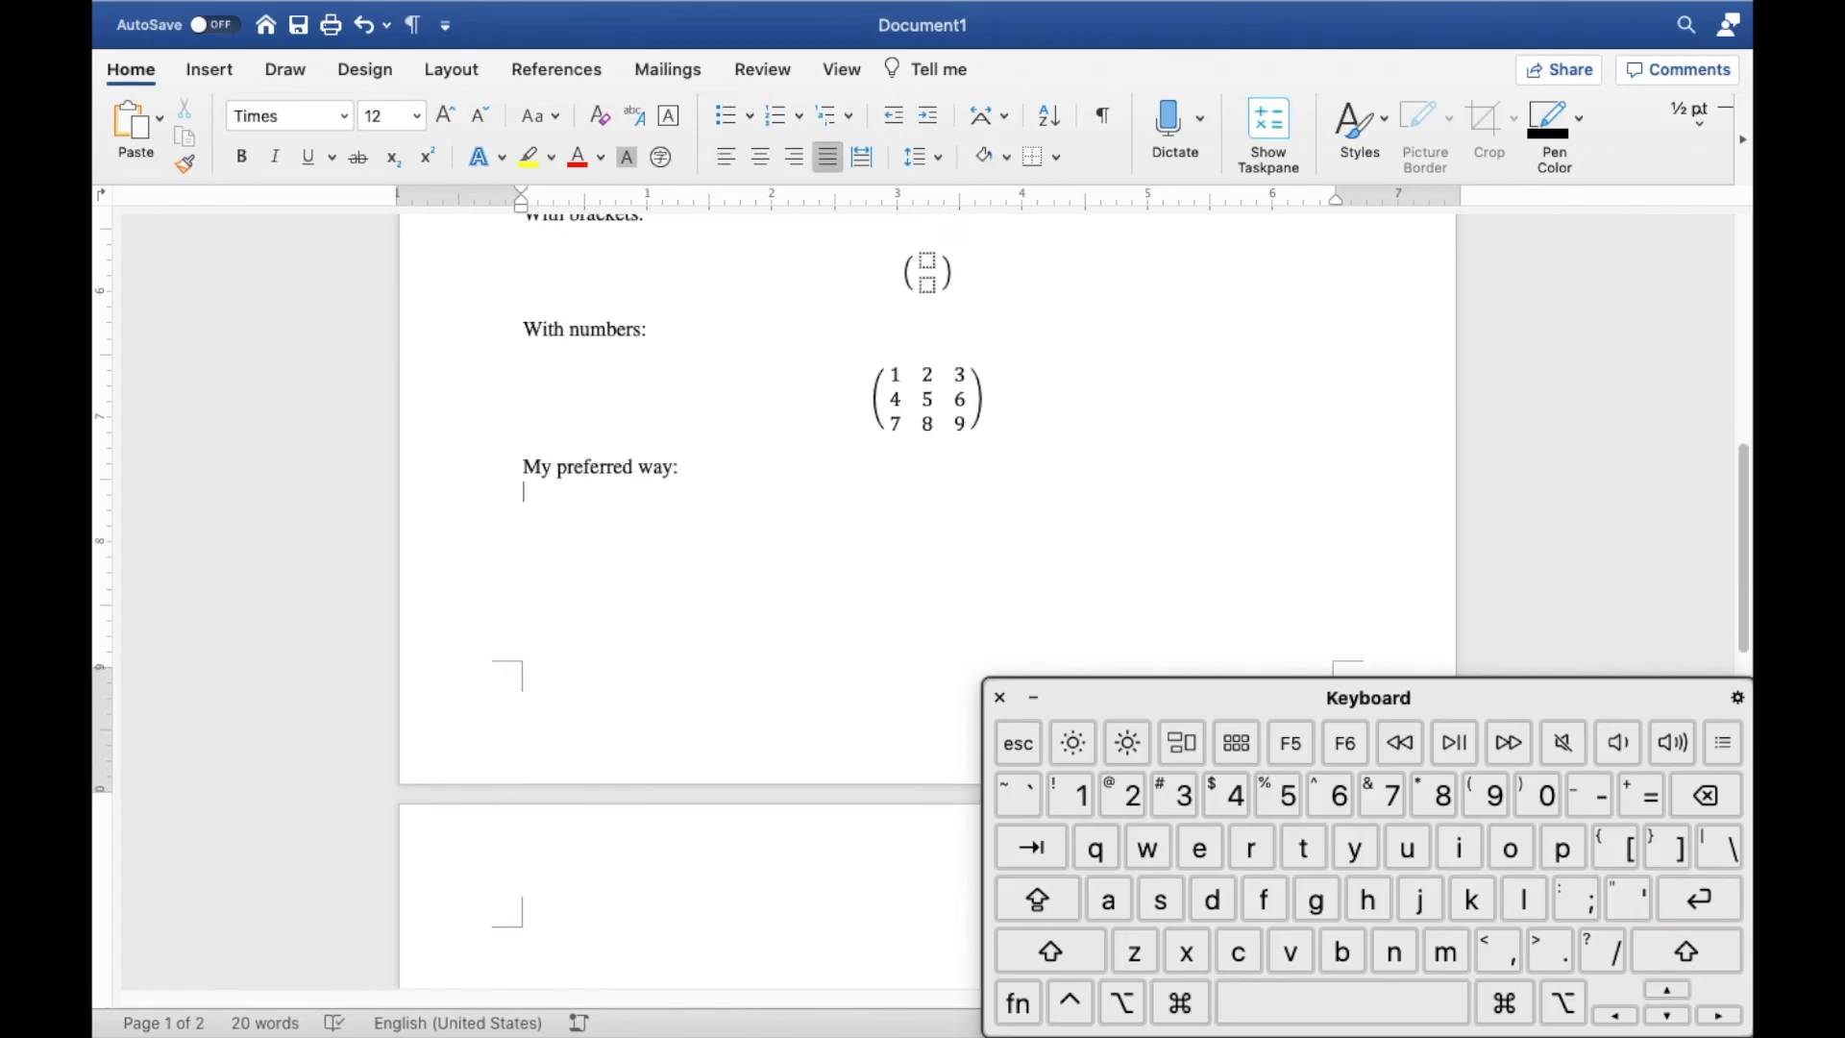
scroll(down, 3)
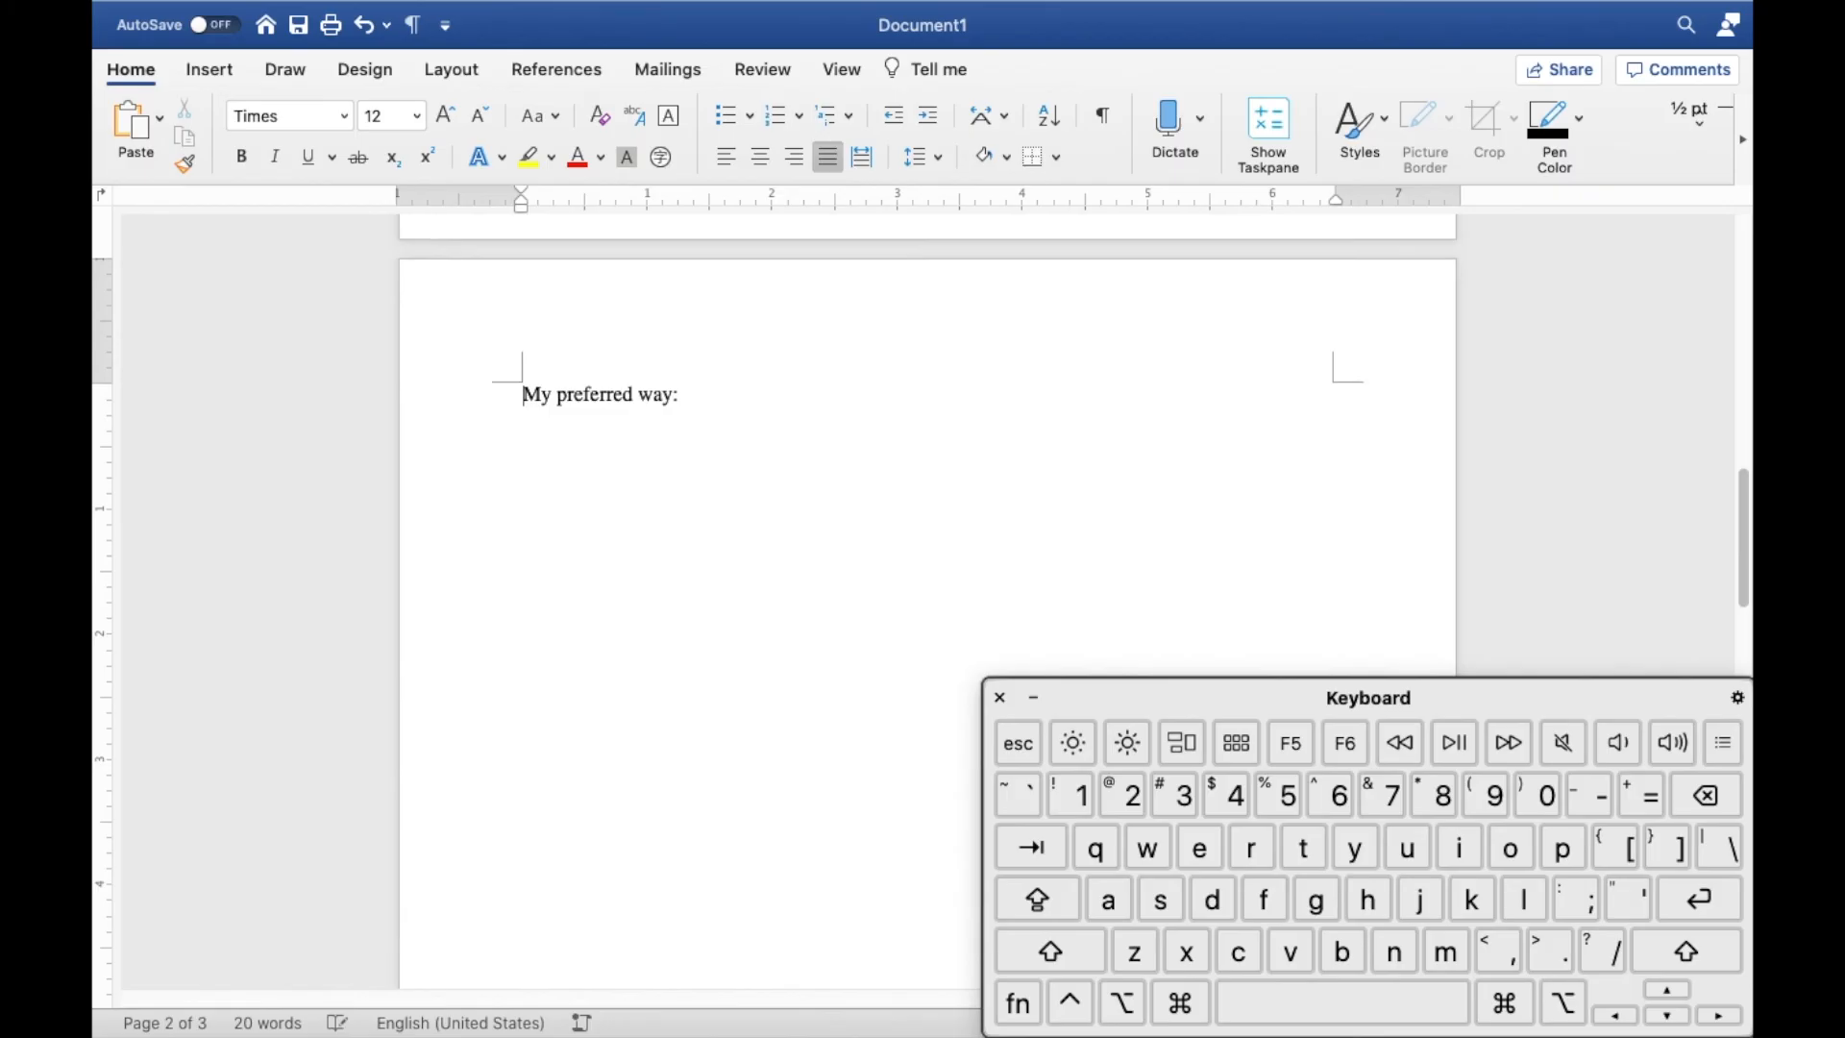
scroll(up, 3)
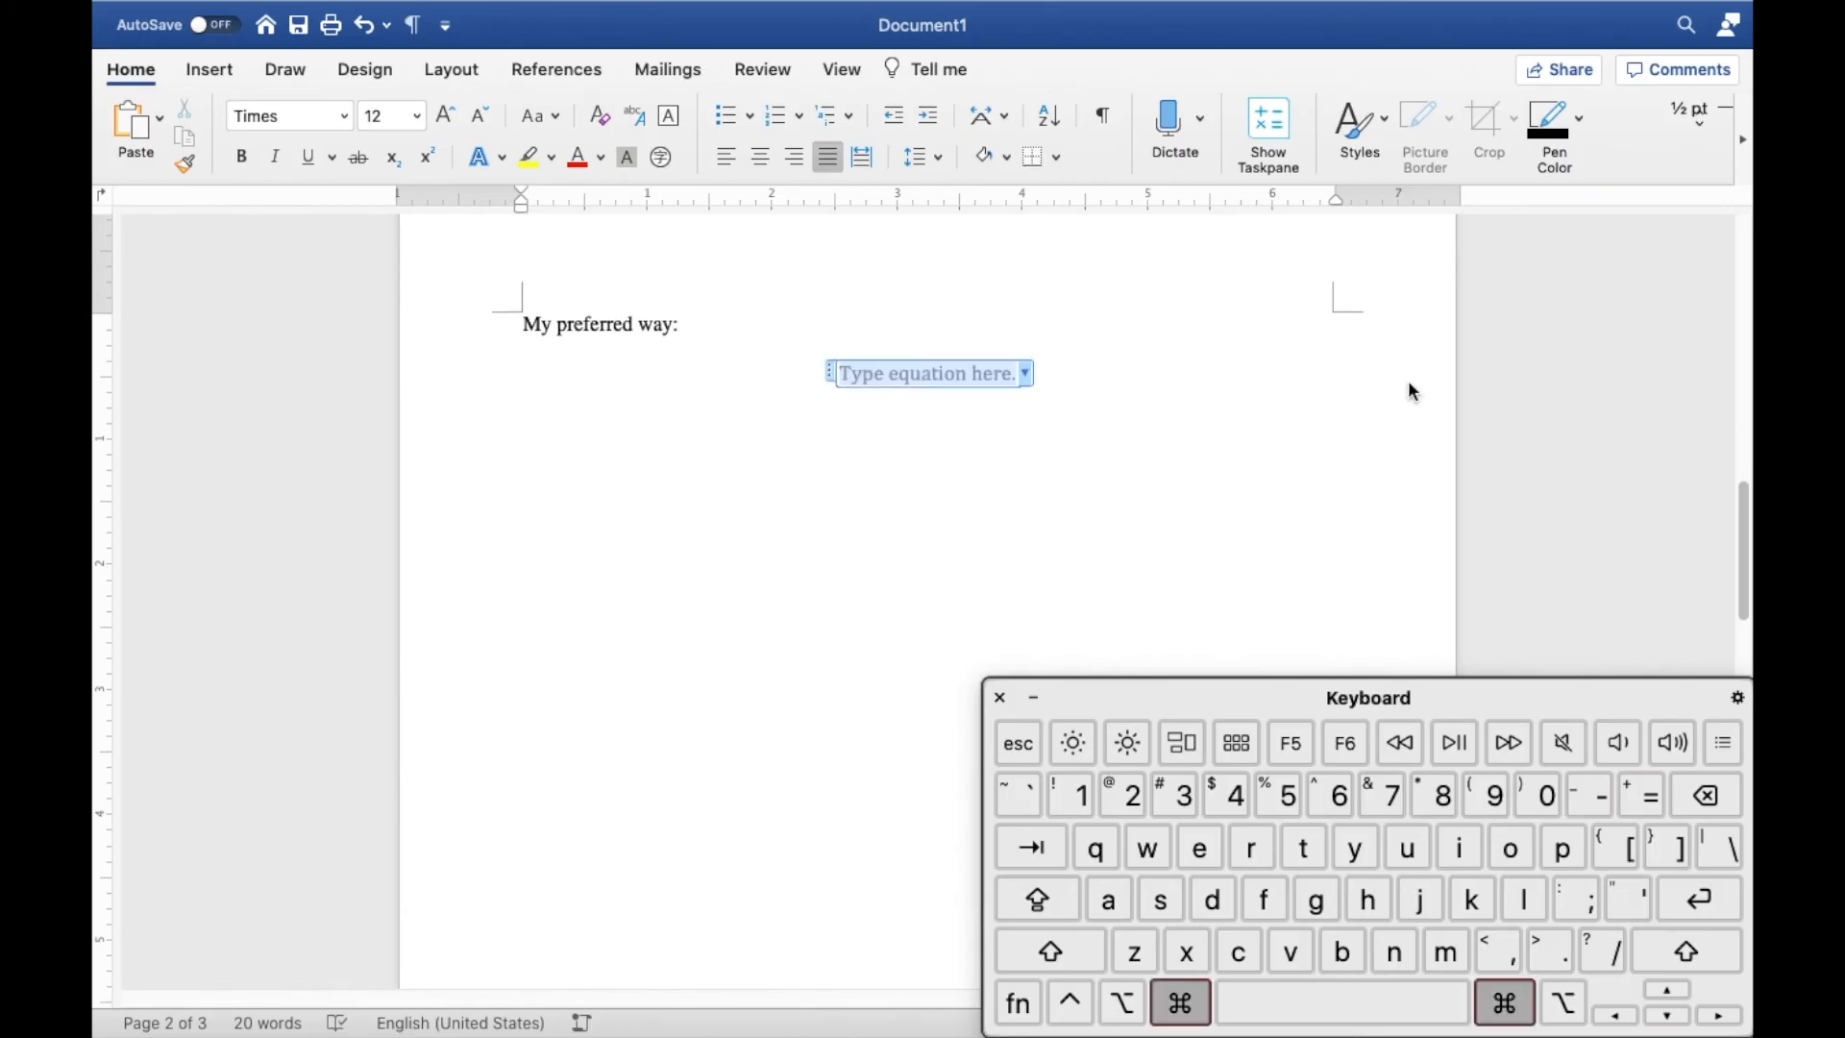
Define A = the bracketed 3x3 matrix 1 2 3 / 4 5 6 / 7 8 9 via \matrix.
text(\matrix)
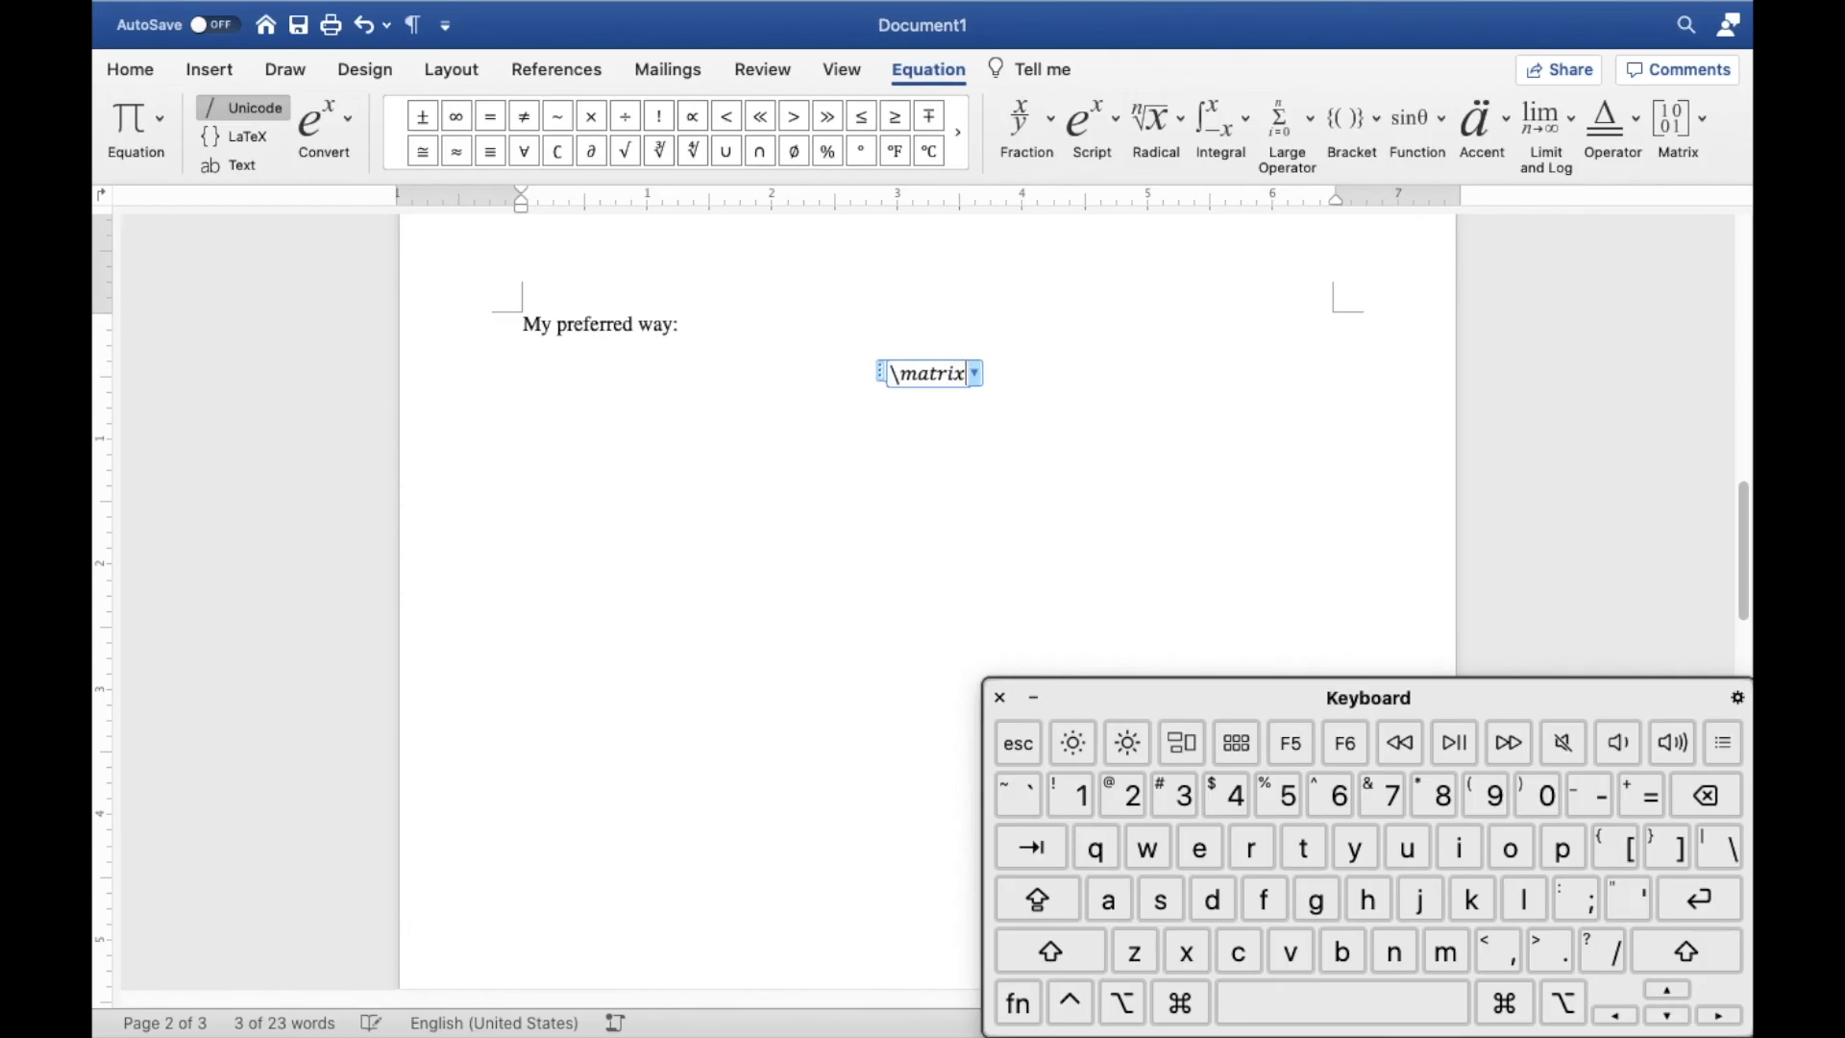
click(1050, 952)
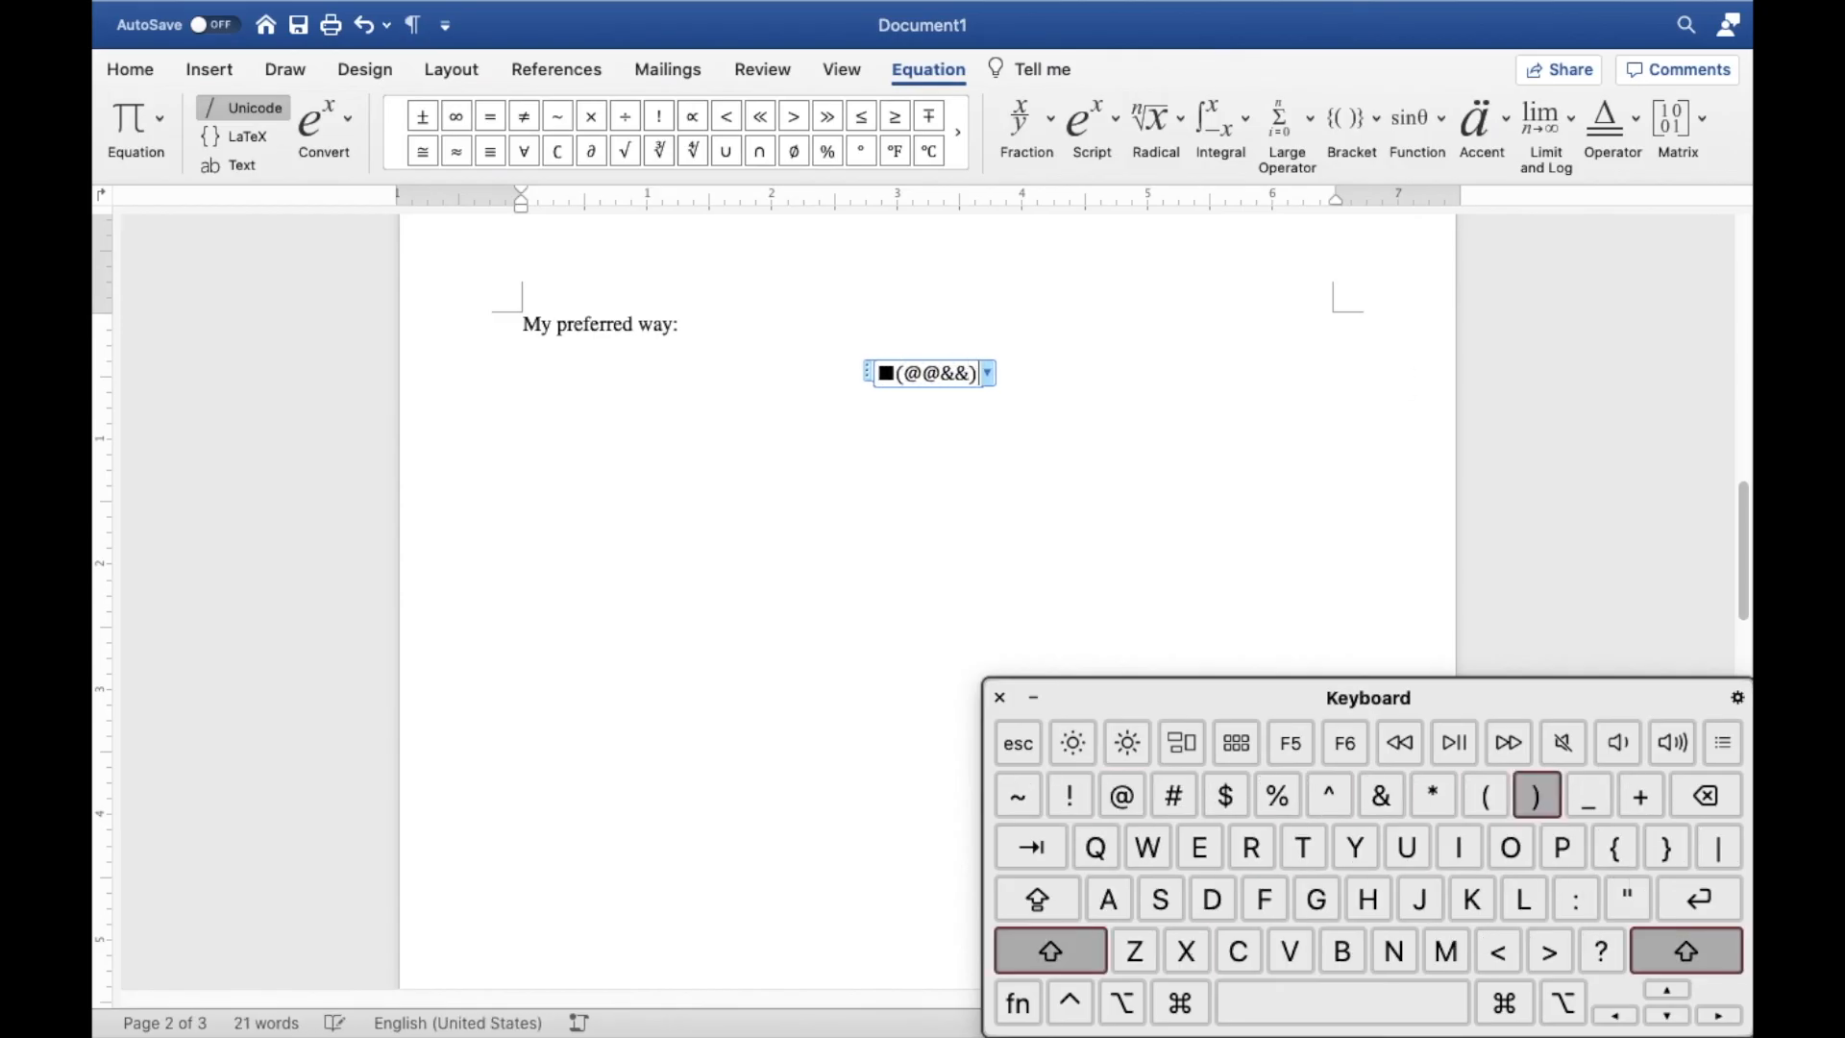
click(1048, 949)
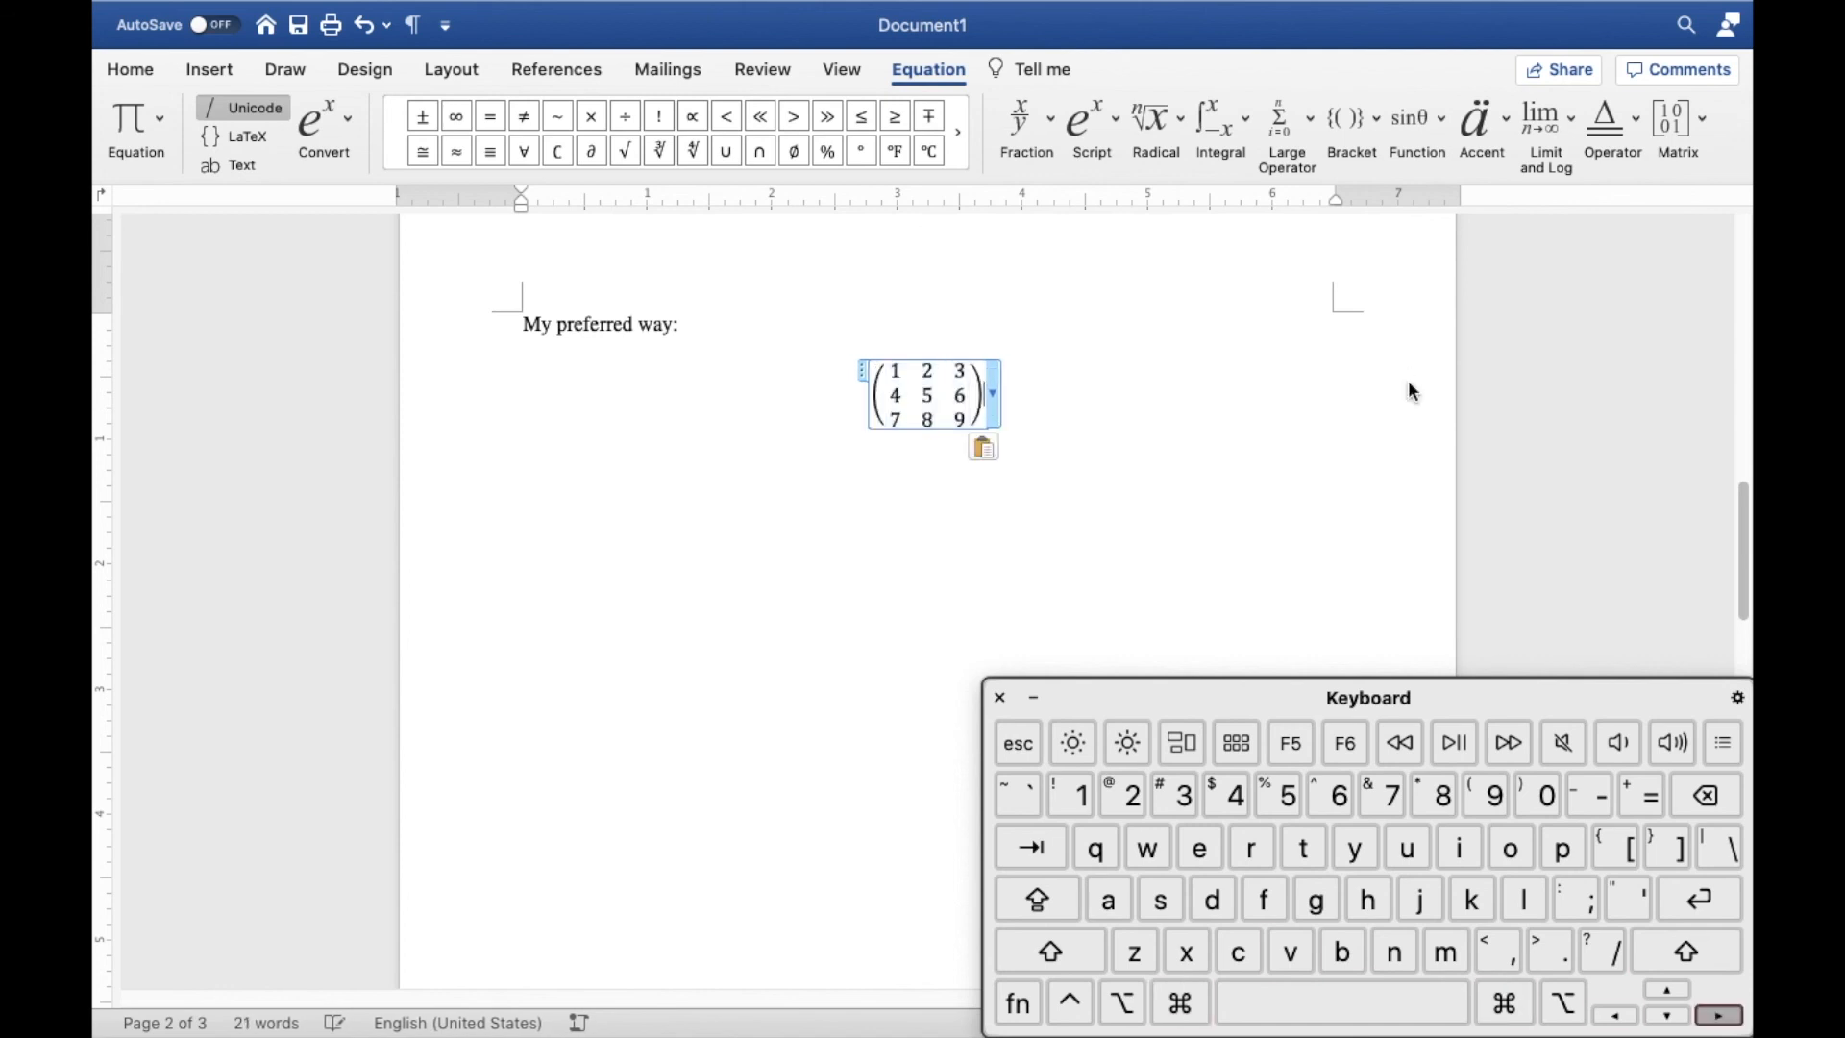
text(A =)
text(v)
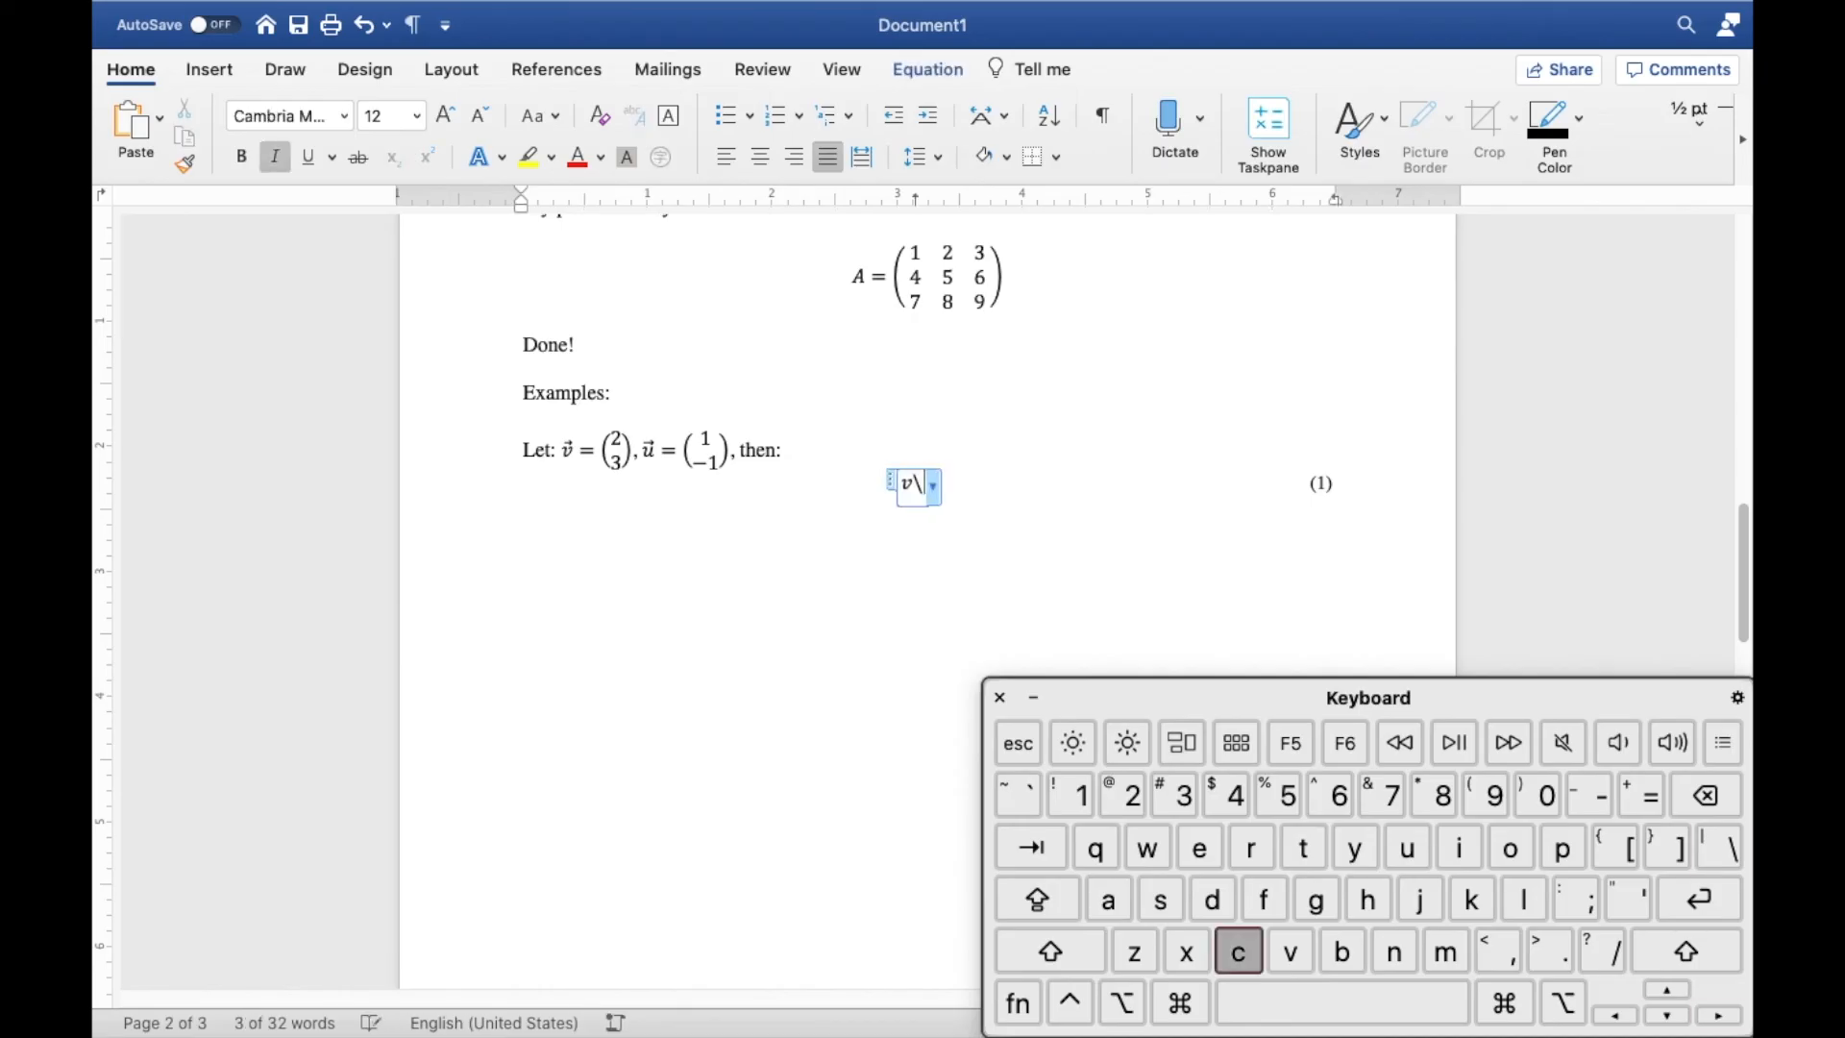
Write v·u = (2,3)·(1,−1) = 2×1 + 3×(−1) = in the new equation.
text(\cdot u)
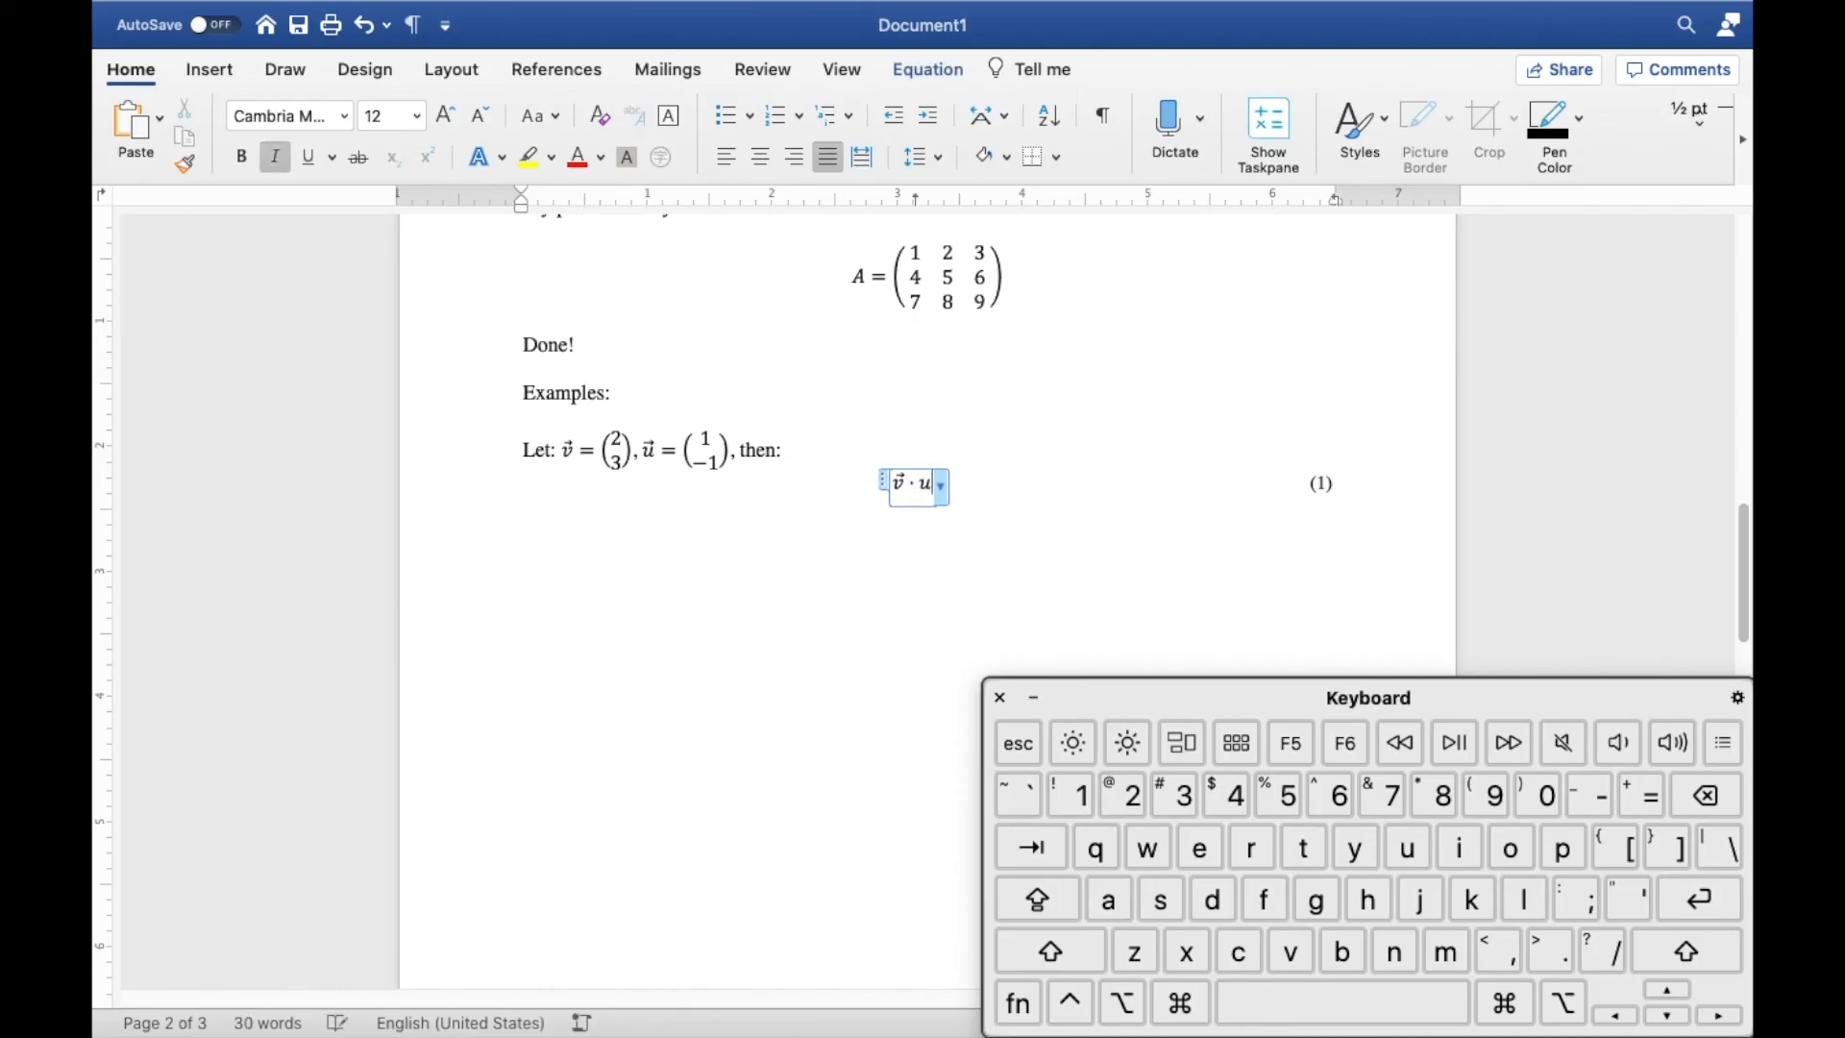
text(= (\mat)
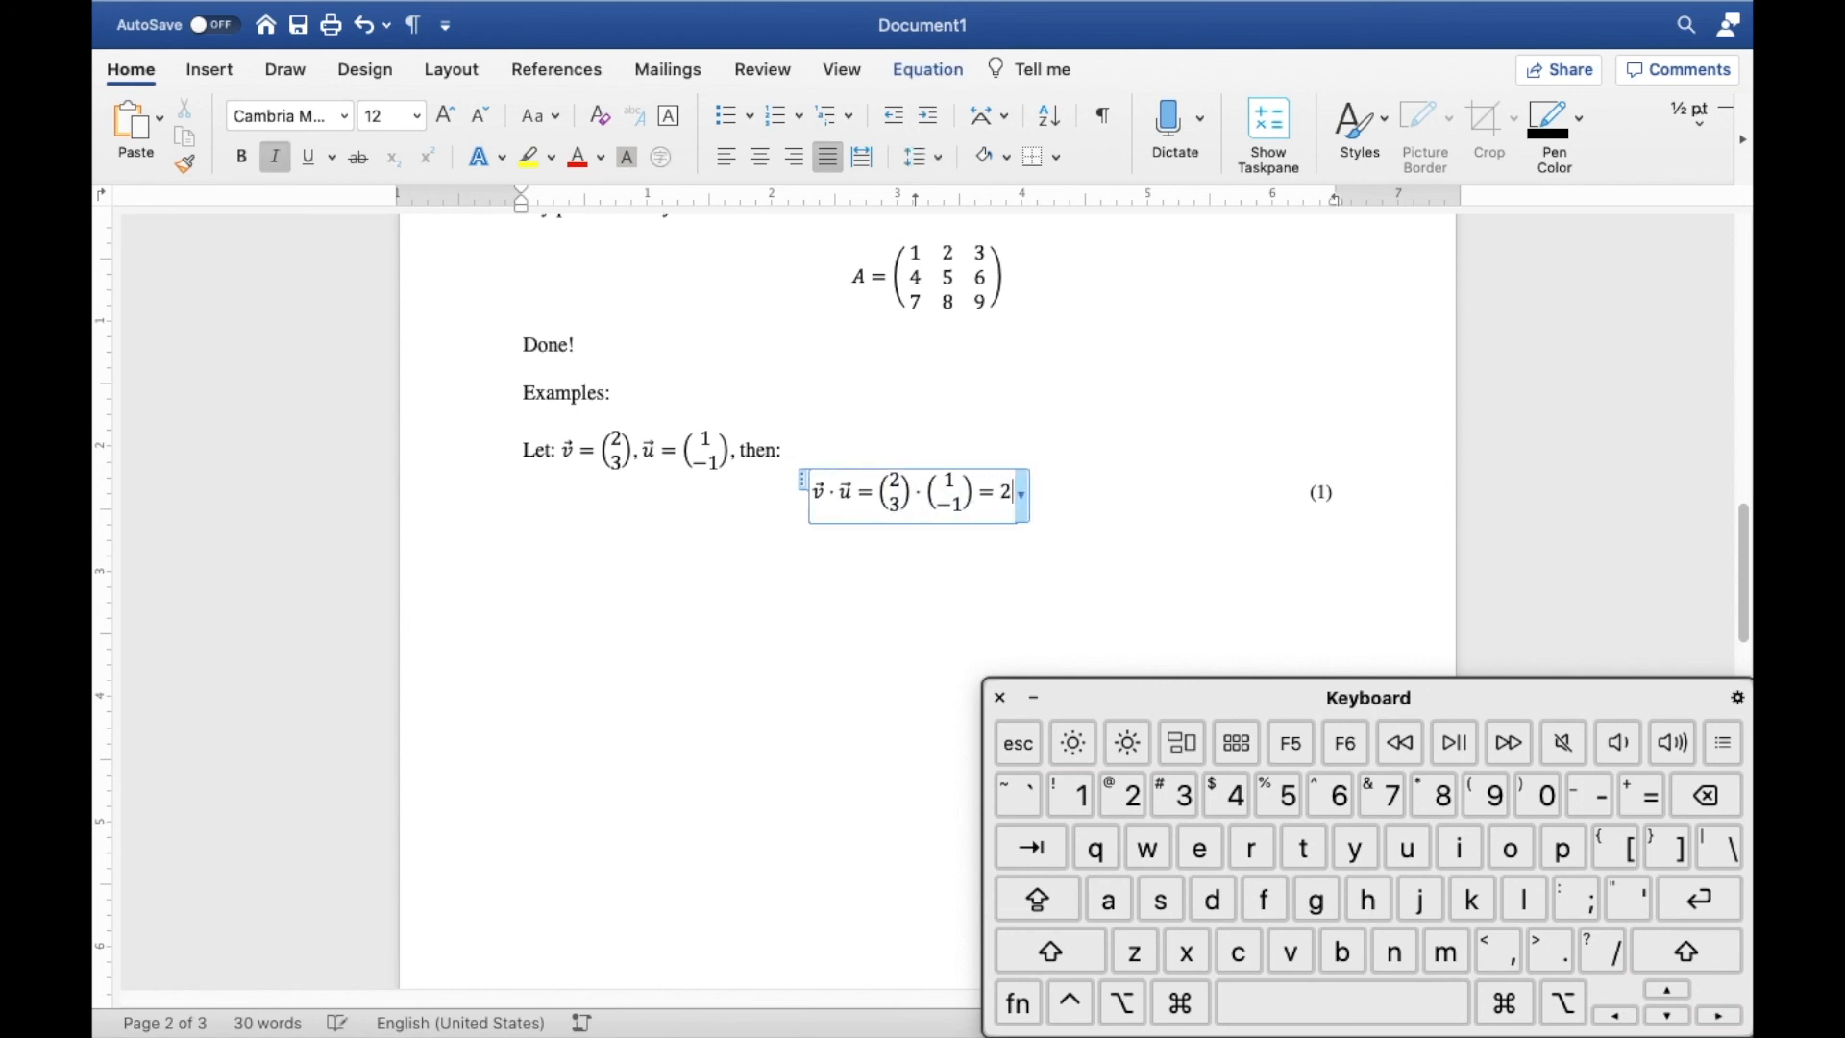
text(× 1 + 3)
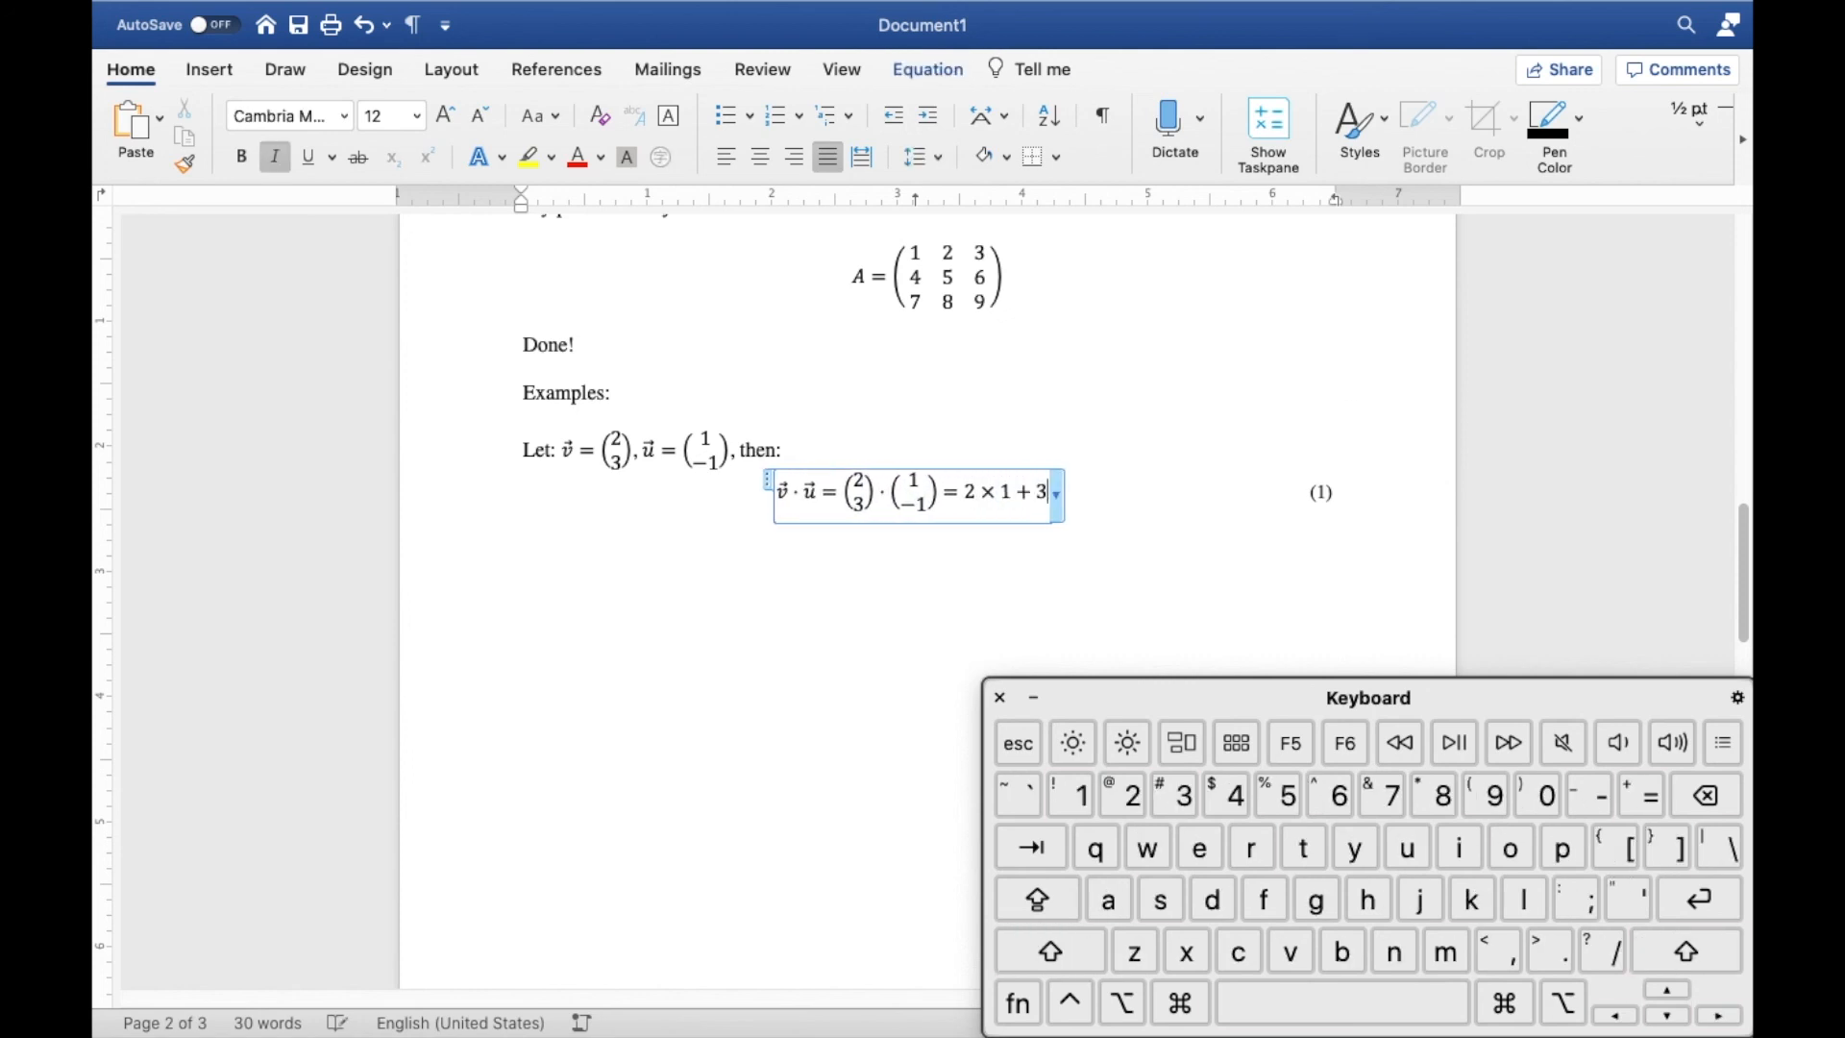
text(× (−1) =)
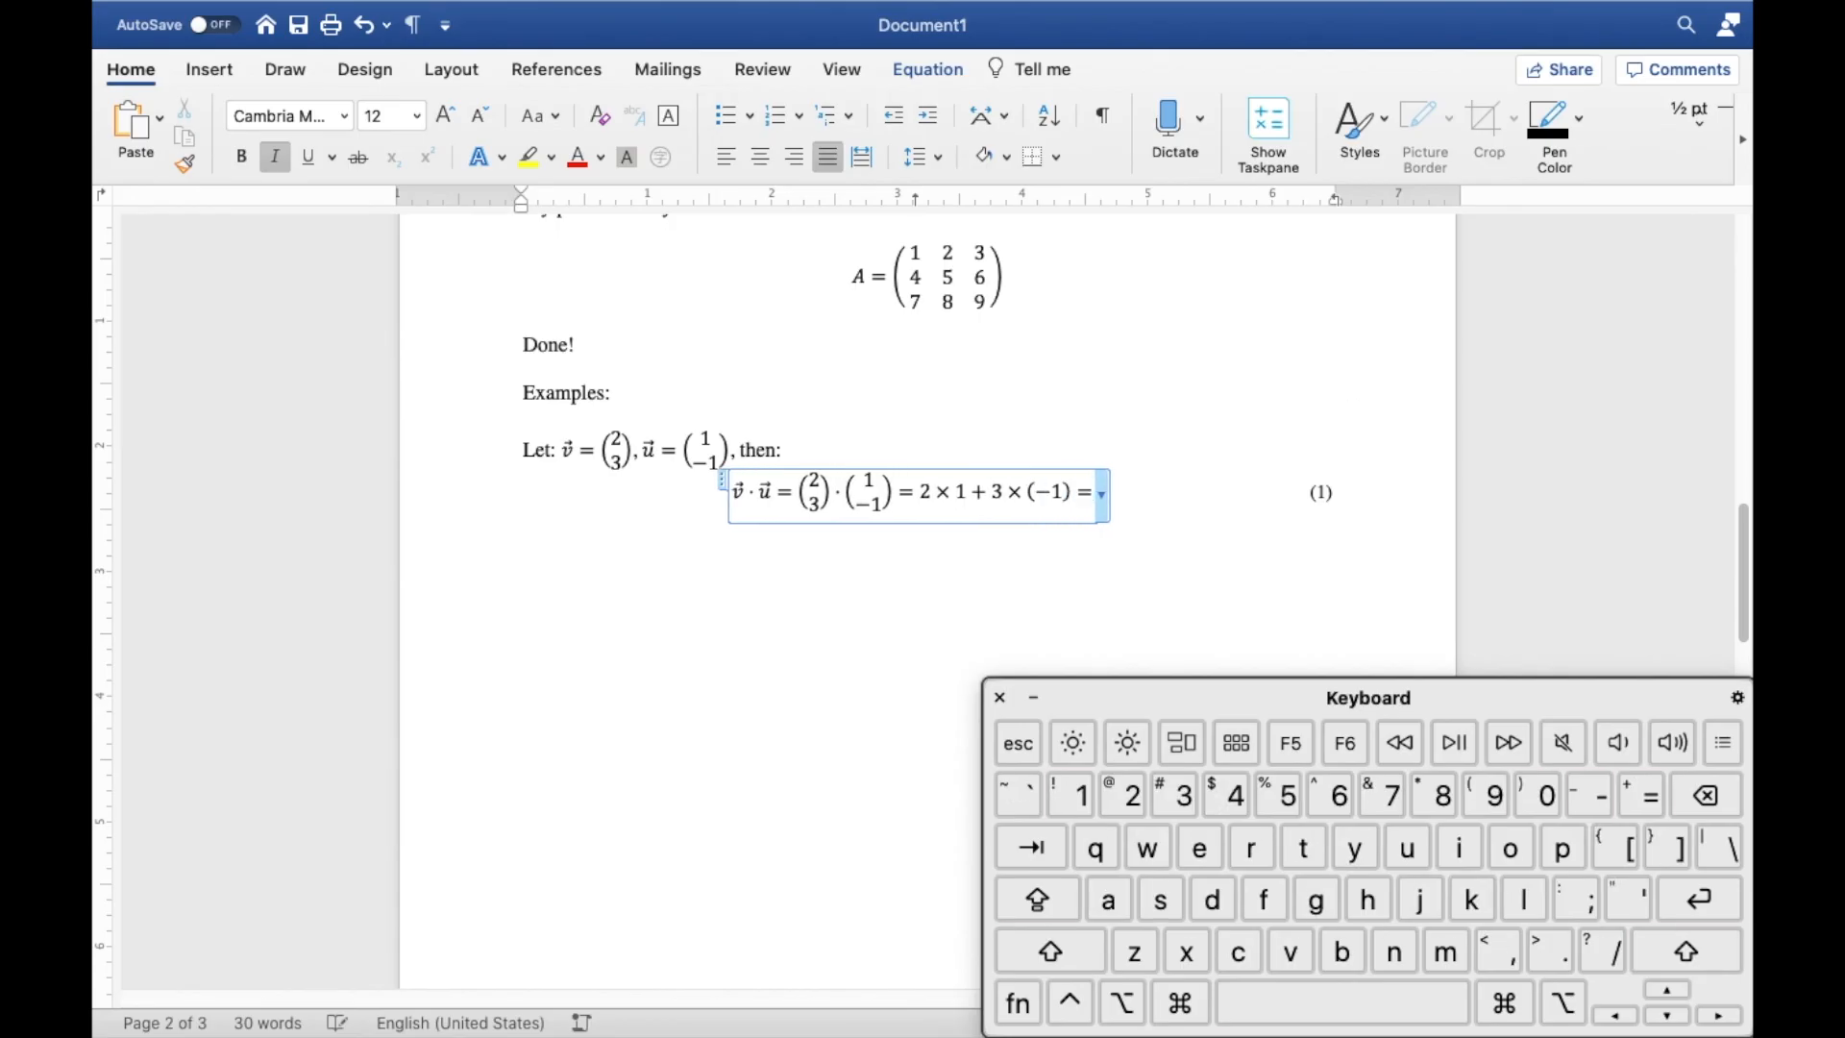